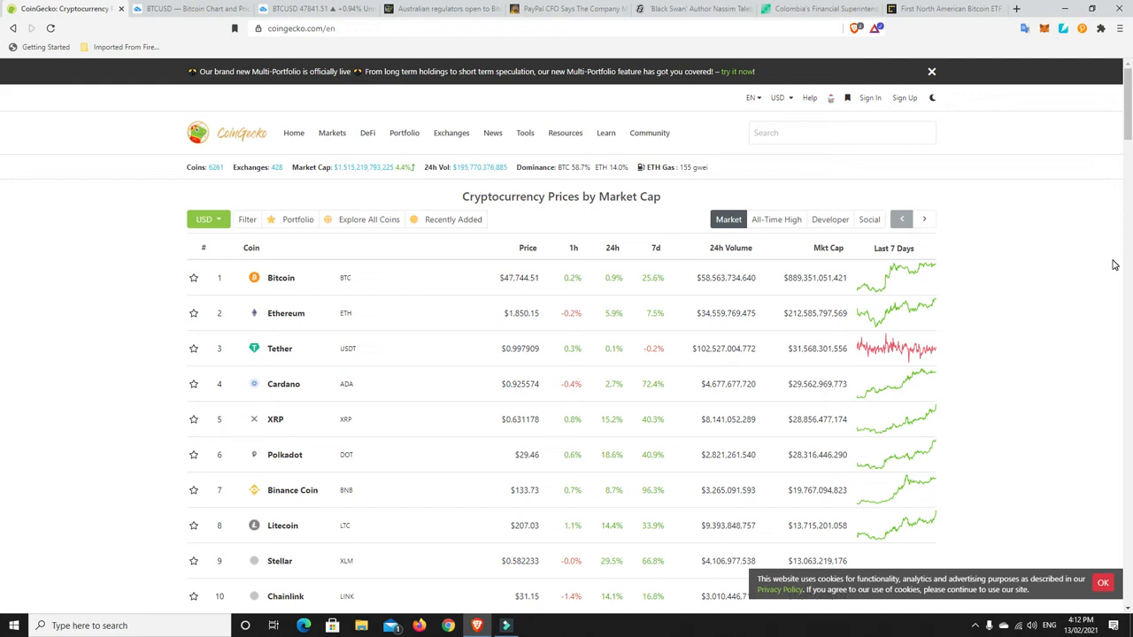
pyautogui.moveTo(1032, 330)
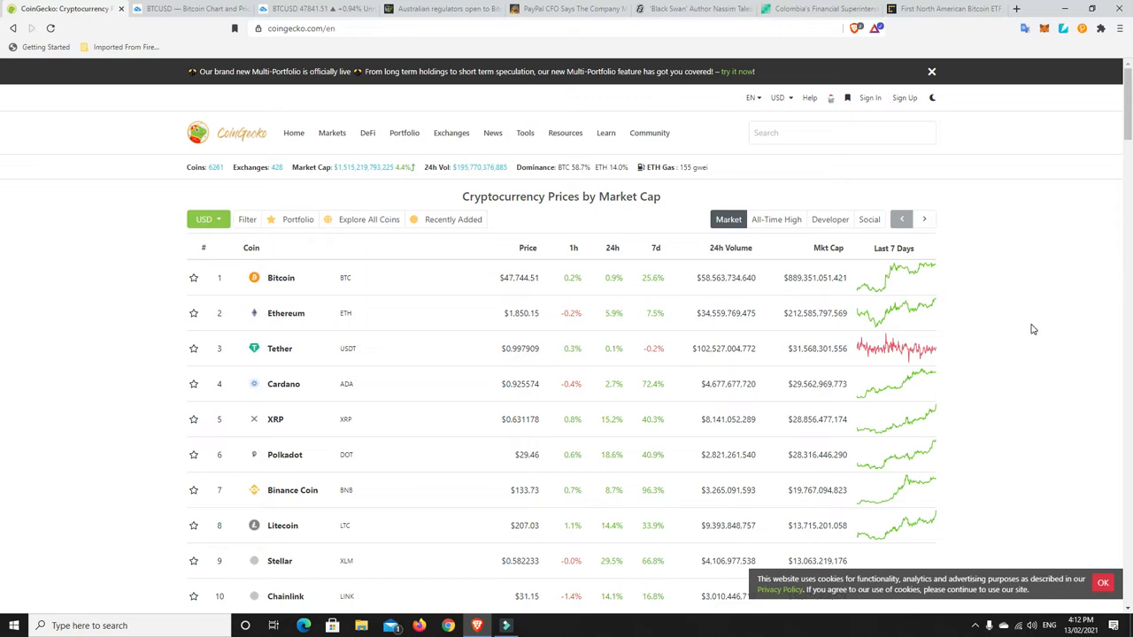
pyautogui.moveTo(995, 406)
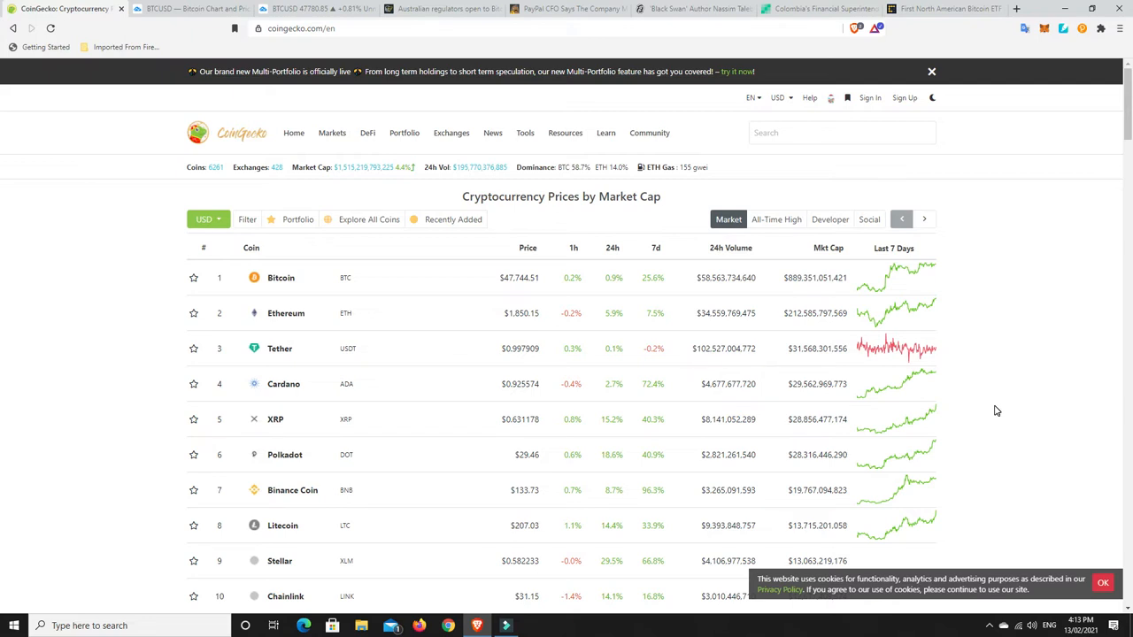
pyautogui.moveTo(347, 182)
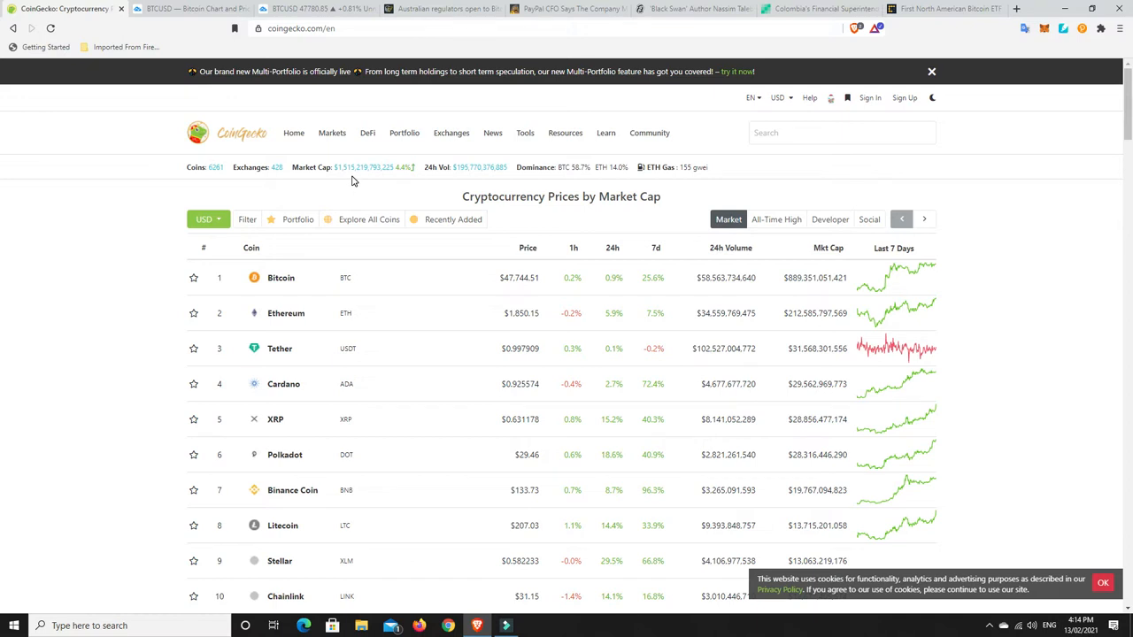
pyautogui.moveTo(344, 172)
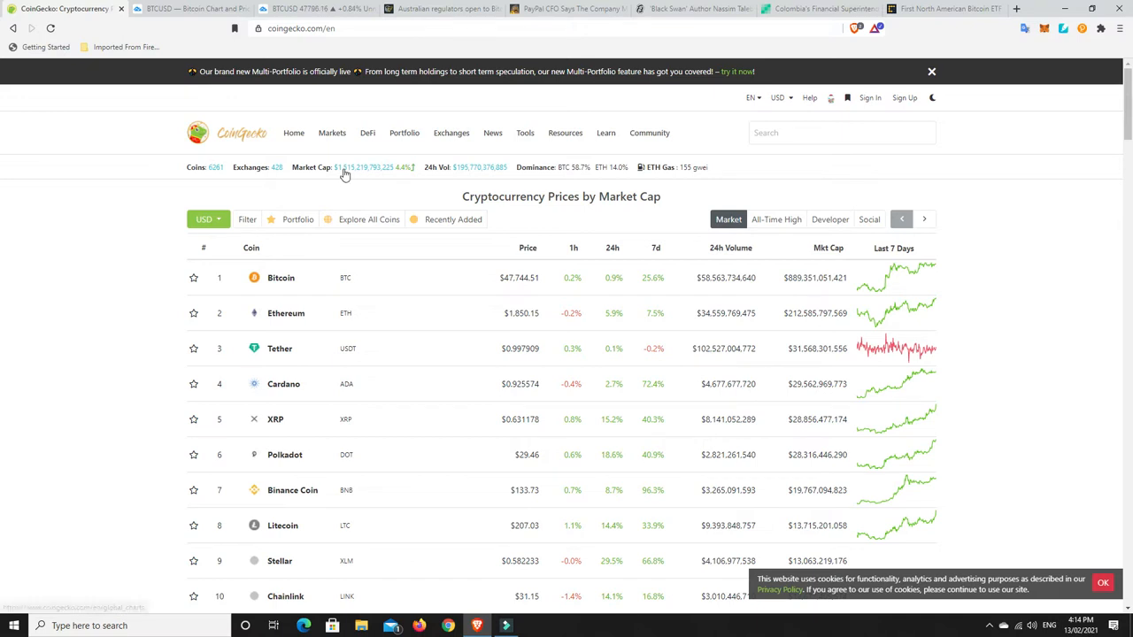
pyautogui.moveTo(347, 175)
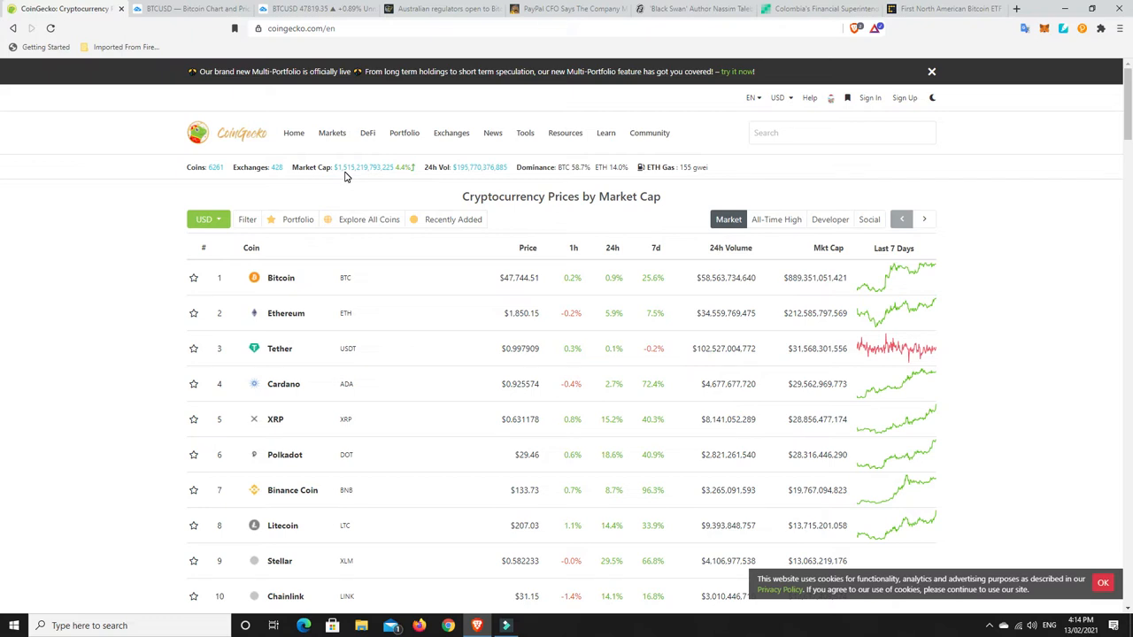
pyautogui.moveTo(347, 175)
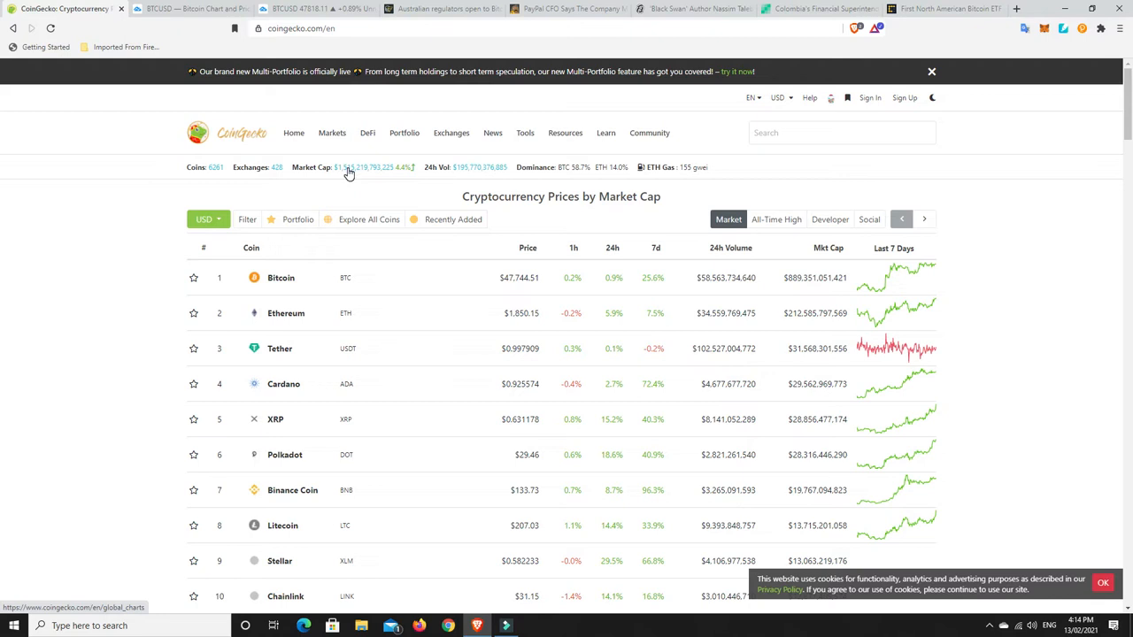
pyautogui.moveTo(345, 173)
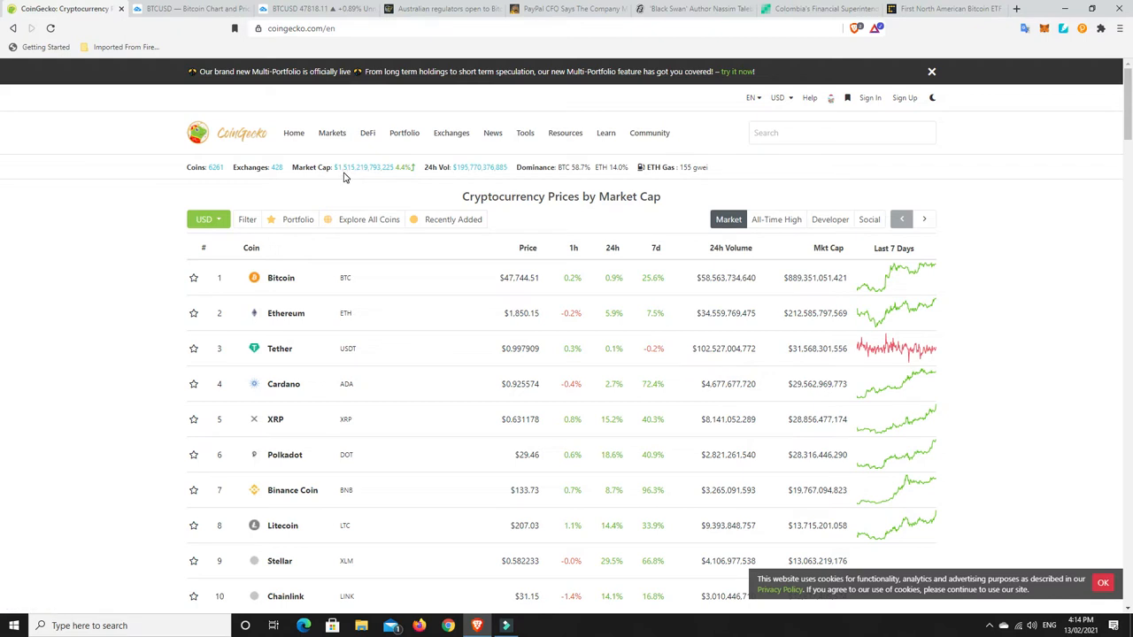
pyautogui.moveTo(346, 173)
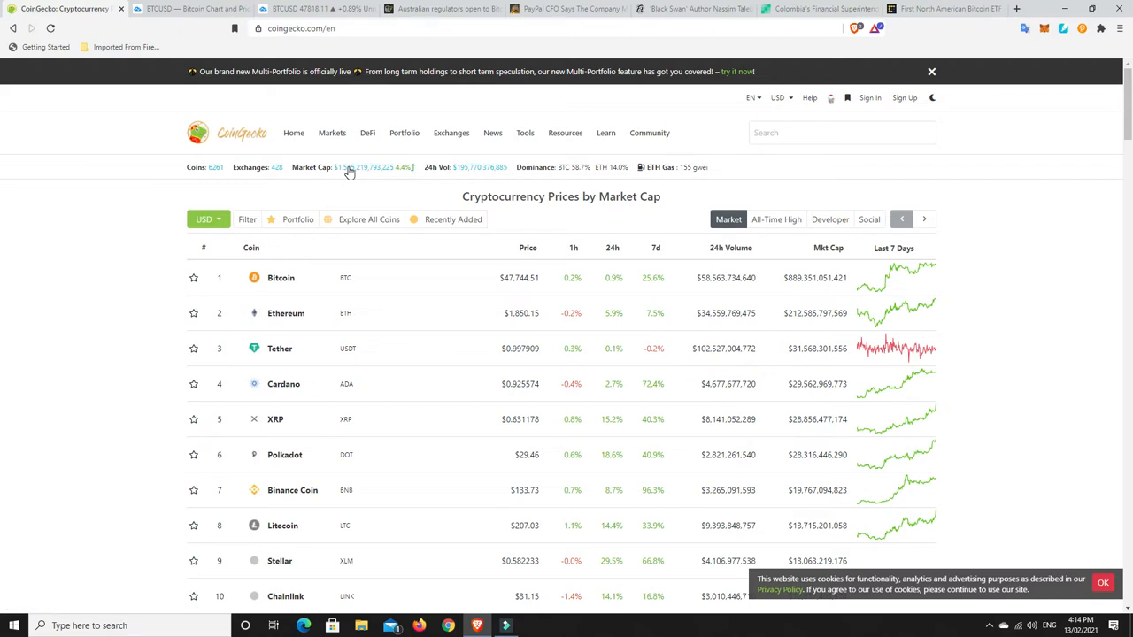
pyautogui.moveTo(347, 188)
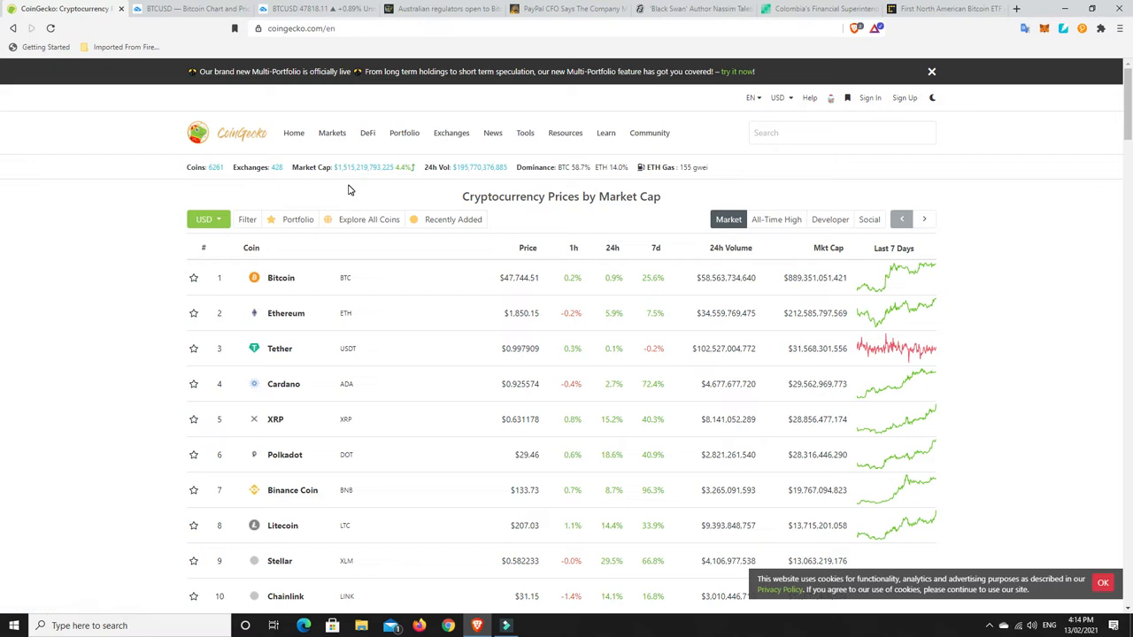
pyautogui.moveTo(576, 177)
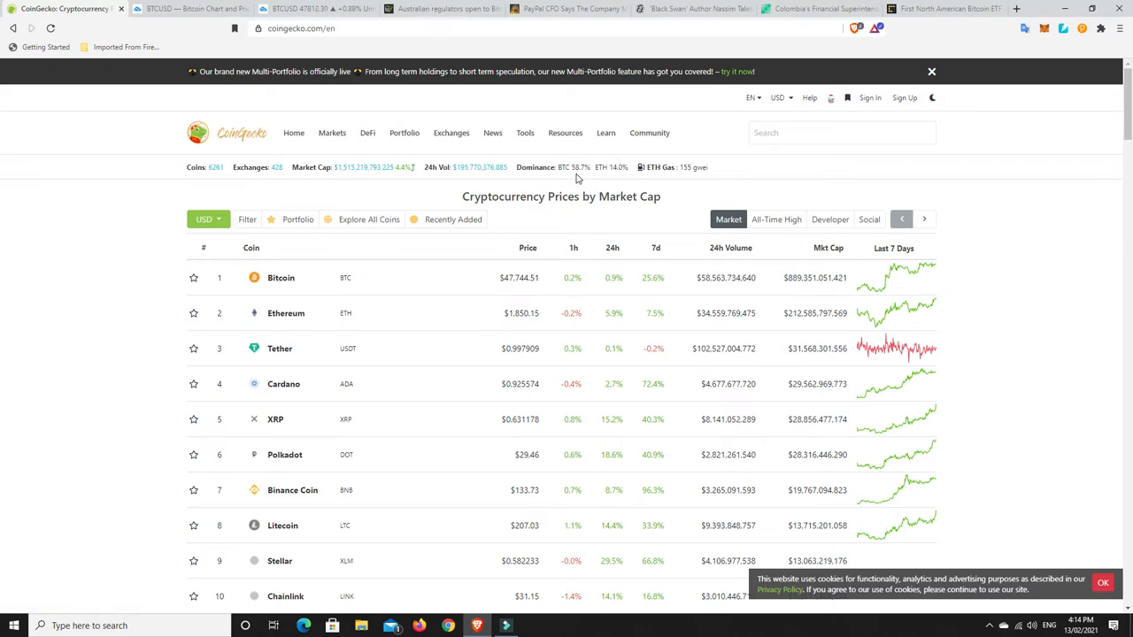
pyautogui.moveTo(577, 168)
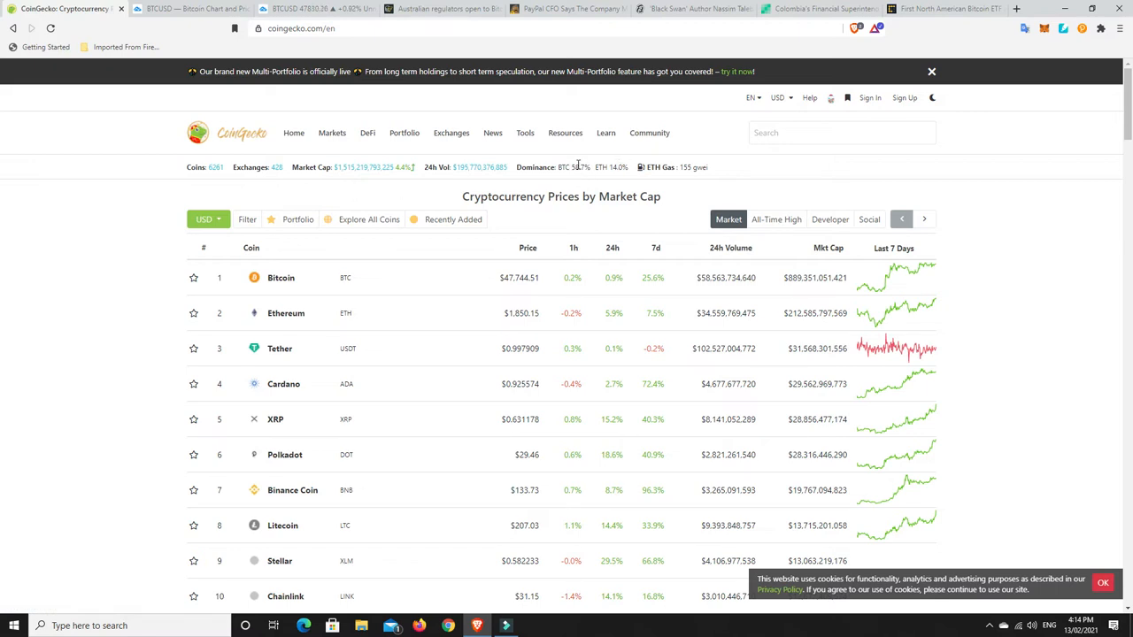
pyautogui.moveTo(580, 170)
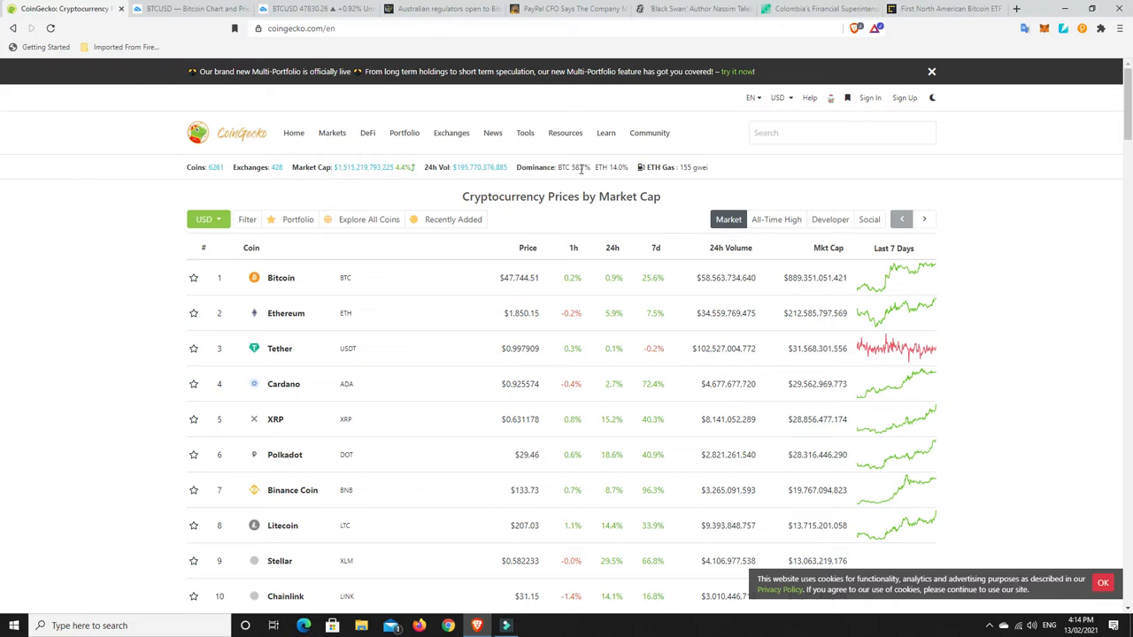
pyautogui.moveTo(580, 170)
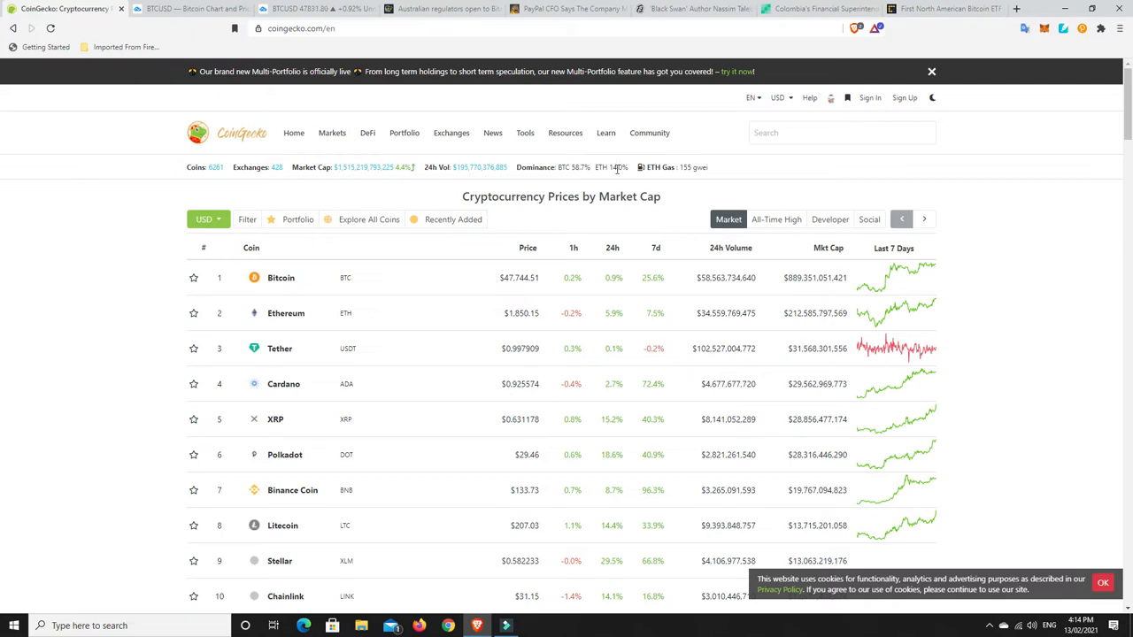
pyautogui.moveTo(688, 180)
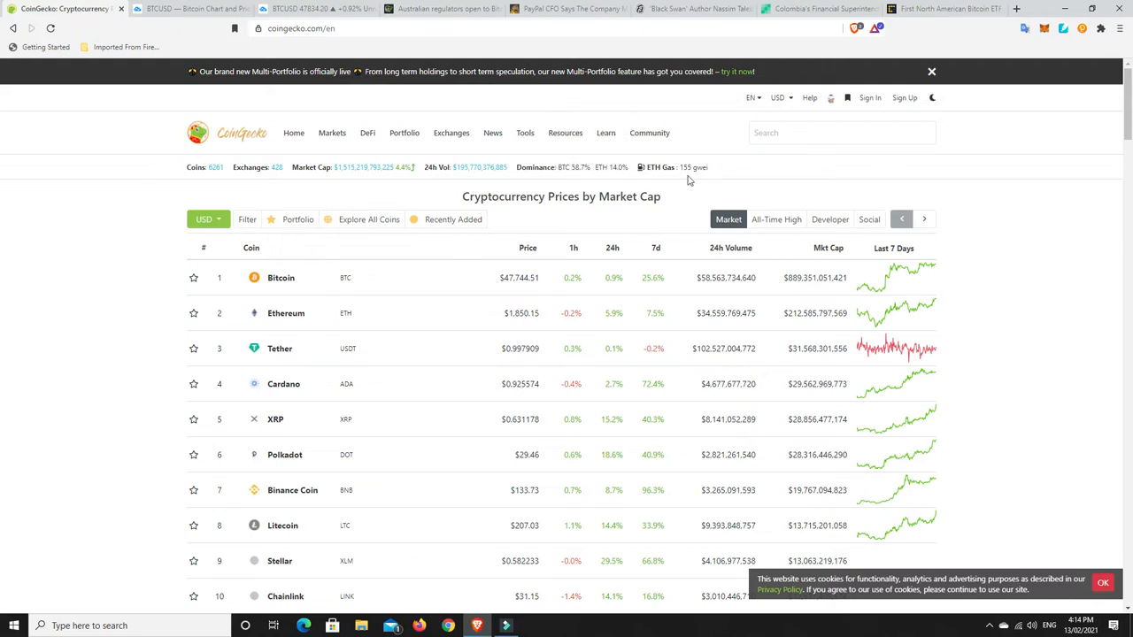
pyautogui.moveTo(694, 168)
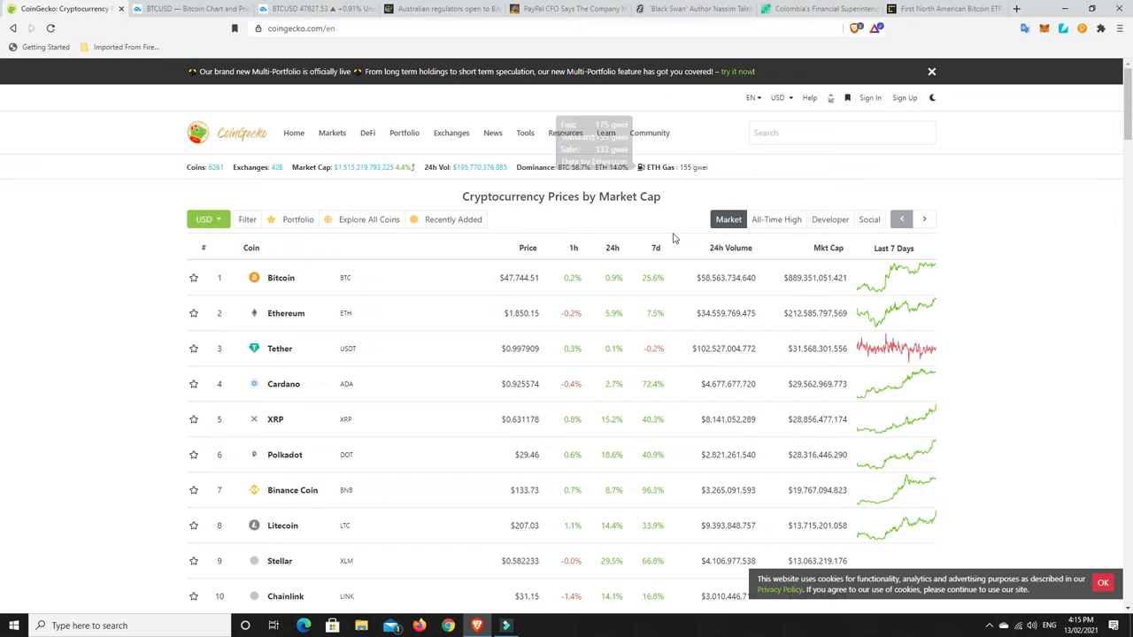
pyautogui.moveTo(606, 219)
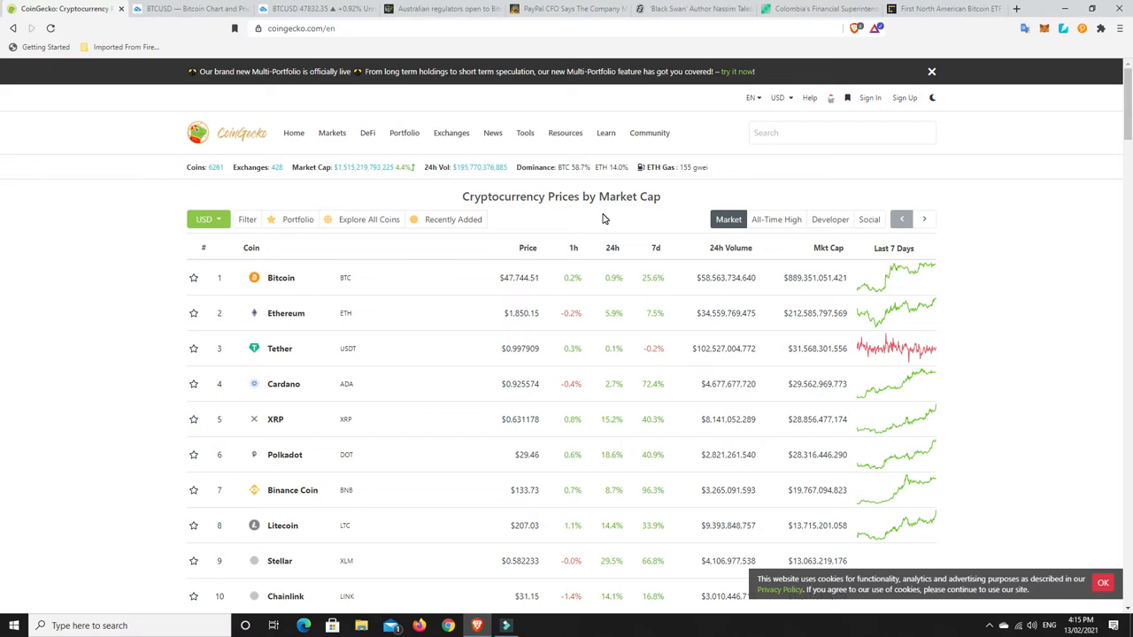
pyautogui.moveTo(605, 221)
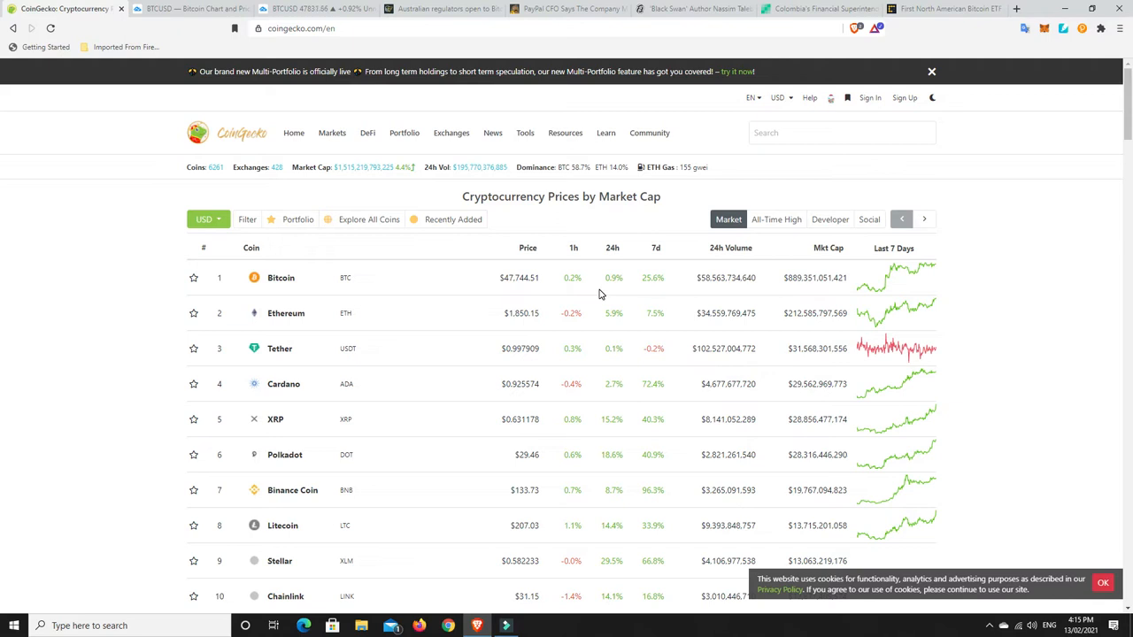
pyautogui.moveTo(618, 336)
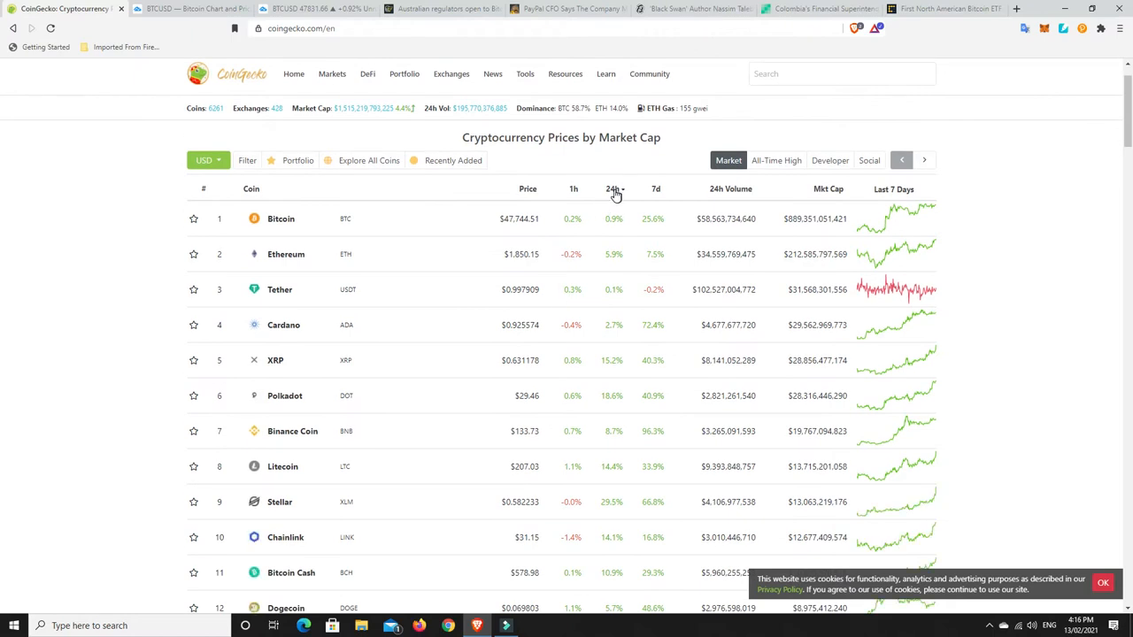
# - Sort the CoinGecko table by 24-hour change so IOST's 43.2% gain leads, then browse down the gainers
pyautogui.click(612, 188)
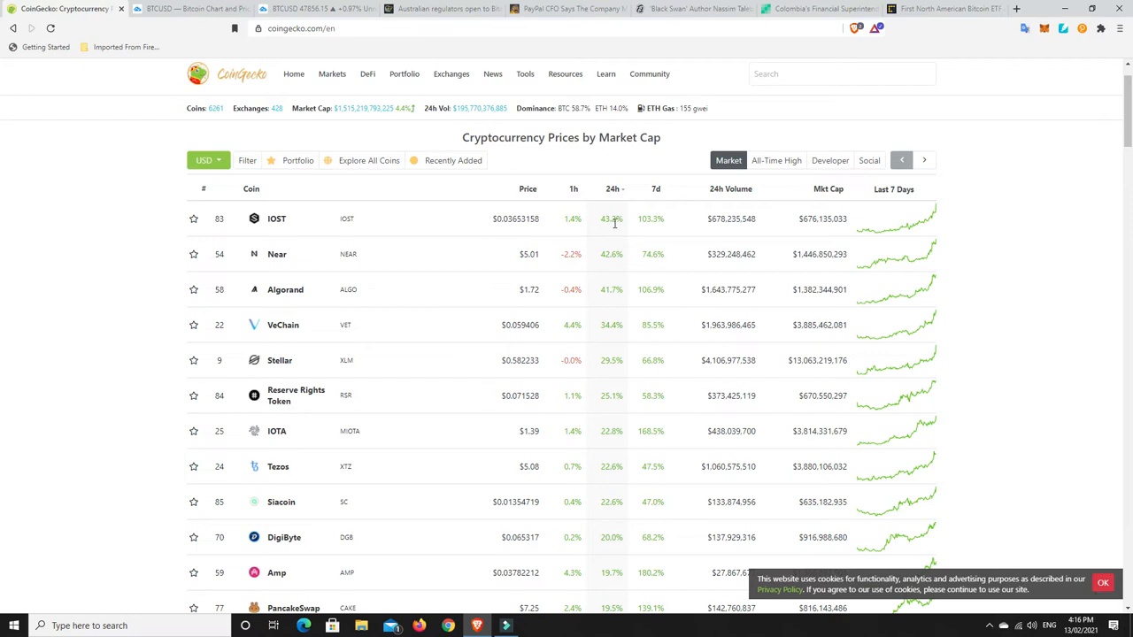
pyautogui.moveTo(653, 221)
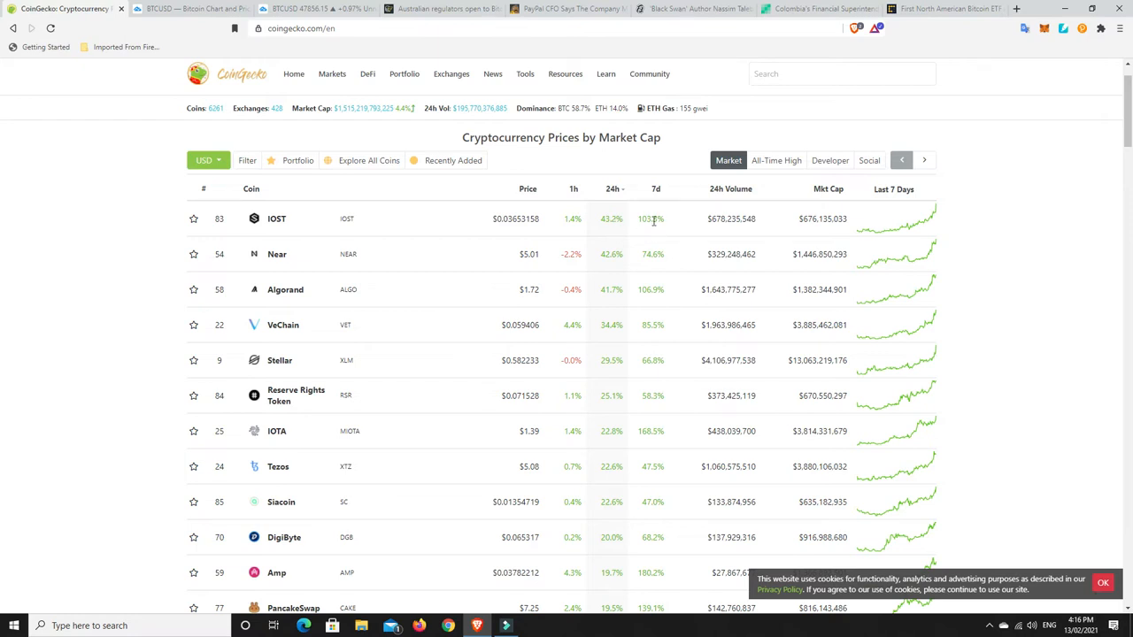
pyautogui.moveTo(604, 301)
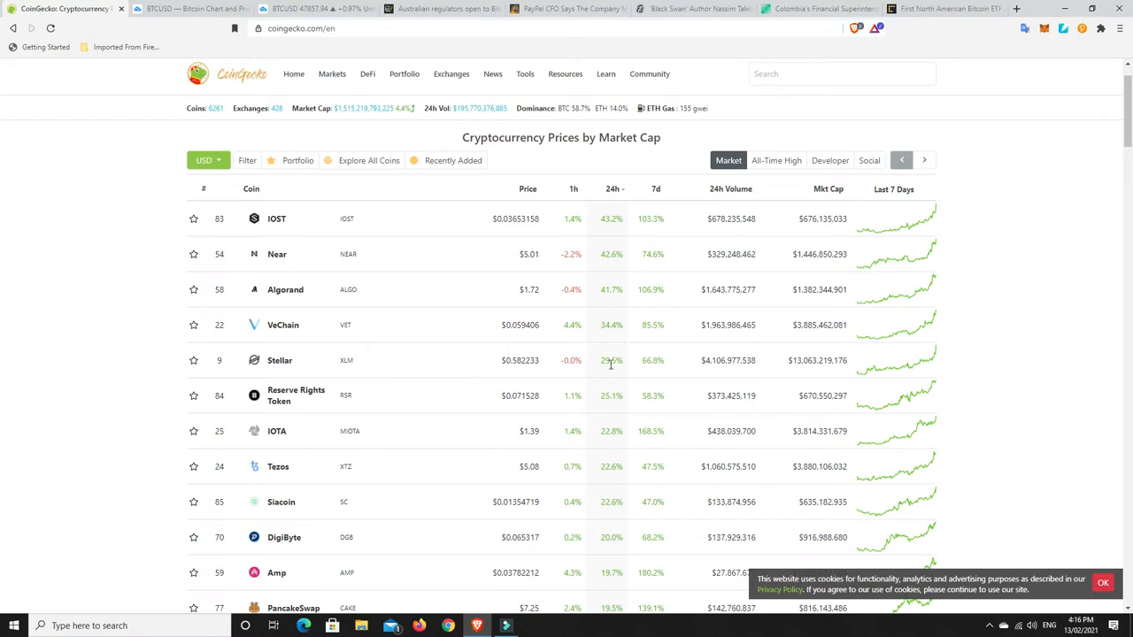
pyautogui.scroll(-3)
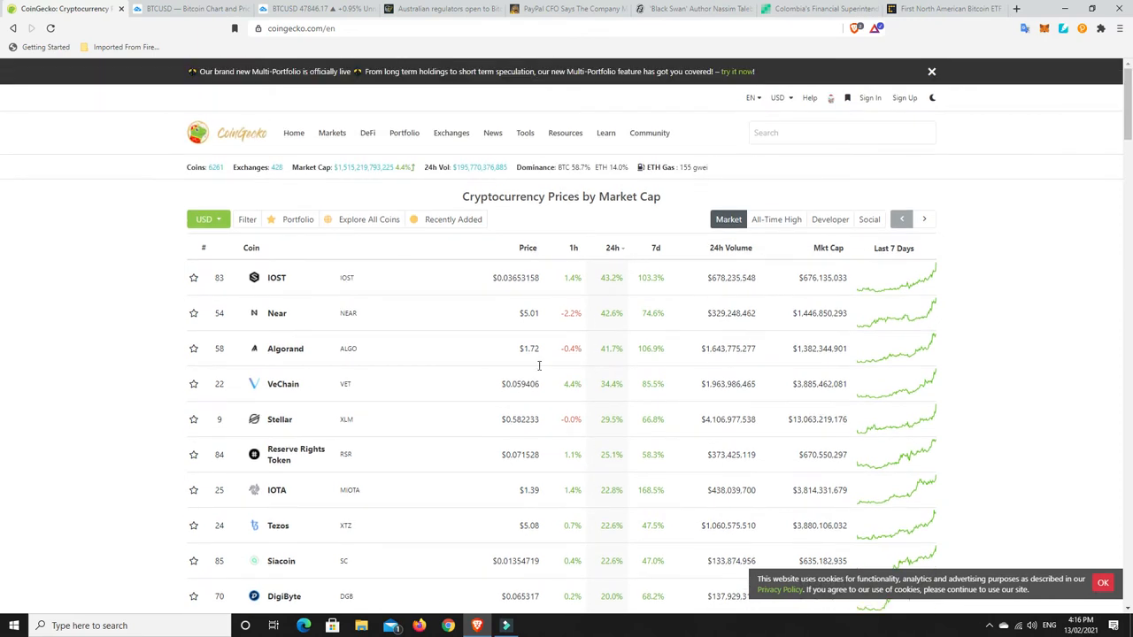
pyautogui.moveTo(599, 386)
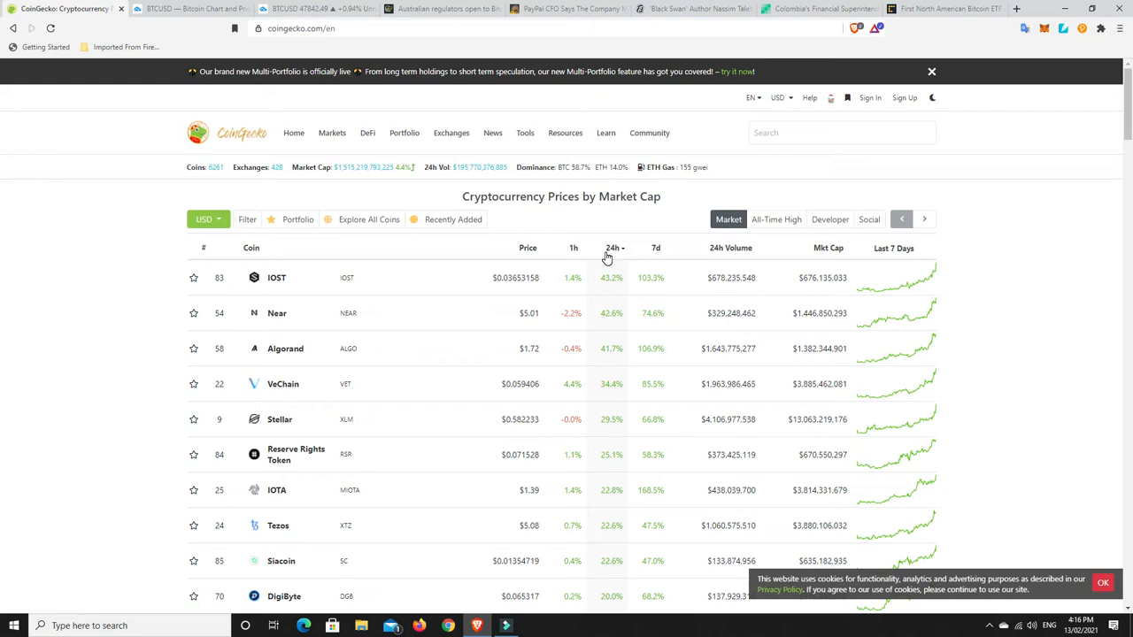
pyautogui.moveTo(542, 297)
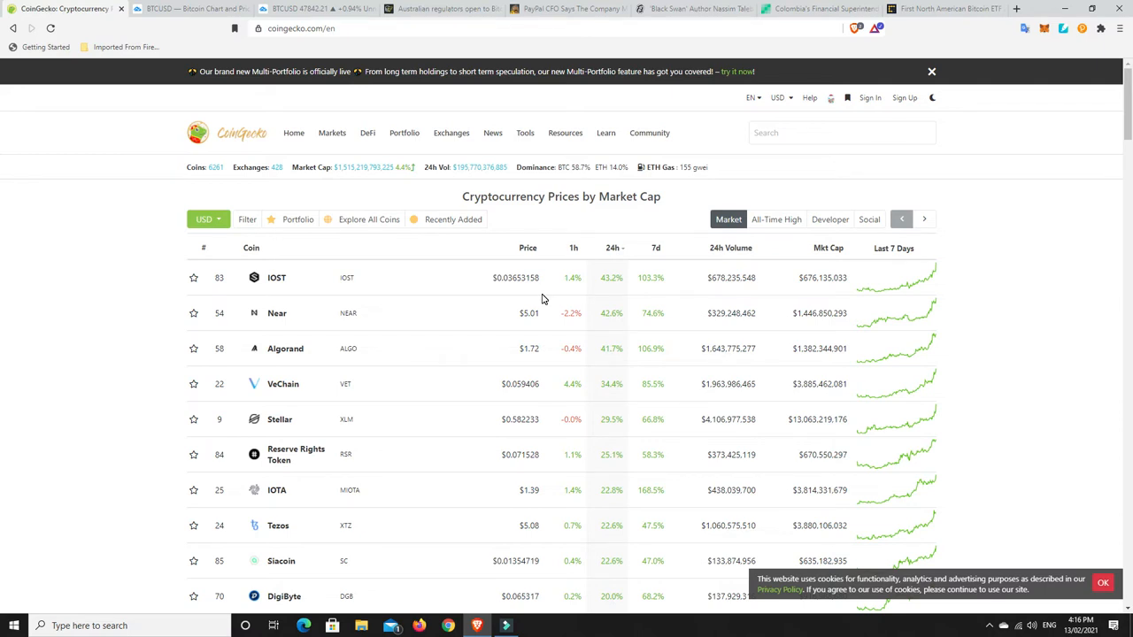
pyautogui.moveTo(566, 279)
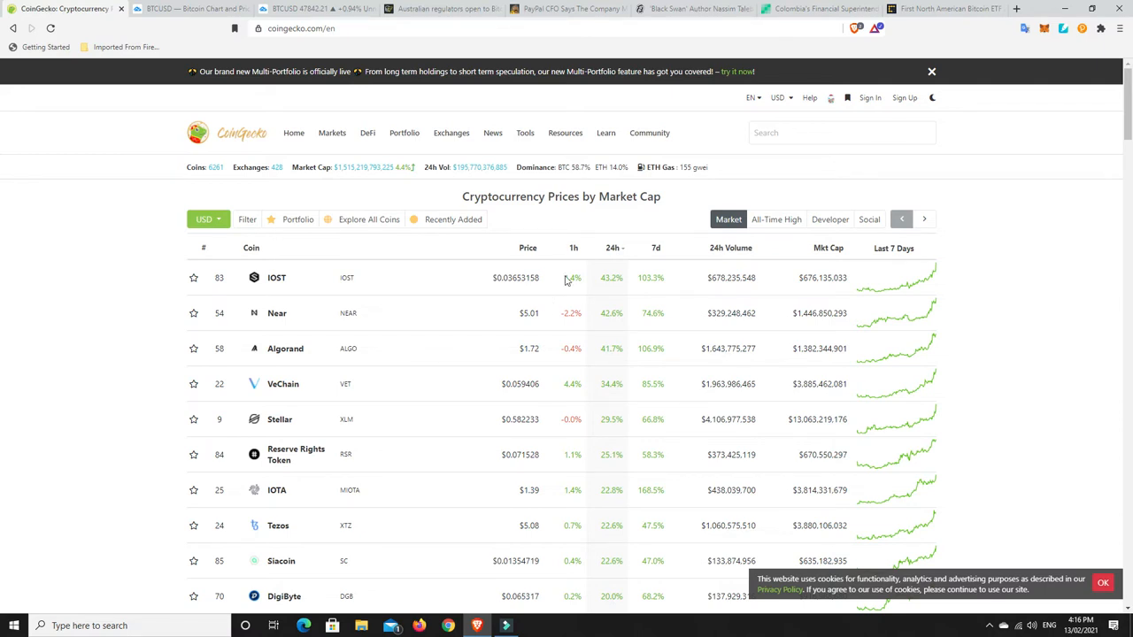
pyautogui.scroll(-3)
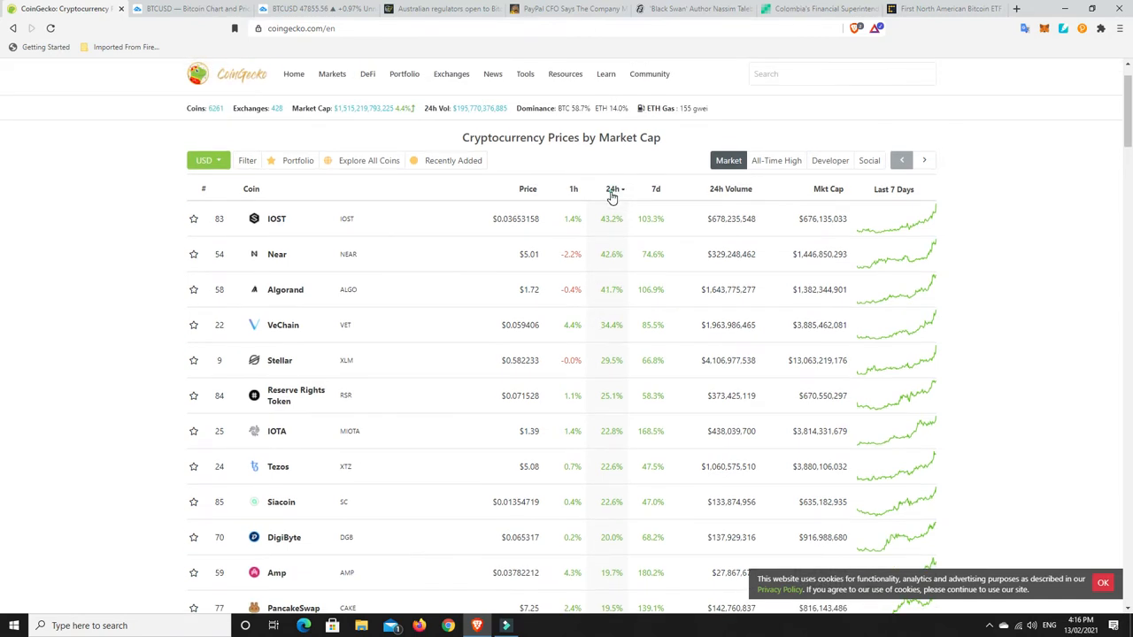
pyautogui.click(613, 187)
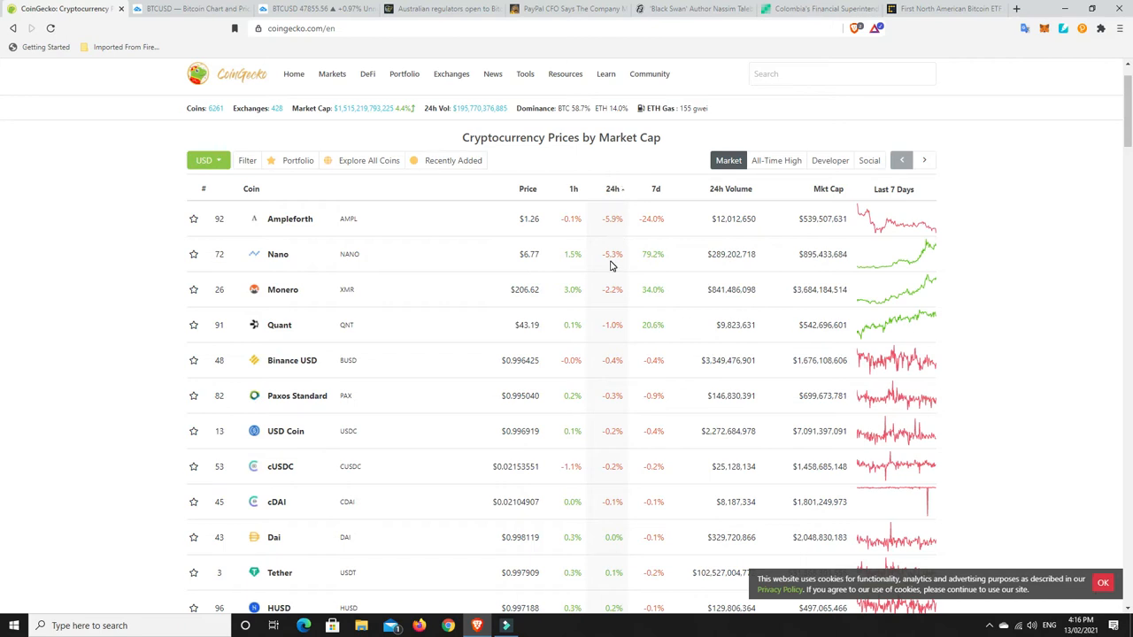
pyautogui.moveTo(609, 308)
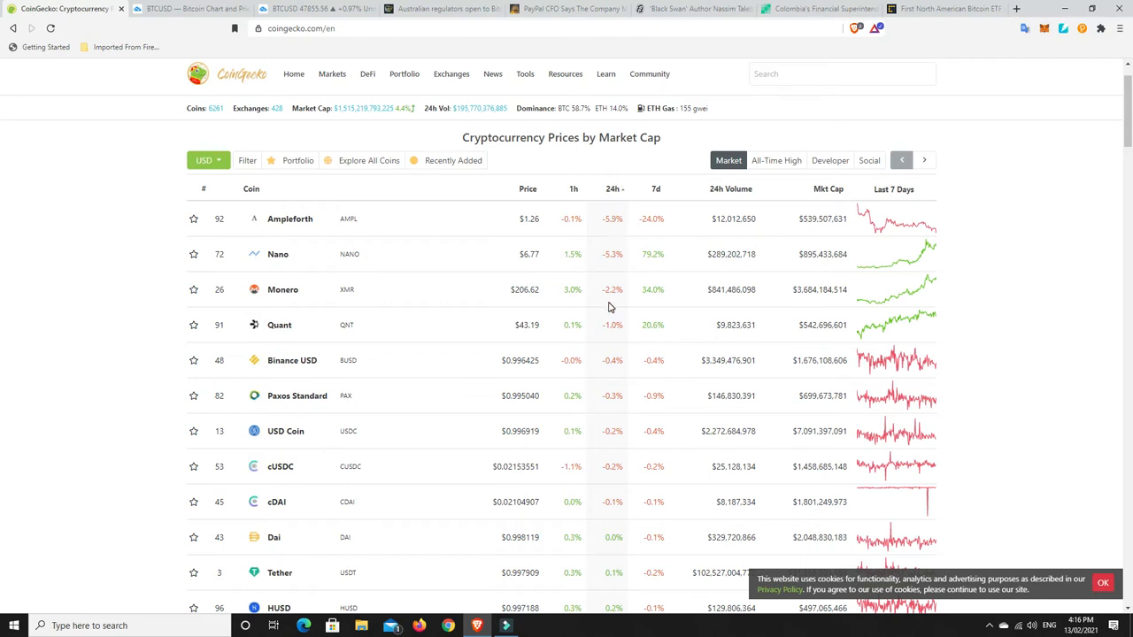
pyautogui.moveTo(609, 535)
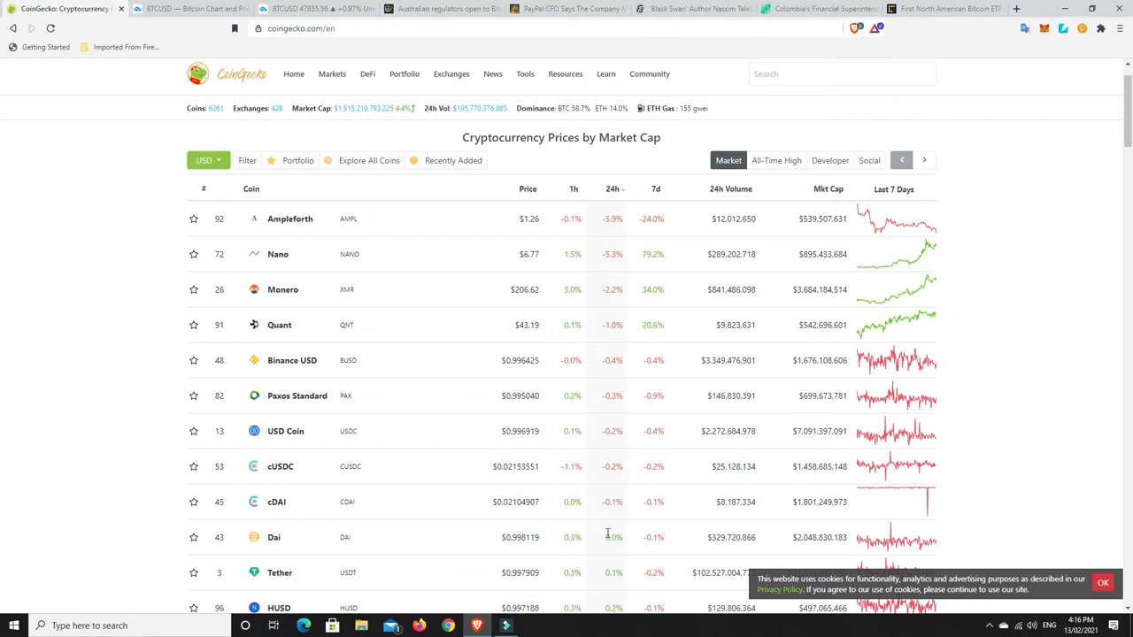
pyautogui.moveTo(648, 337)
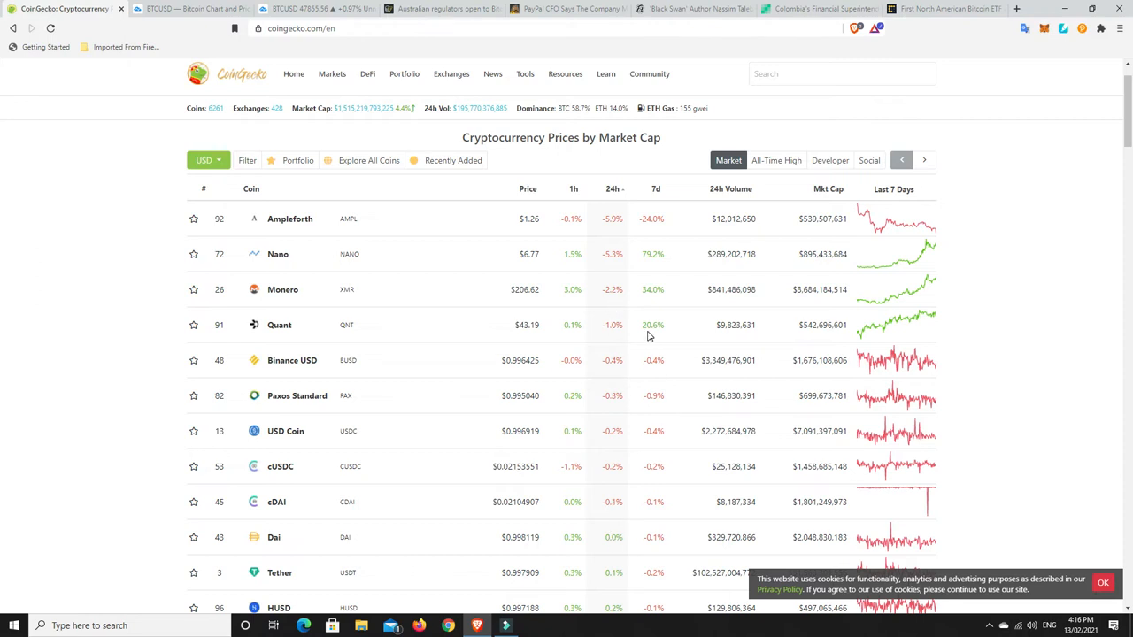
pyautogui.moveTo(608, 306)
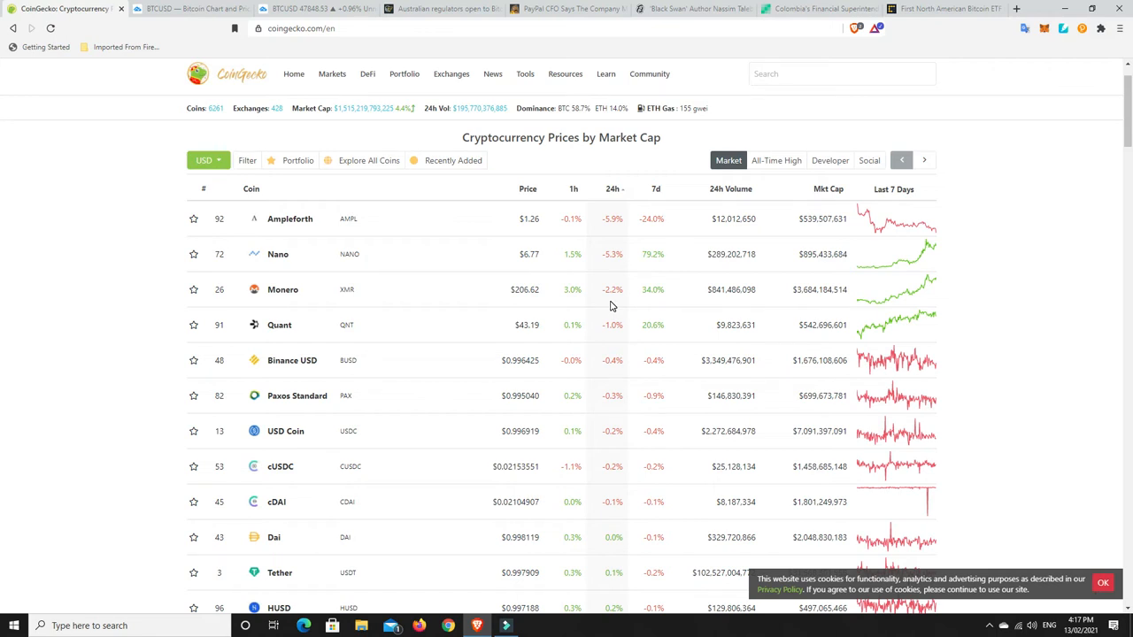
pyautogui.moveTo(608, 288)
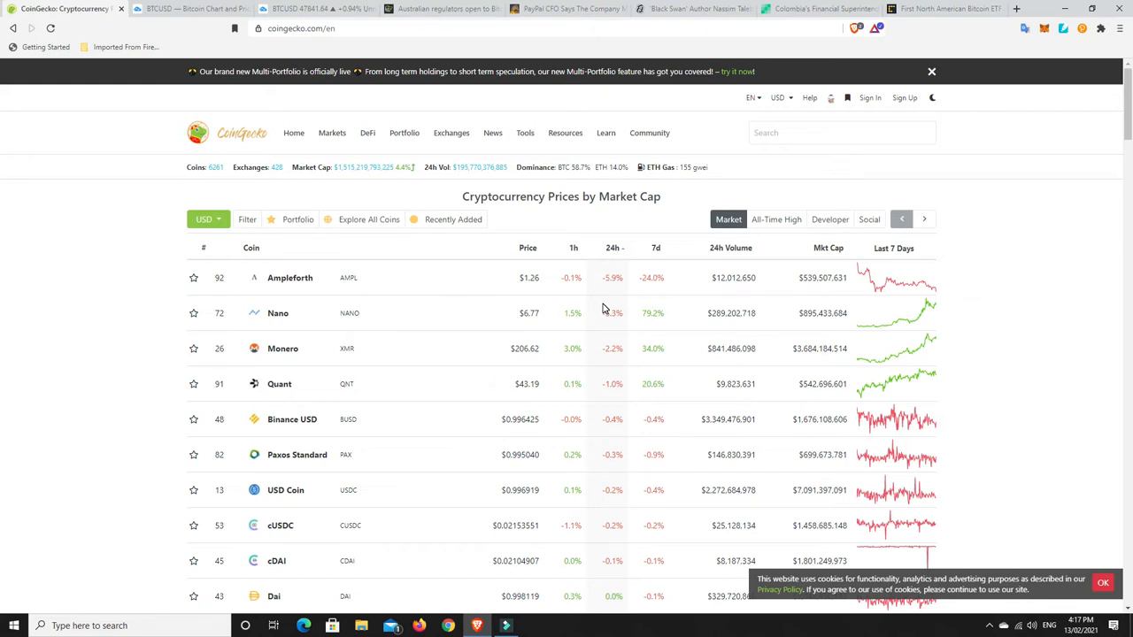
pyautogui.moveTo(617, 365)
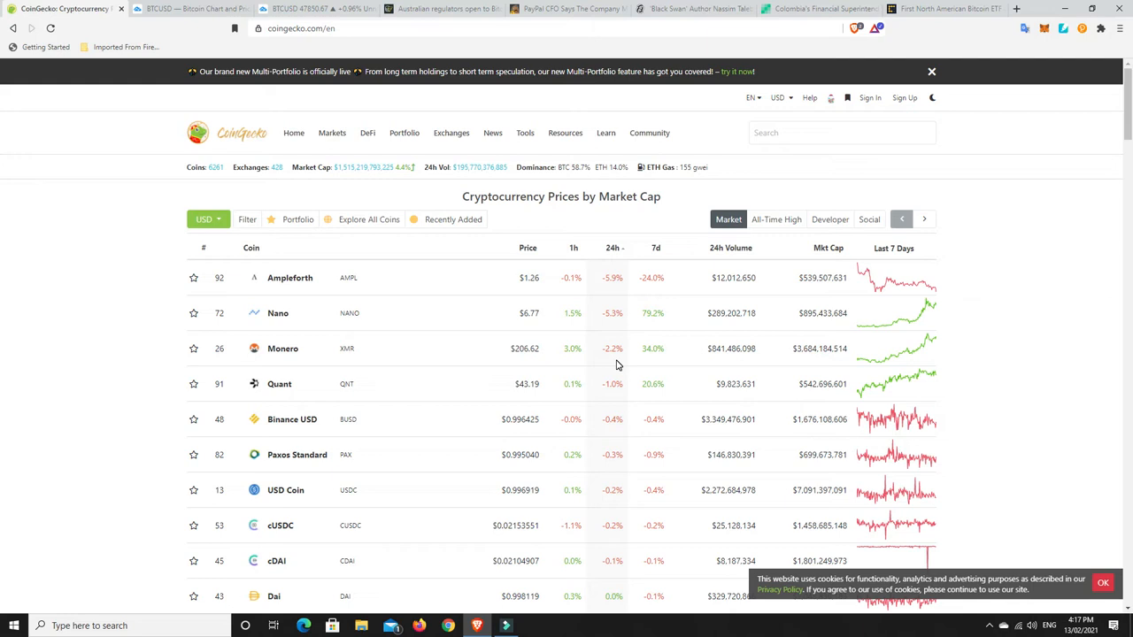
pyautogui.moveTo(612, 354)
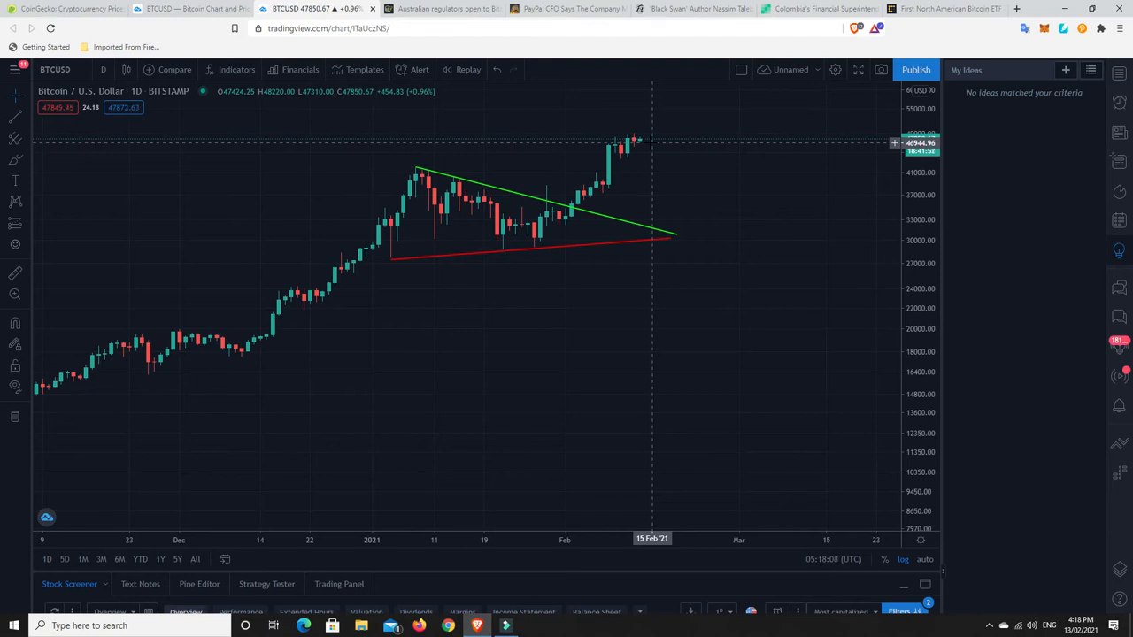
pyautogui.moveTo(669, 180)
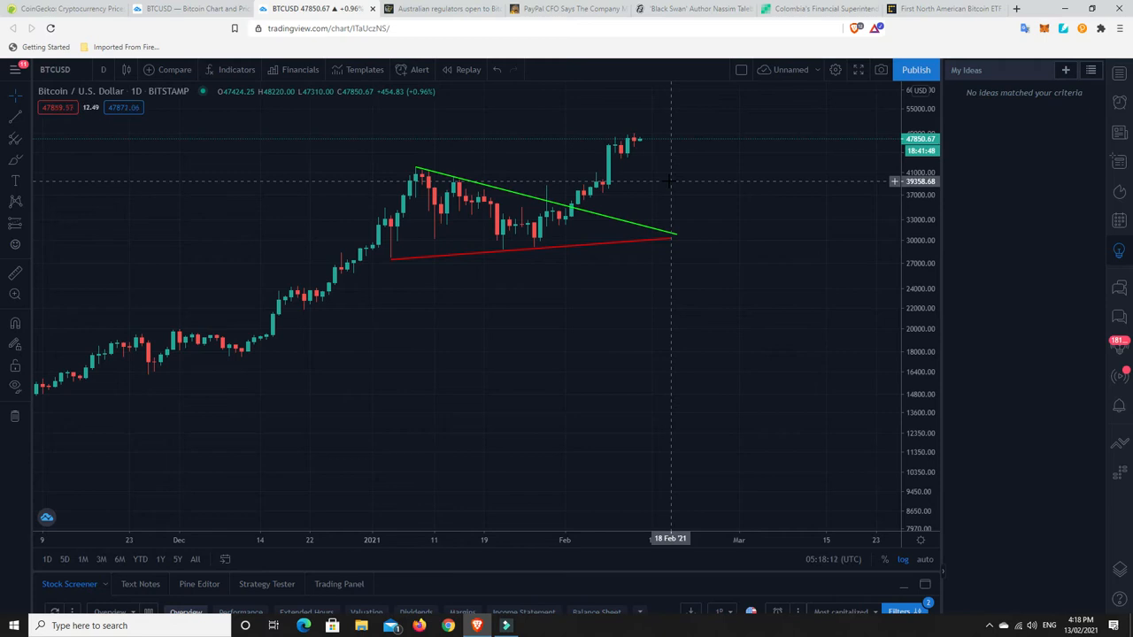
pyautogui.moveTo(658, 134)
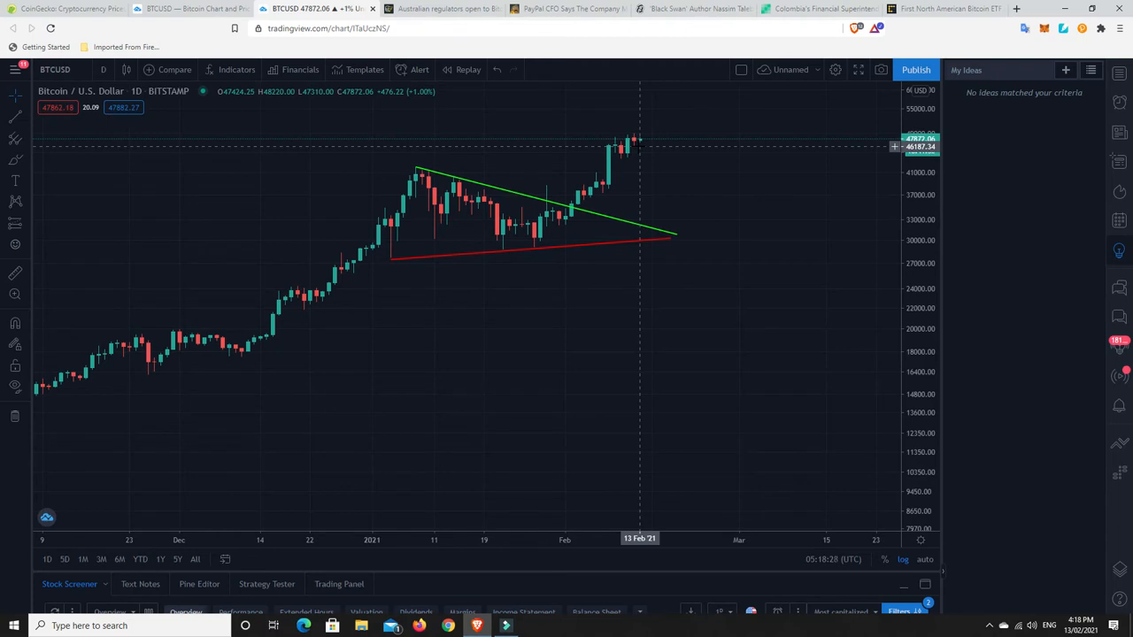
pyautogui.moveTo(595, 189)
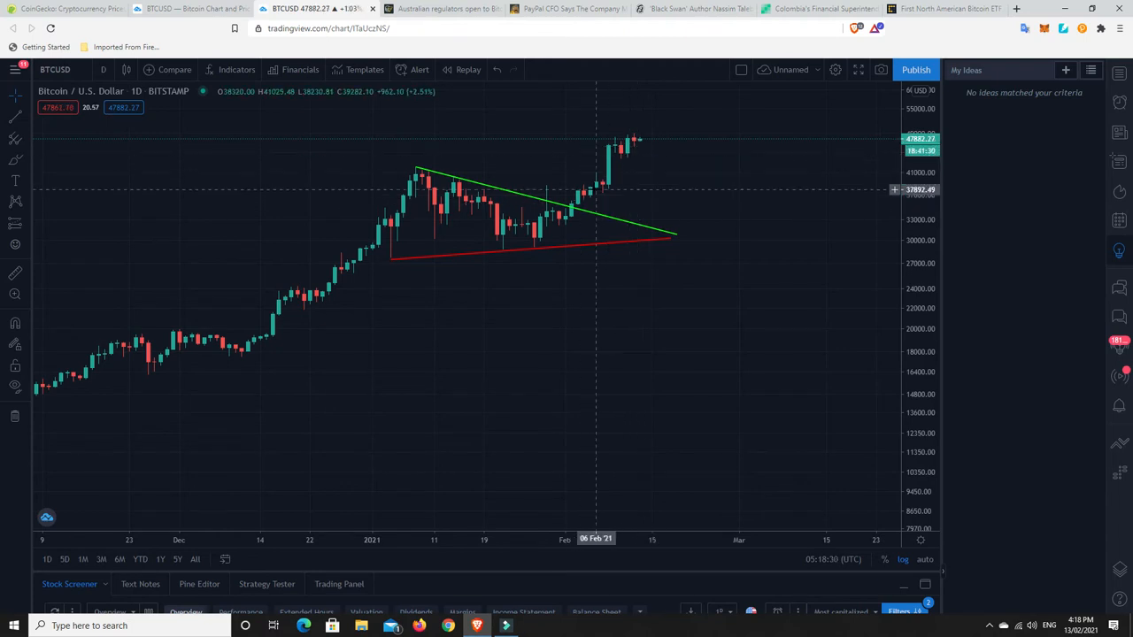
pyautogui.moveTo(639, 145)
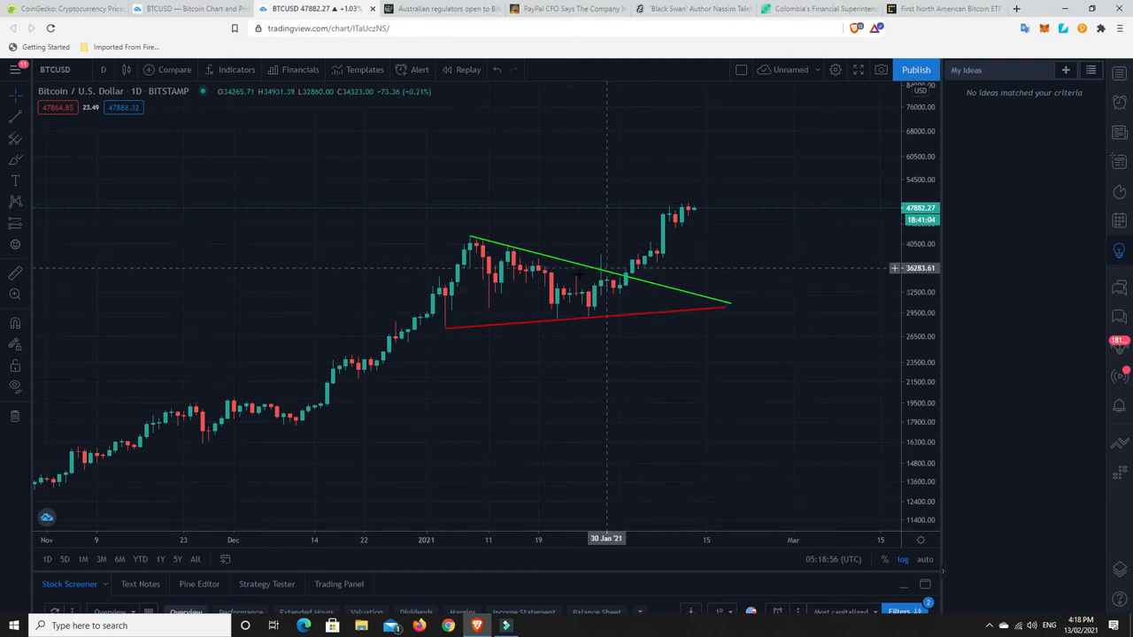
pyautogui.moveTo(469, 319)
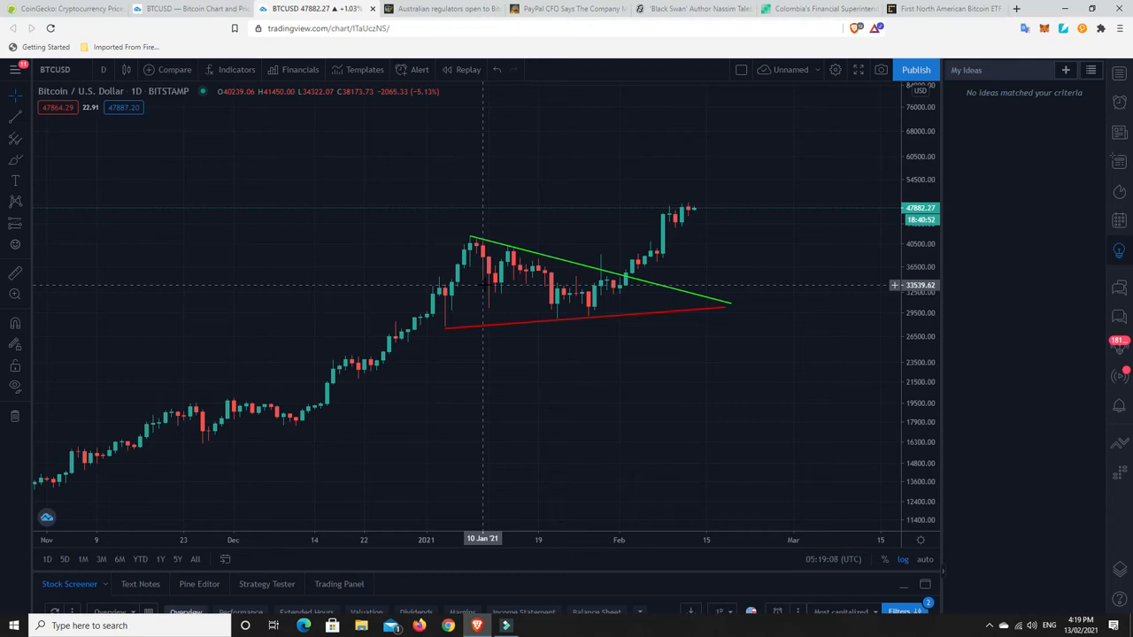
pyautogui.moveTo(592, 308)
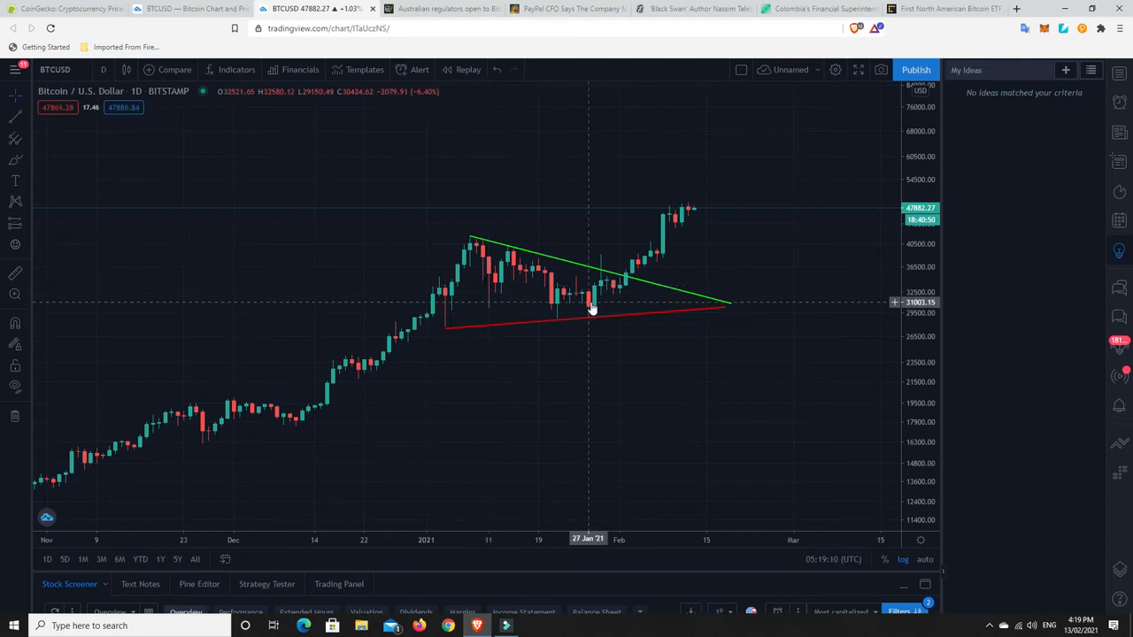
pyautogui.moveTo(584, 304)
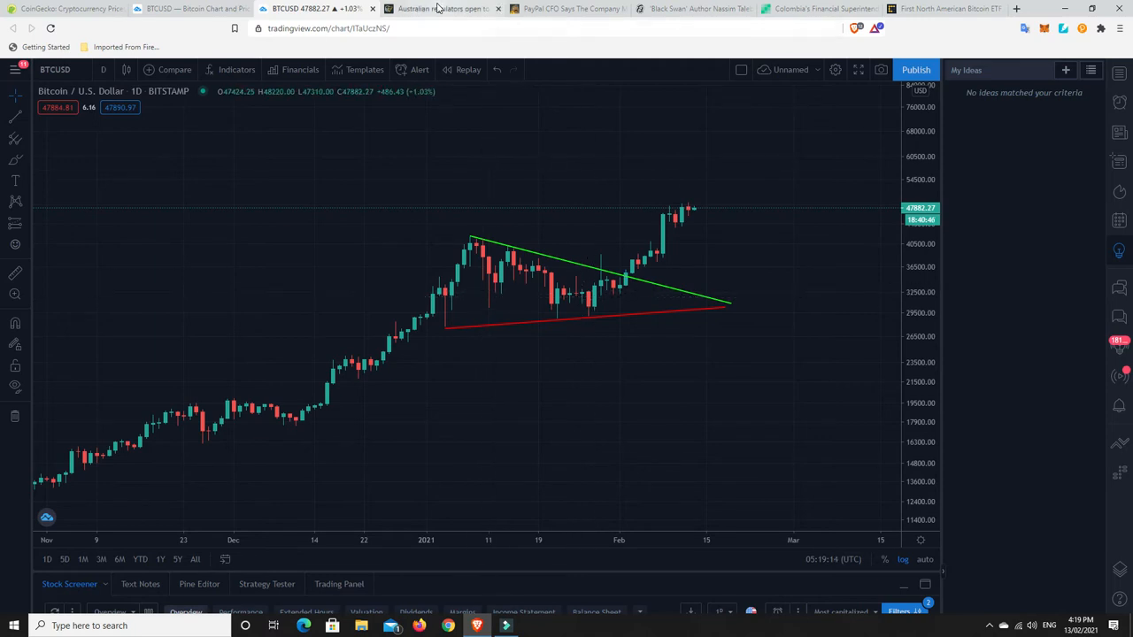
pyautogui.moveTo(439, 7)
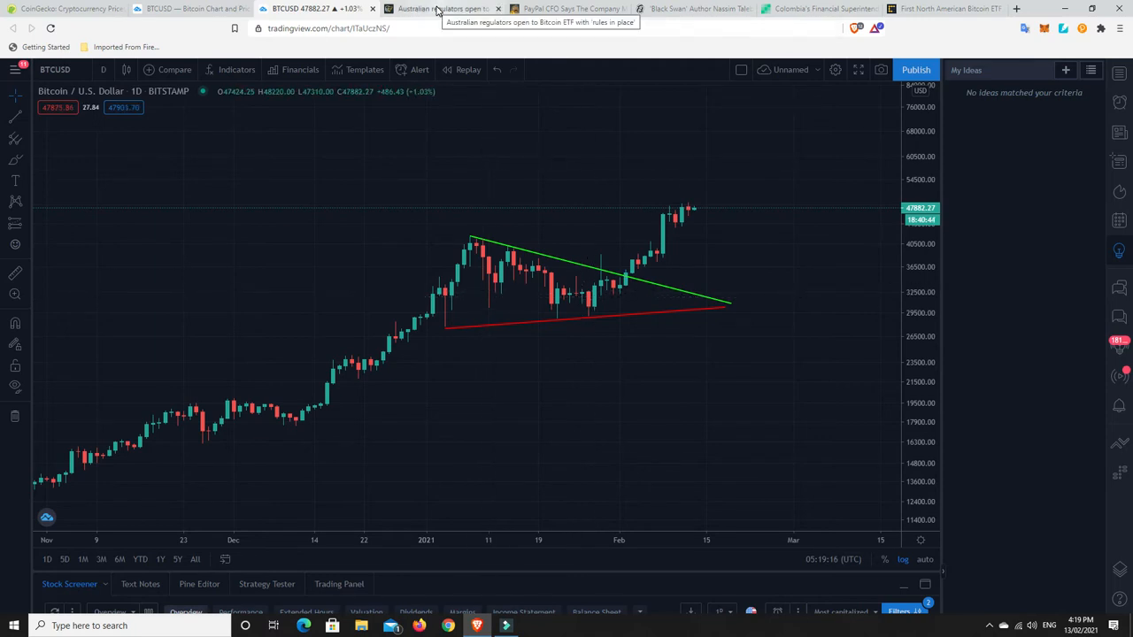
# - Read the Cointelegraph 'Australian regulators open to Bitcoin ETF' article through to the Cosmos Capital ASX paragraph
pyautogui.click(442, 9)
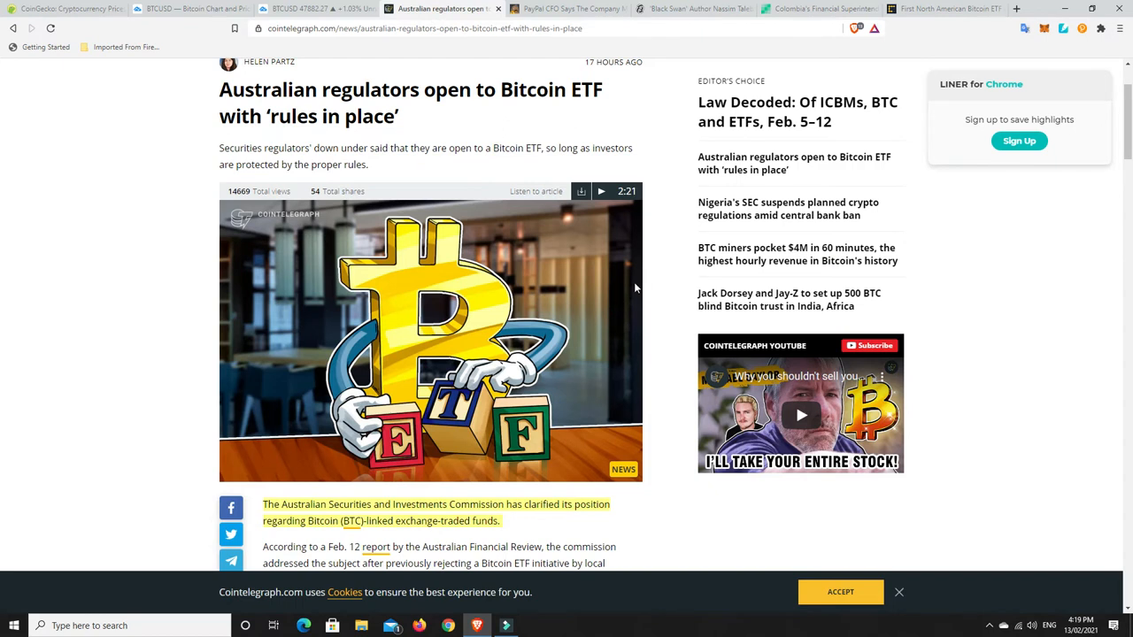
pyautogui.scroll(3)
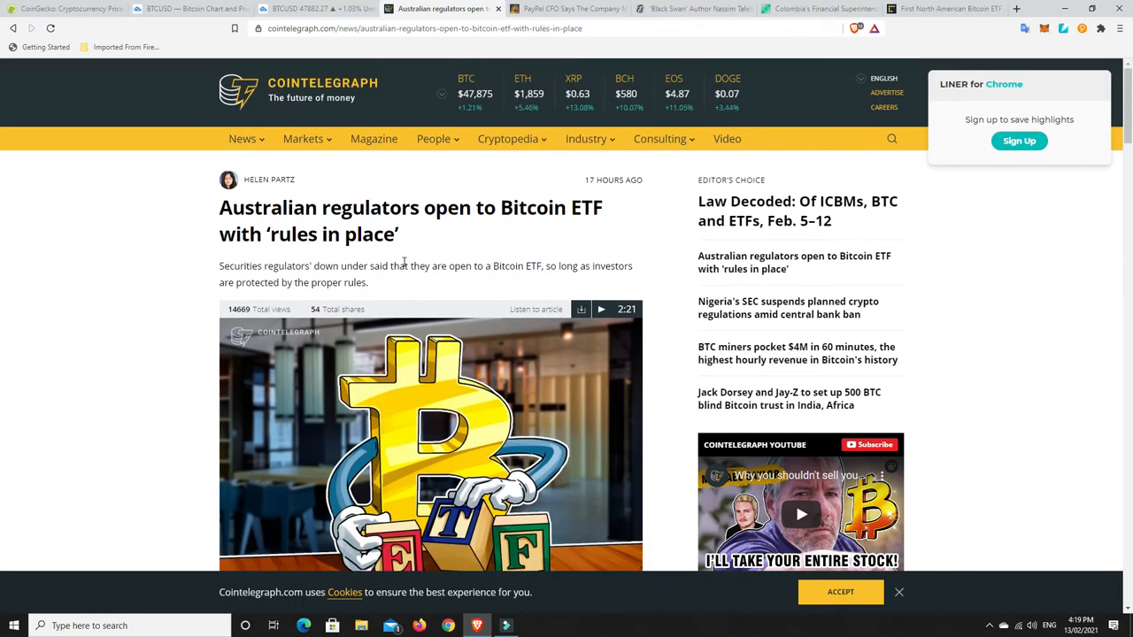
pyautogui.scroll(-3)
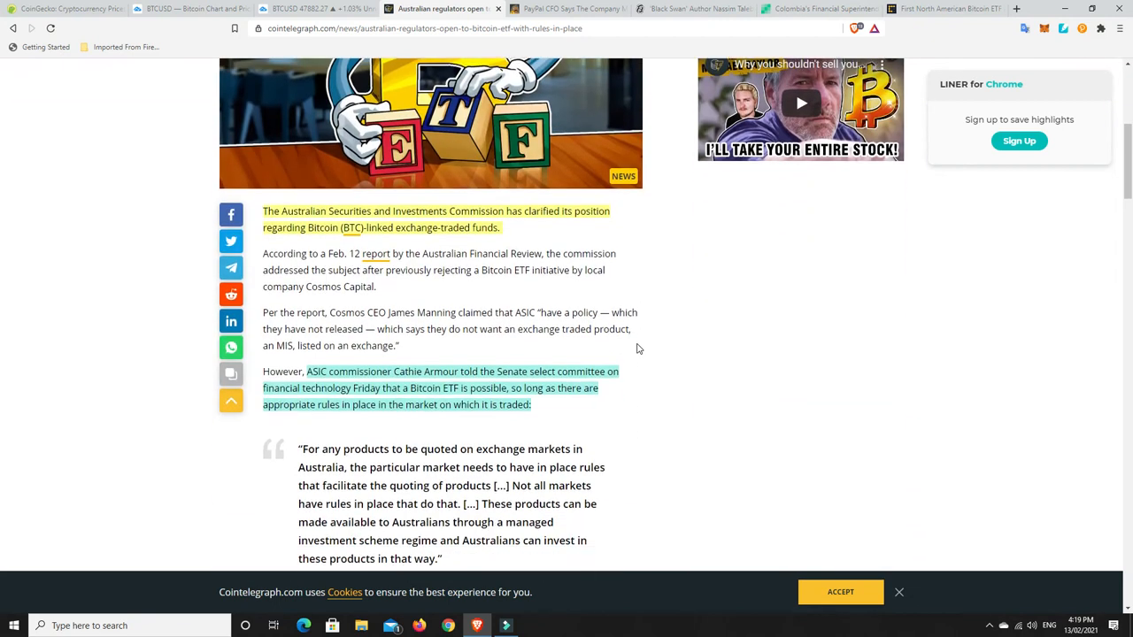
pyautogui.scroll(-3)
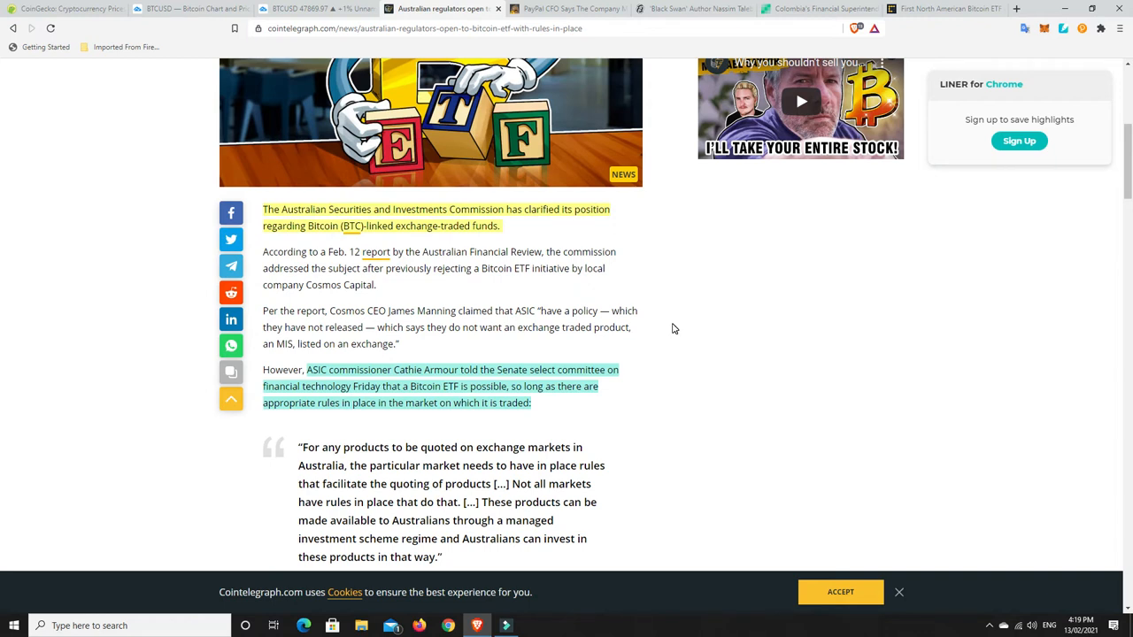
pyautogui.scroll(-3)
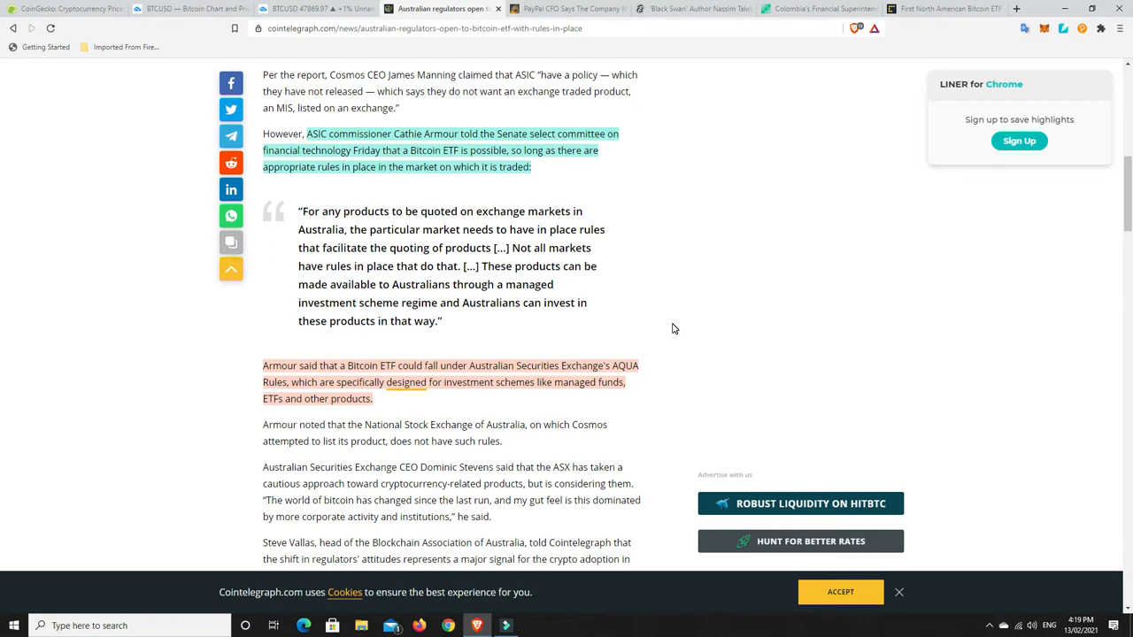
pyautogui.moveTo(672, 278)
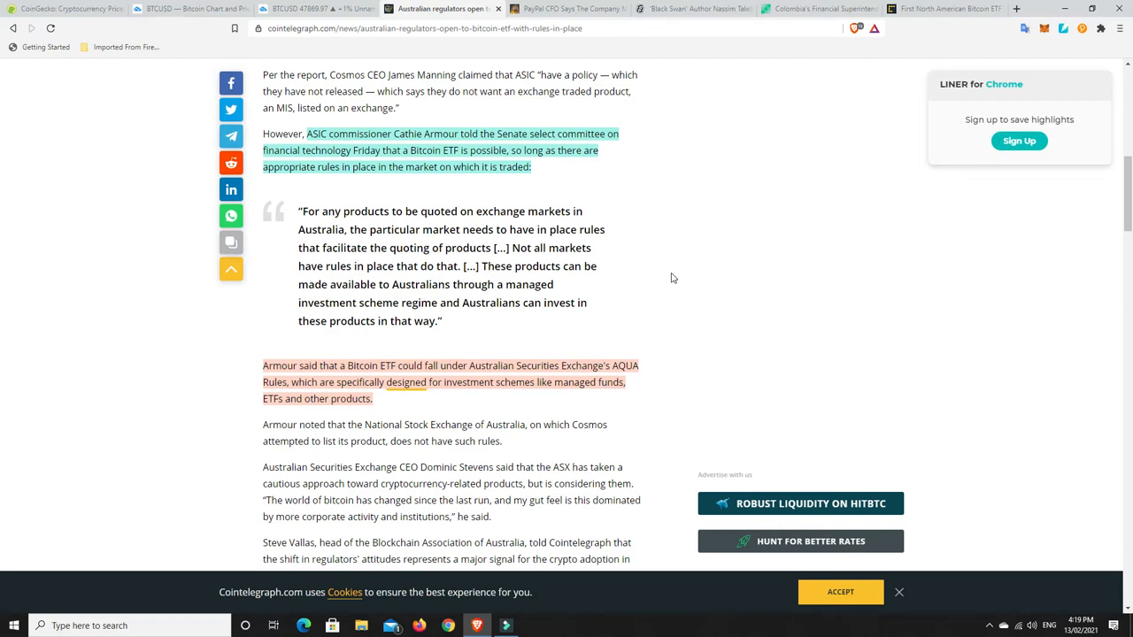
pyautogui.moveTo(669, 273)
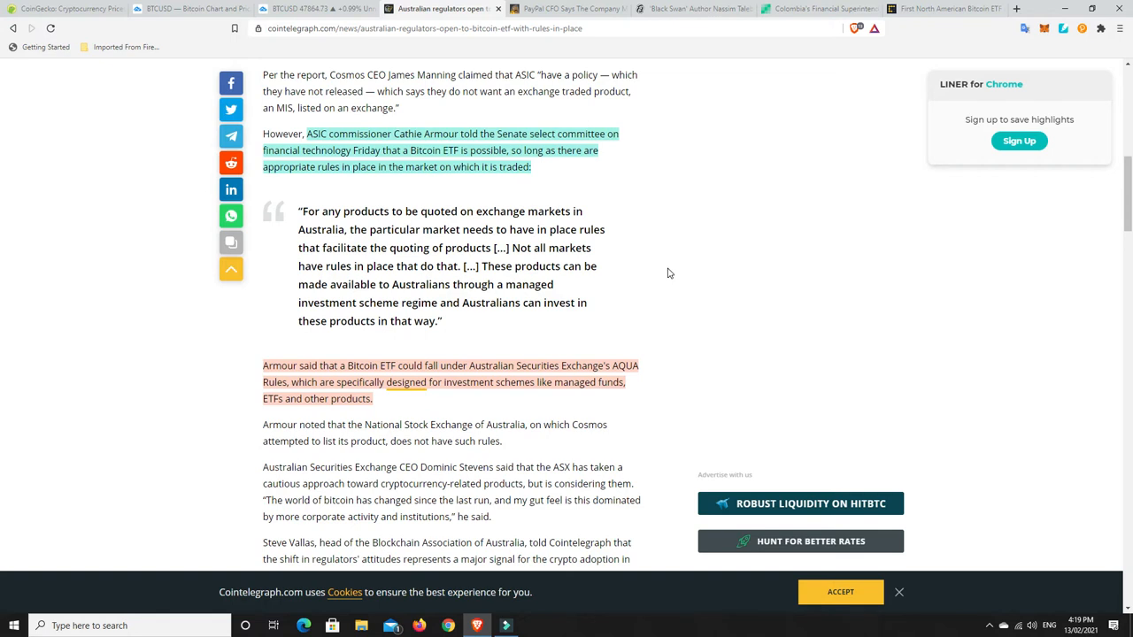
pyautogui.scroll(-3)
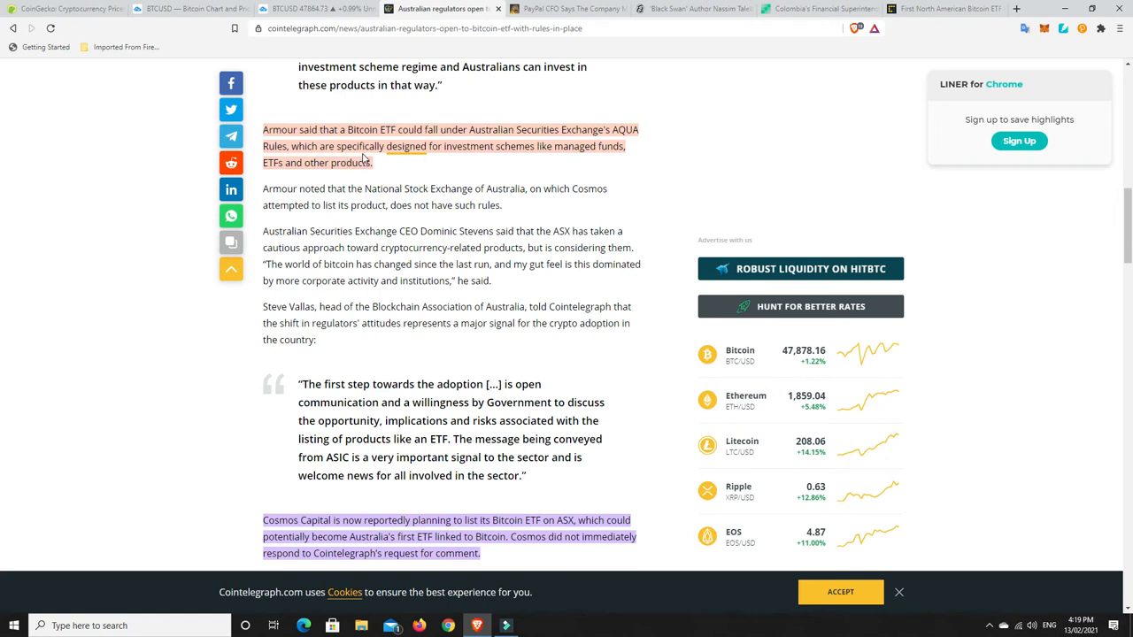
pyautogui.moveTo(510, 159)
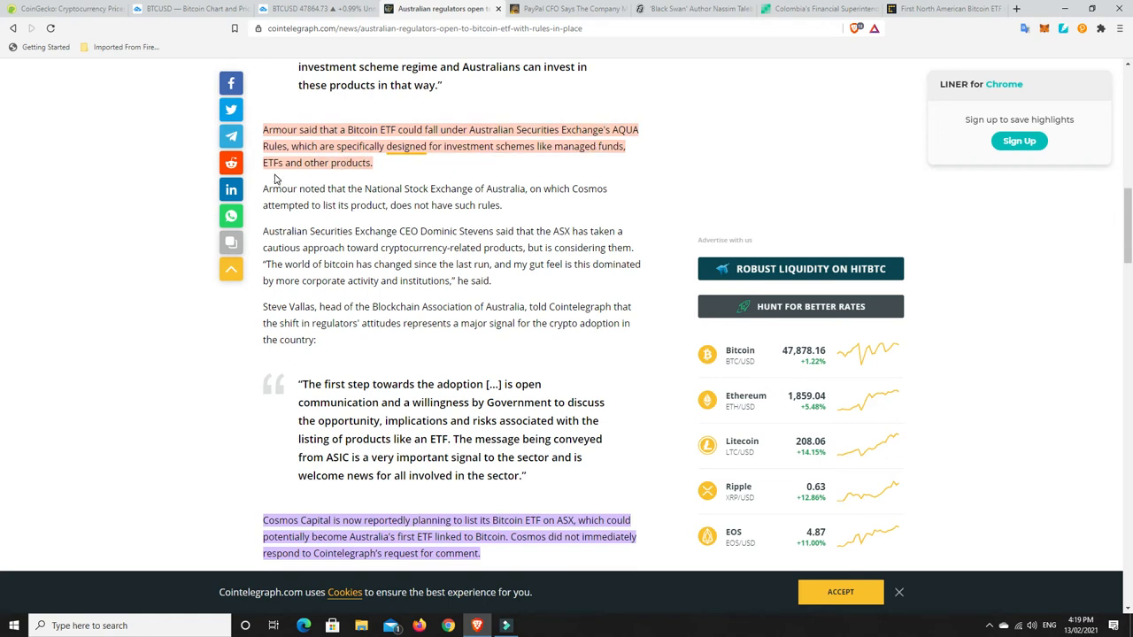
pyautogui.moveTo(476, 186)
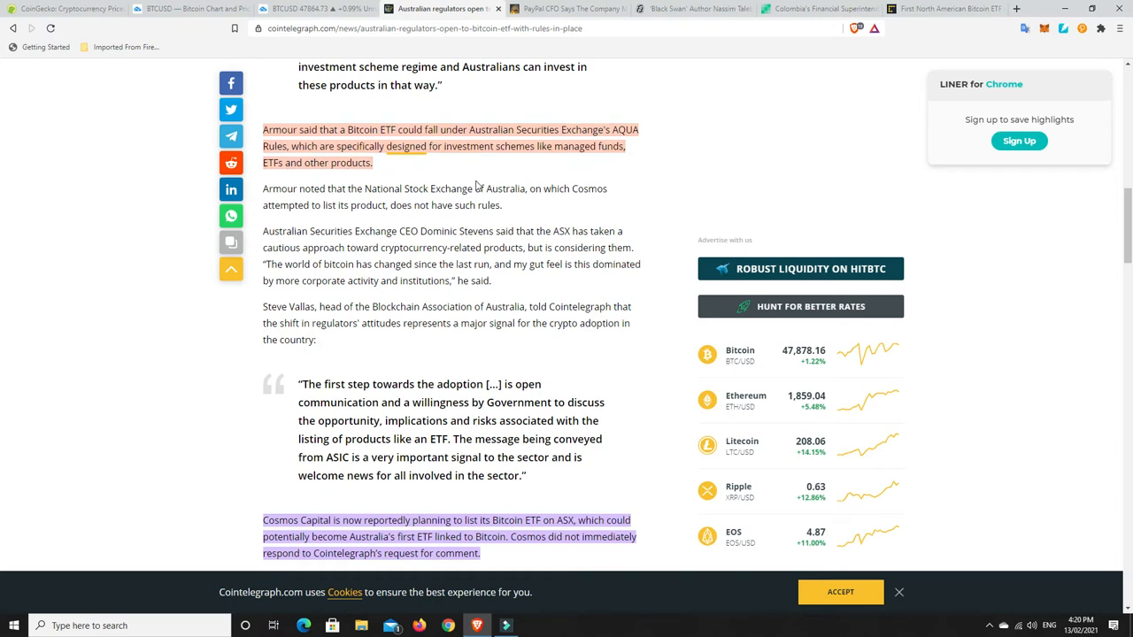
pyautogui.moveTo(573, 193)
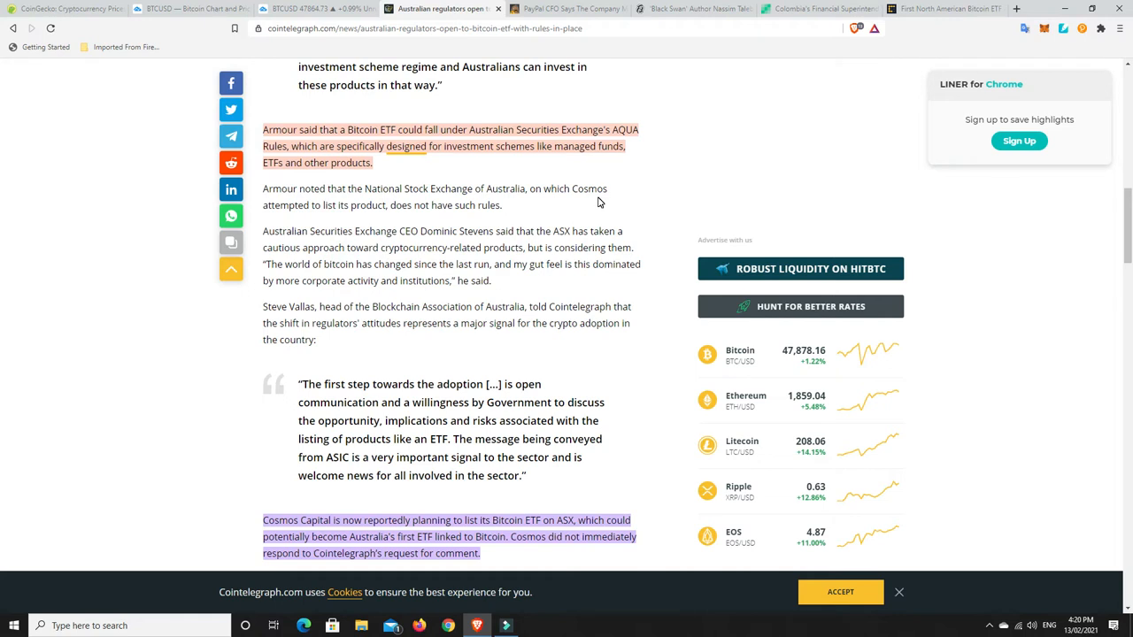
pyautogui.scroll(-3)
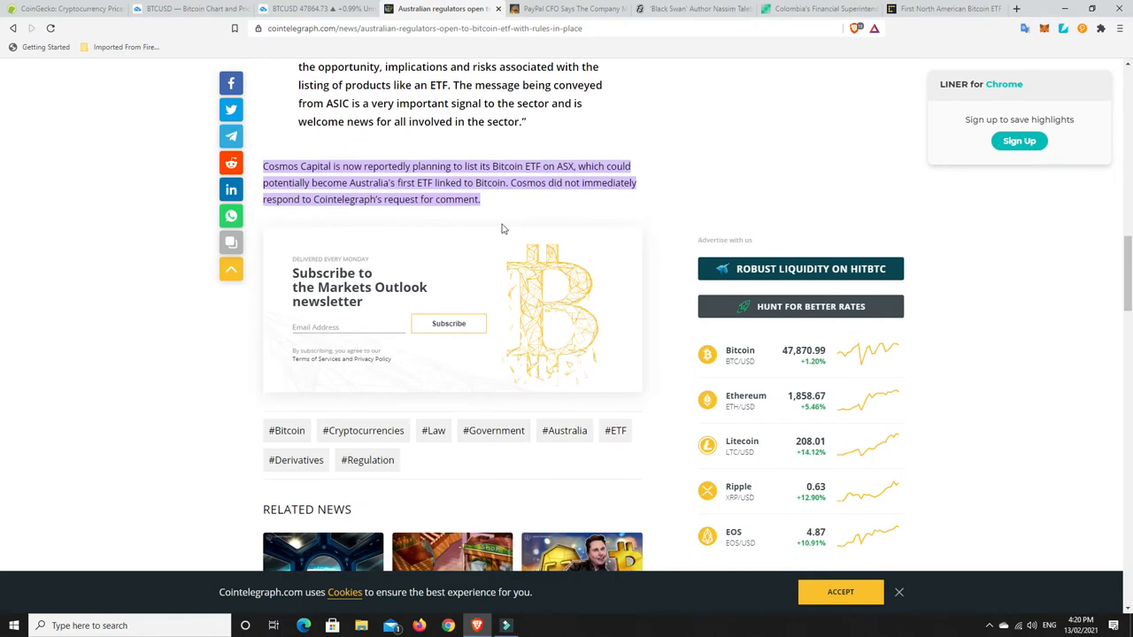
pyautogui.moveTo(524, 209)
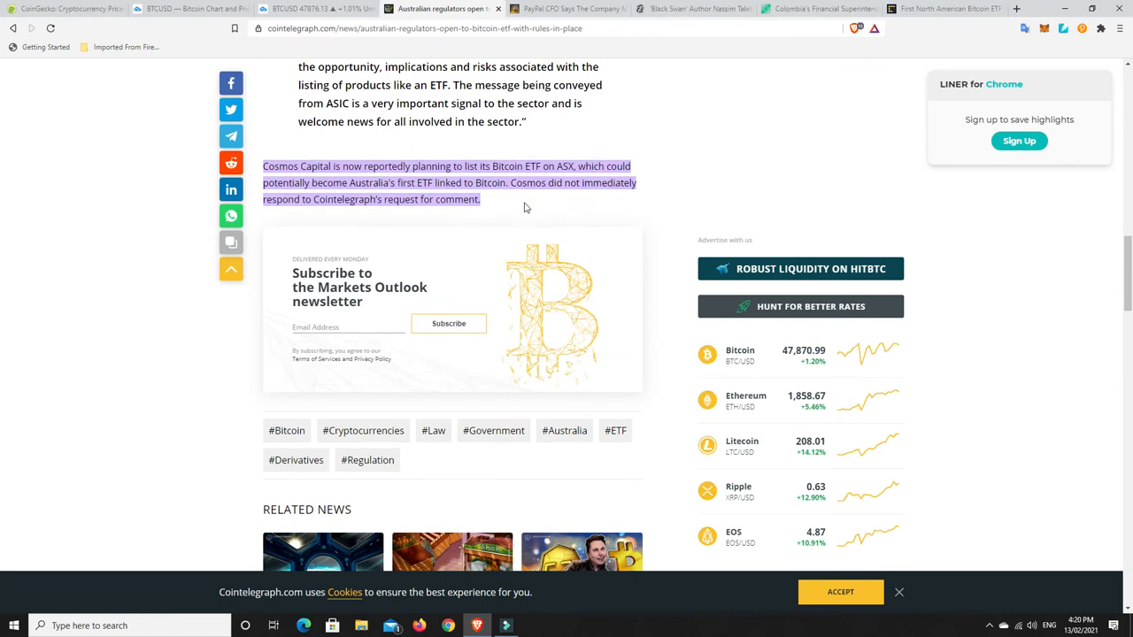
pyautogui.moveTo(529, 209)
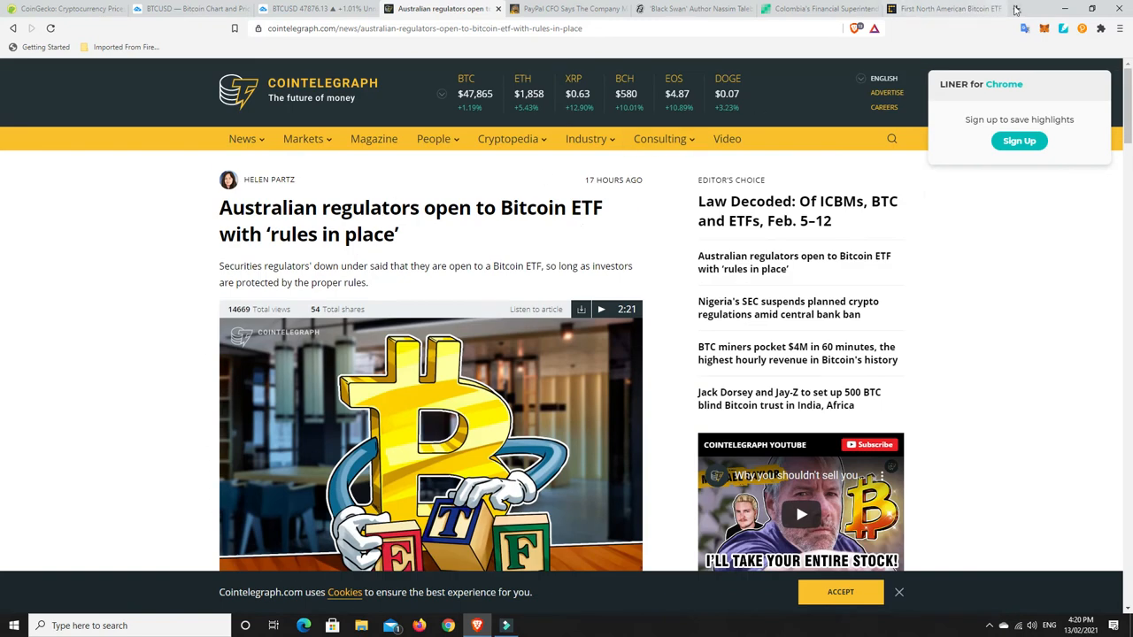
# - Switch to CoinDesk's 'First North American Bitcoin ETF Approved by Canadian Securities Regulator' and read its opening
pyautogui.click(946, 7)
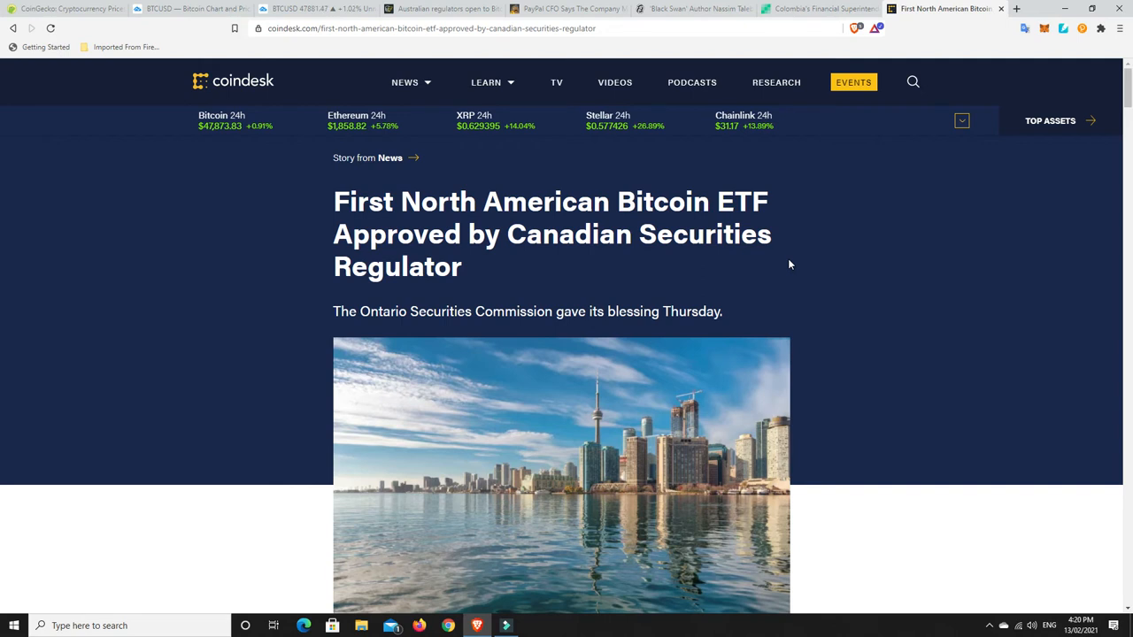
pyautogui.scroll(-3)
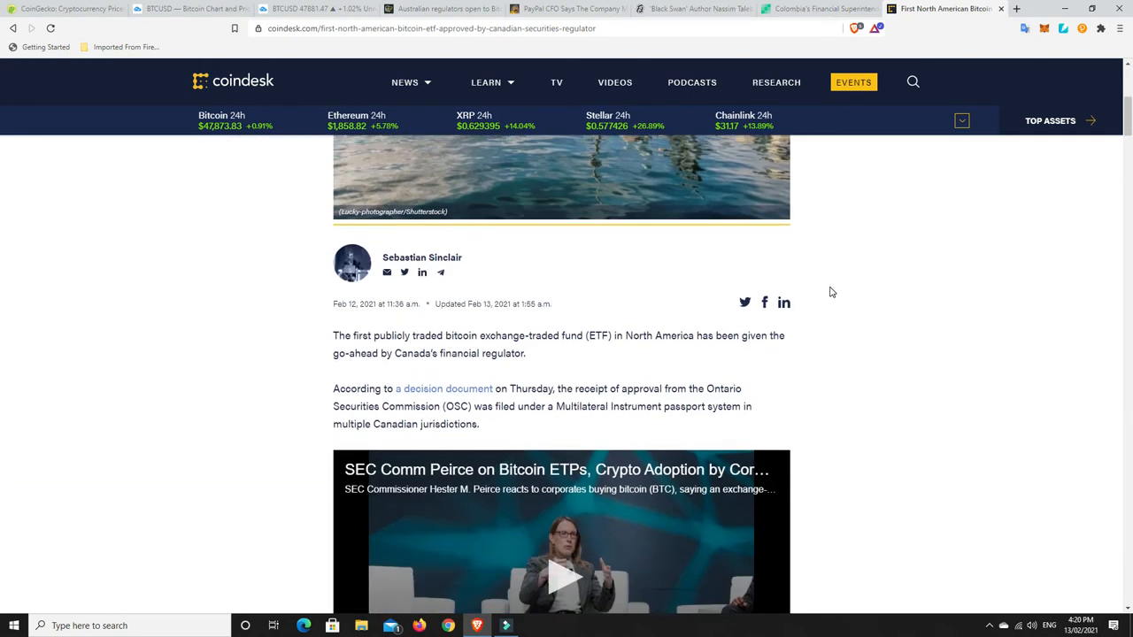
pyautogui.moveTo(854, 327)
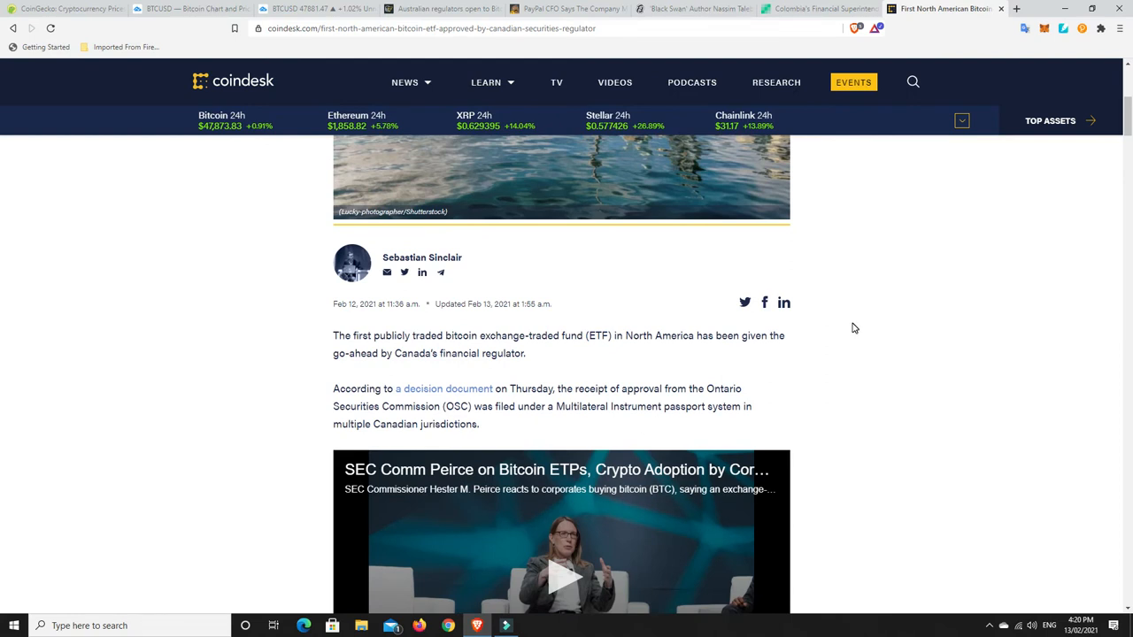
pyautogui.moveTo(724, 379)
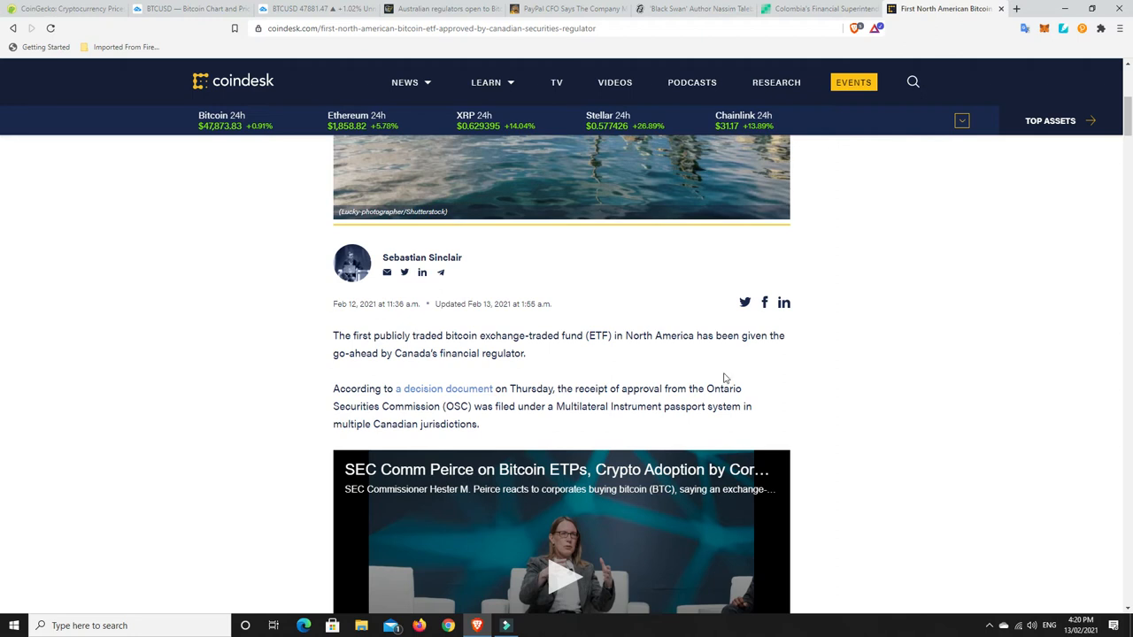
pyautogui.moveTo(485, 368)
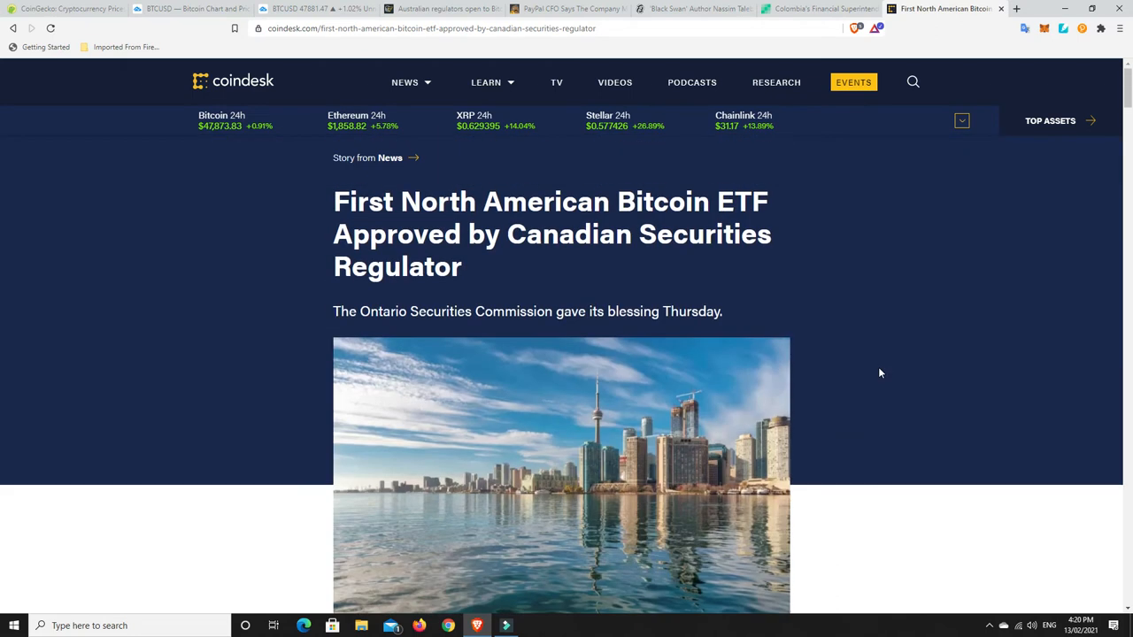
pyautogui.scroll(-3)
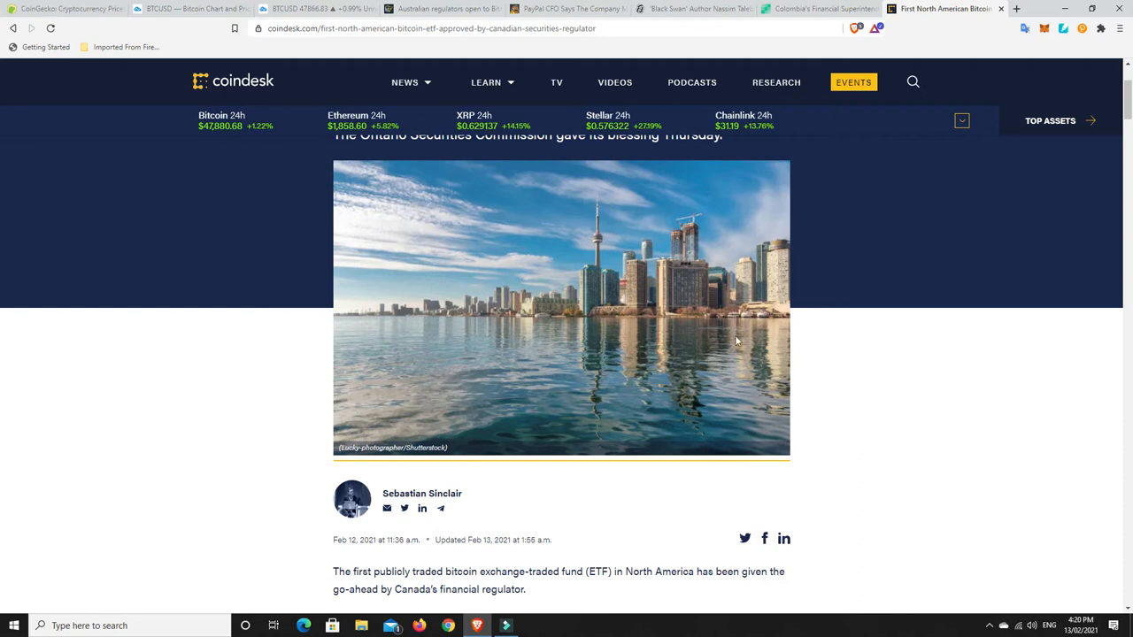
pyautogui.moveTo(470, 299)
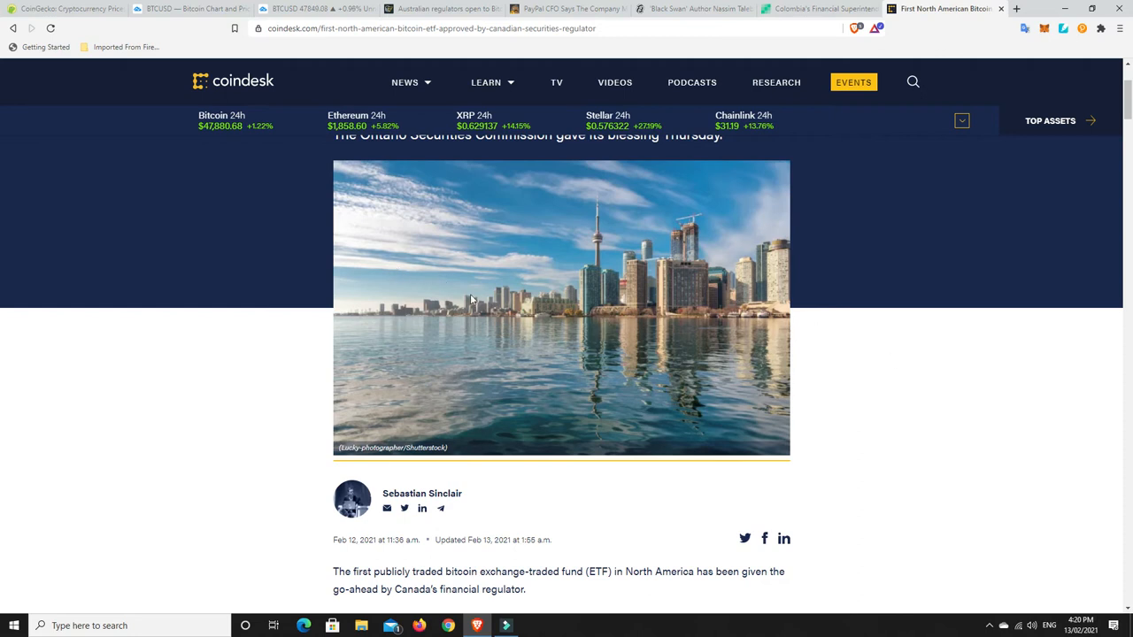
pyautogui.moveTo(227, 32)
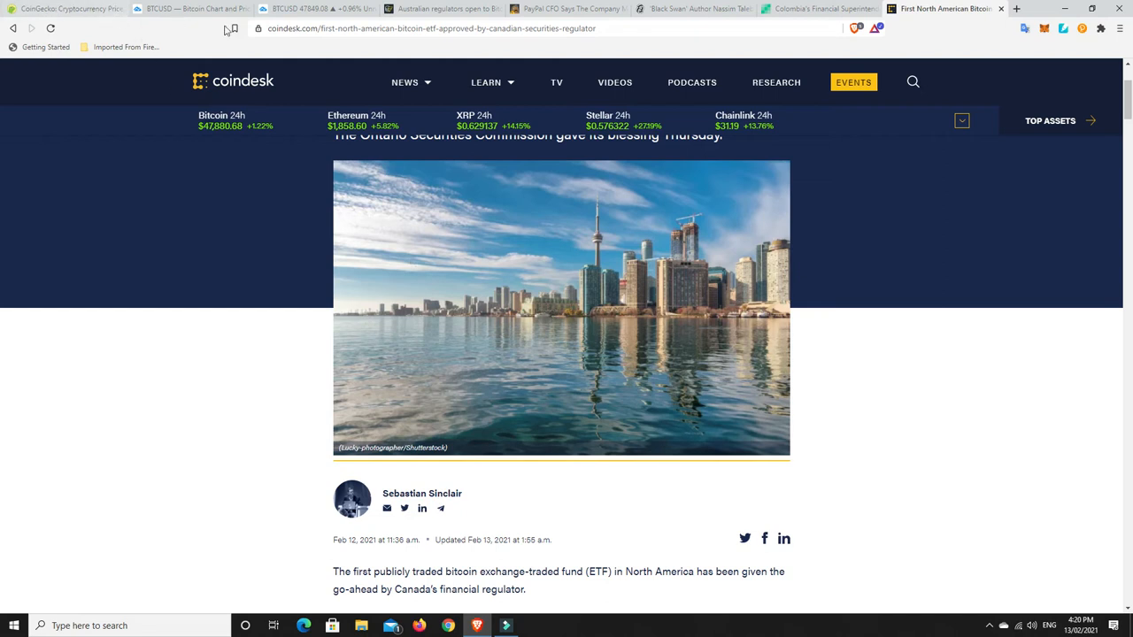
# - Return to the Cointelegraph Australian Bitcoin ETF article shown from its headline
pyautogui.click(434, 8)
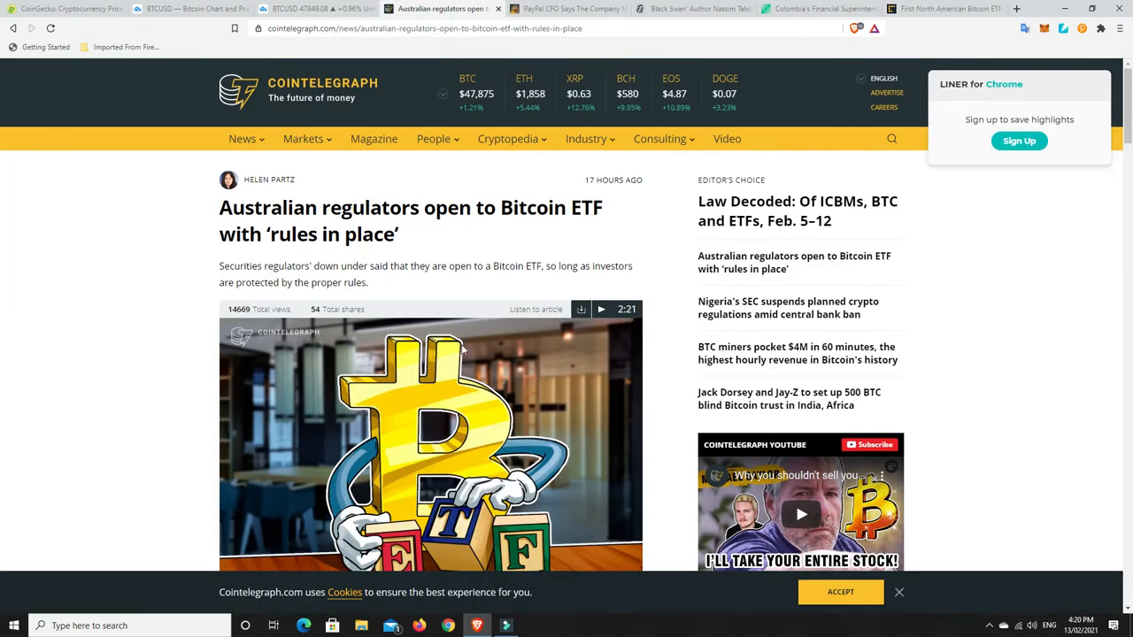
pyautogui.scroll(-3)
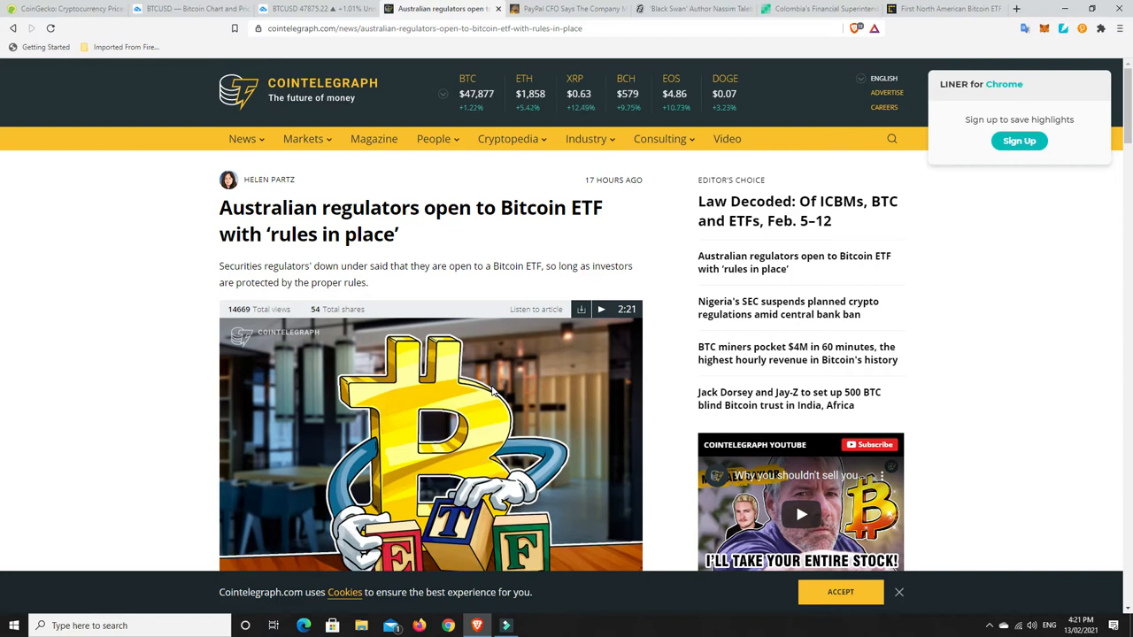
pyautogui.moveTo(541, 283)
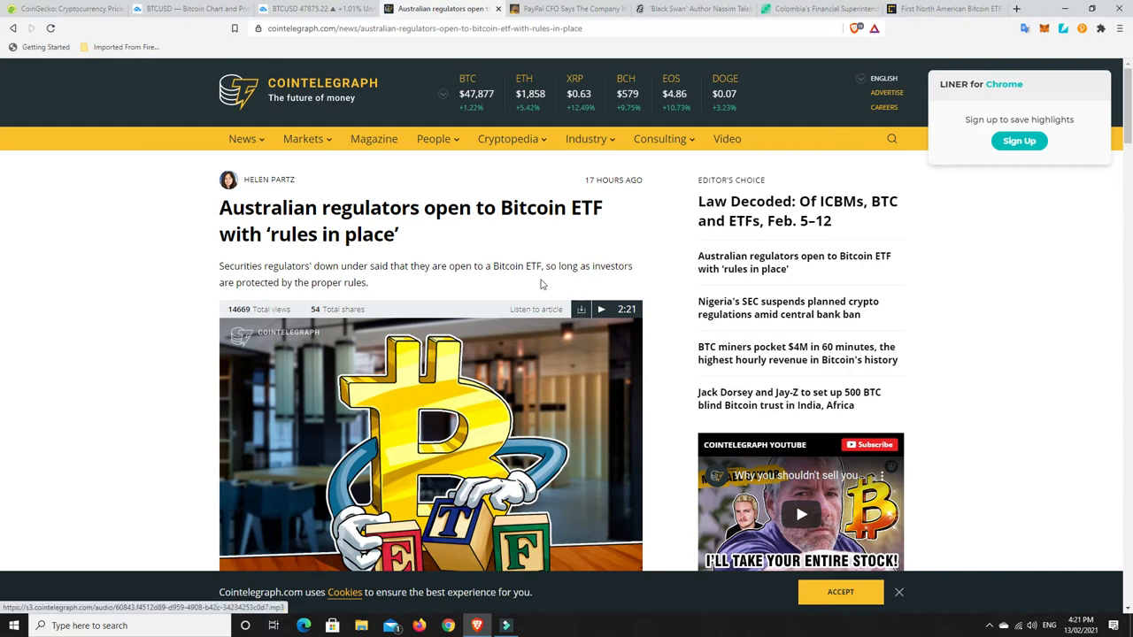
pyautogui.moveTo(499, 254)
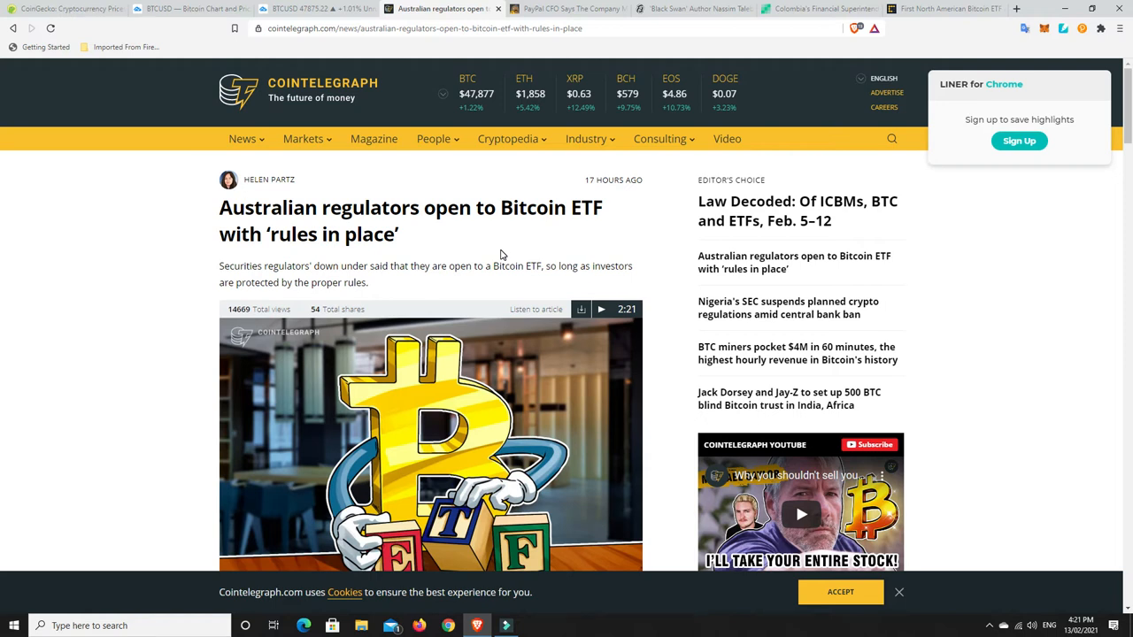
pyautogui.moveTo(543, 271)
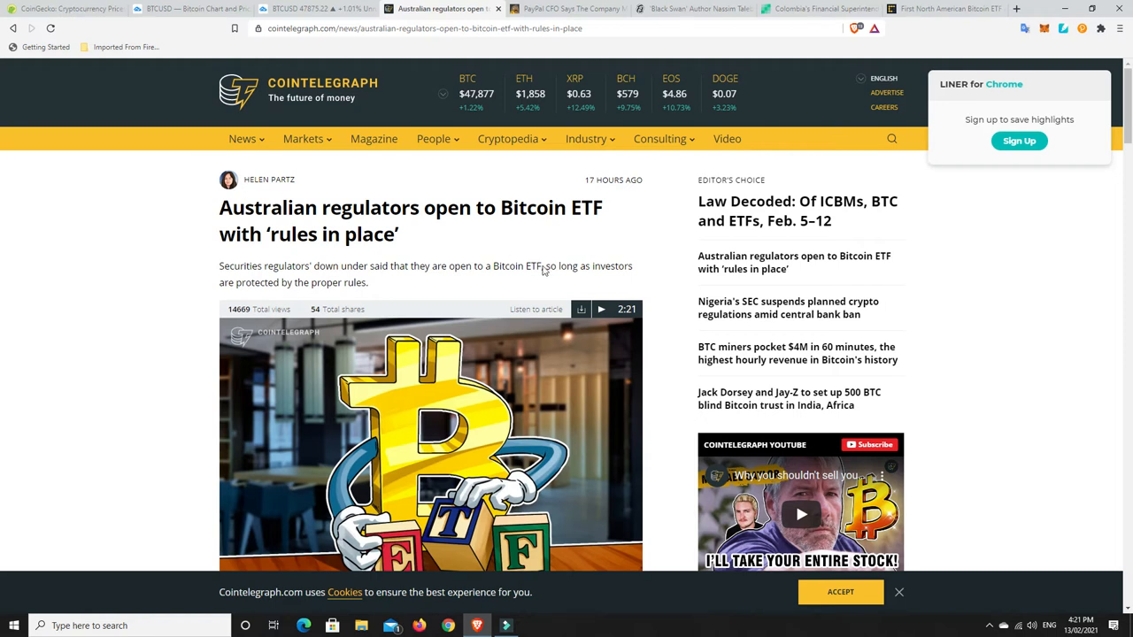
# - Read CryptoPotato's PayPal CFO story, then move on to Bitcoin.com's Colombia crypto platforms article
pyautogui.click(566, 7)
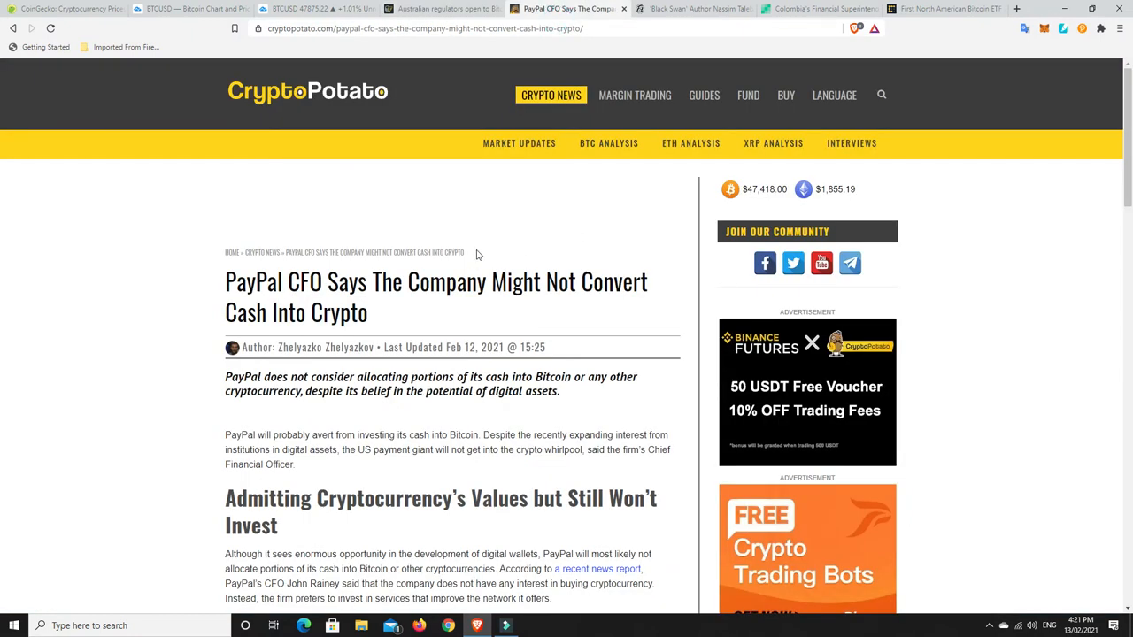
pyautogui.scroll(-3)
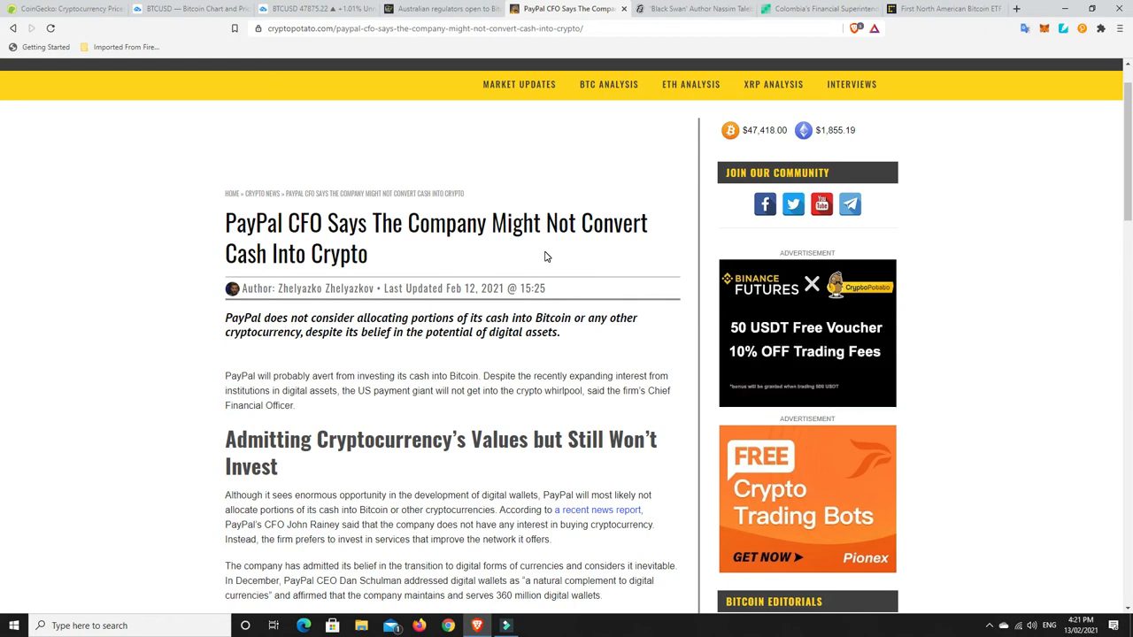
pyautogui.scroll(-3)
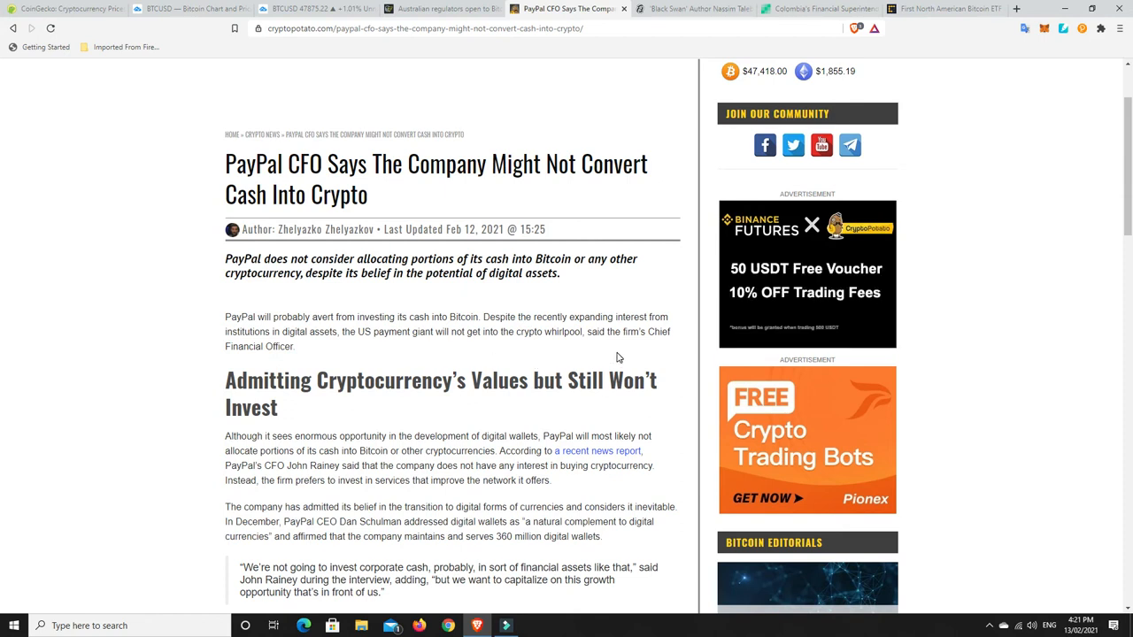
pyautogui.moveTo(319, 345)
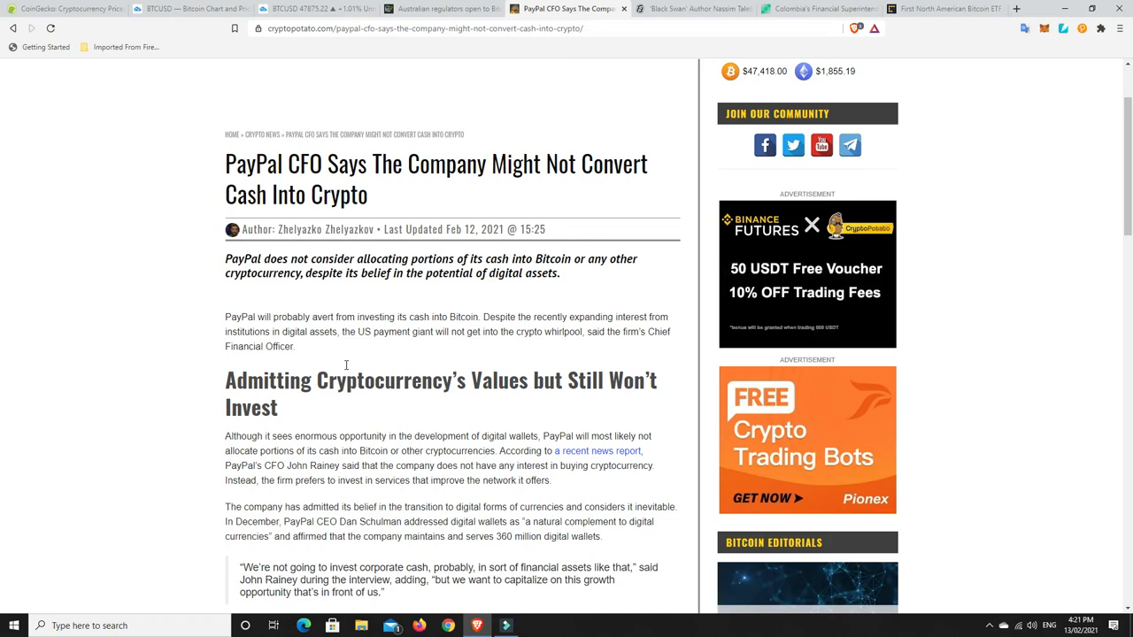
pyautogui.moveTo(356, 405)
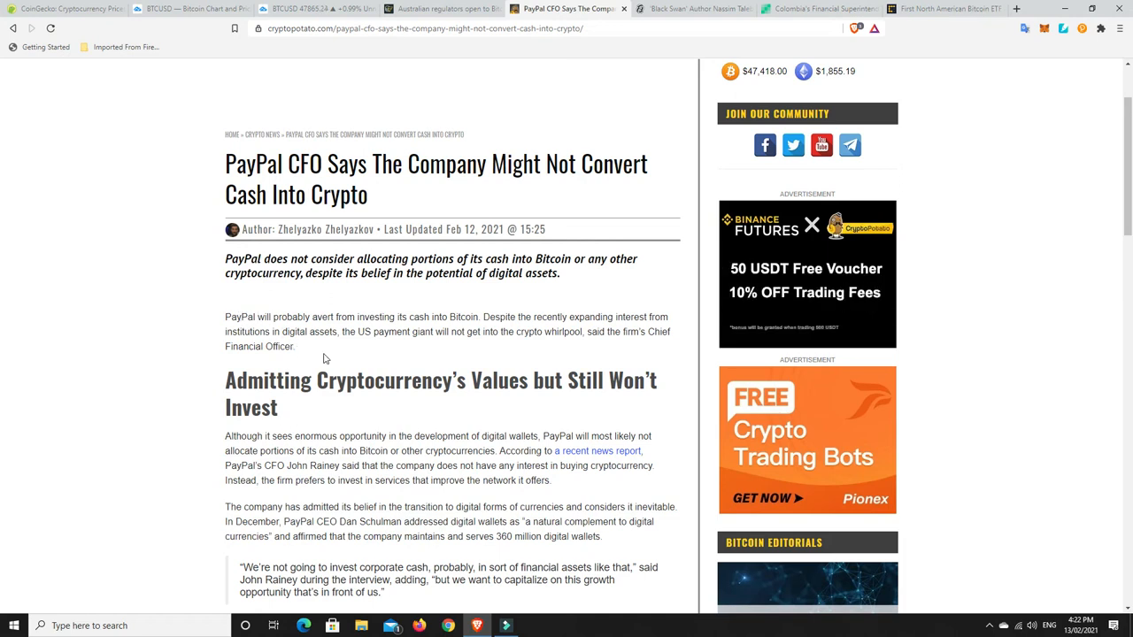
pyautogui.moveTo(308, 347)
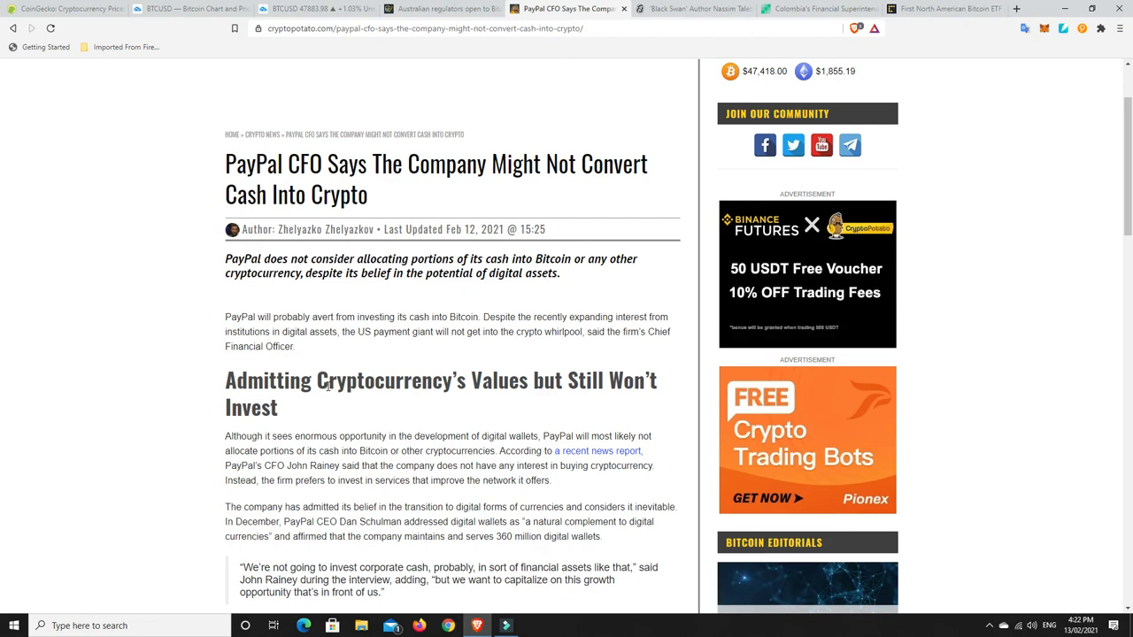
pyautogui.moveTo(308, 299)
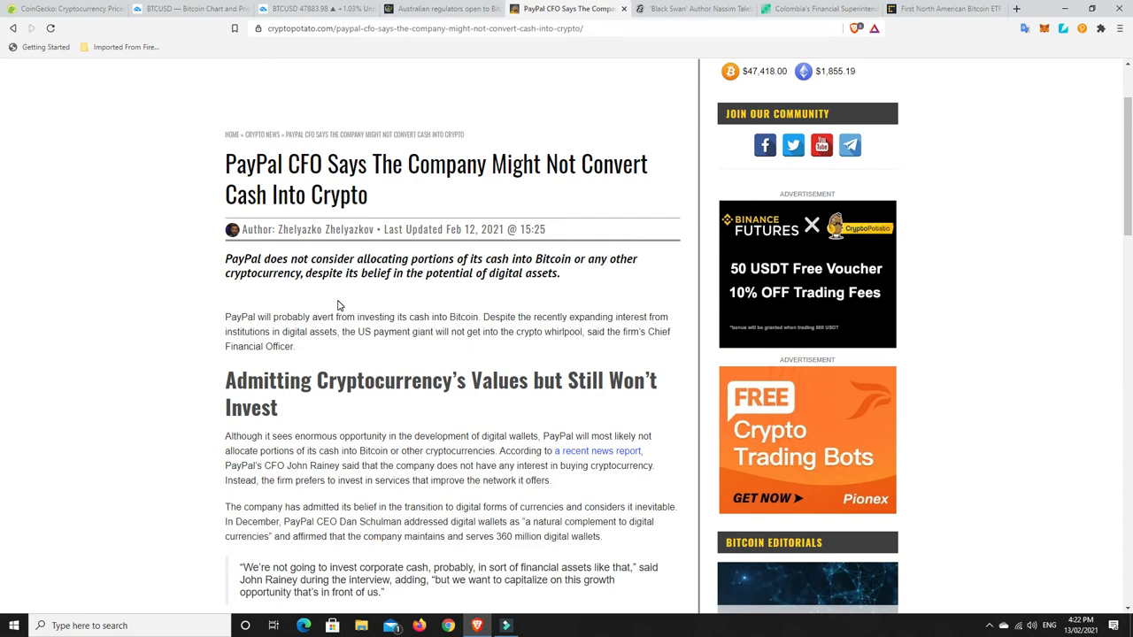
pyautogui.moveTo(421, 364)
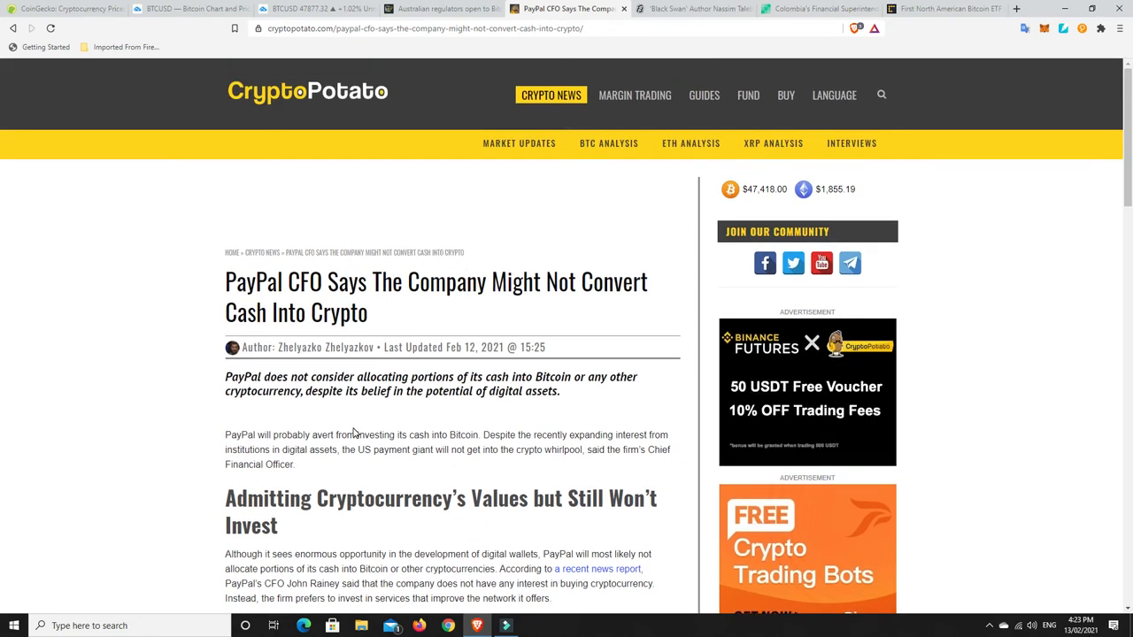
pyautogui.moveTo(376, 453)
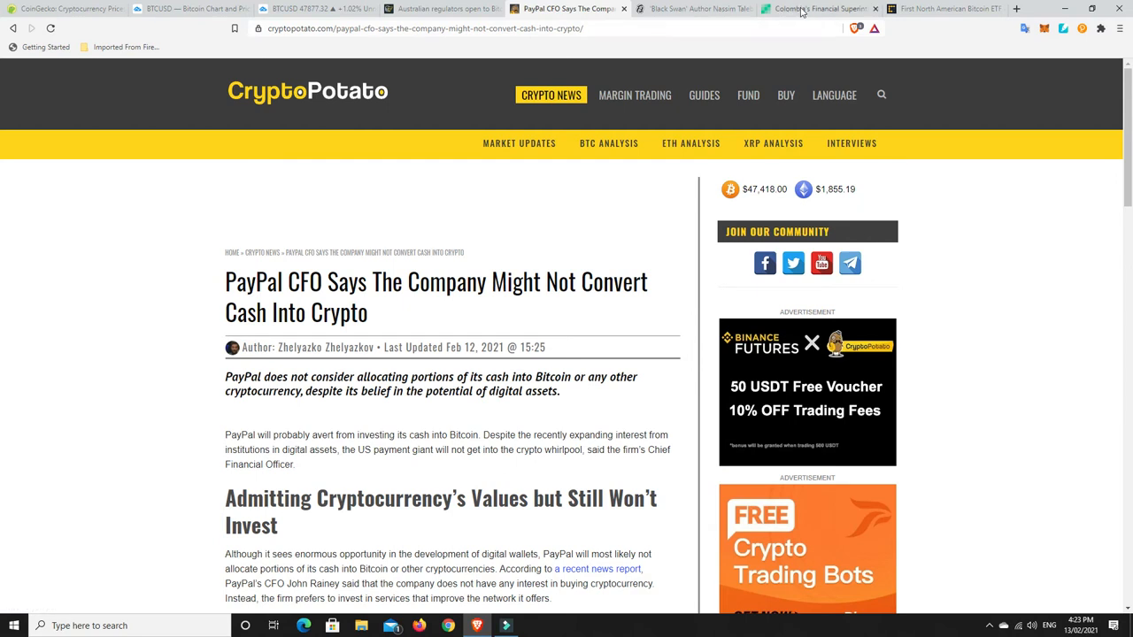
pyautogui.click(815, 7)
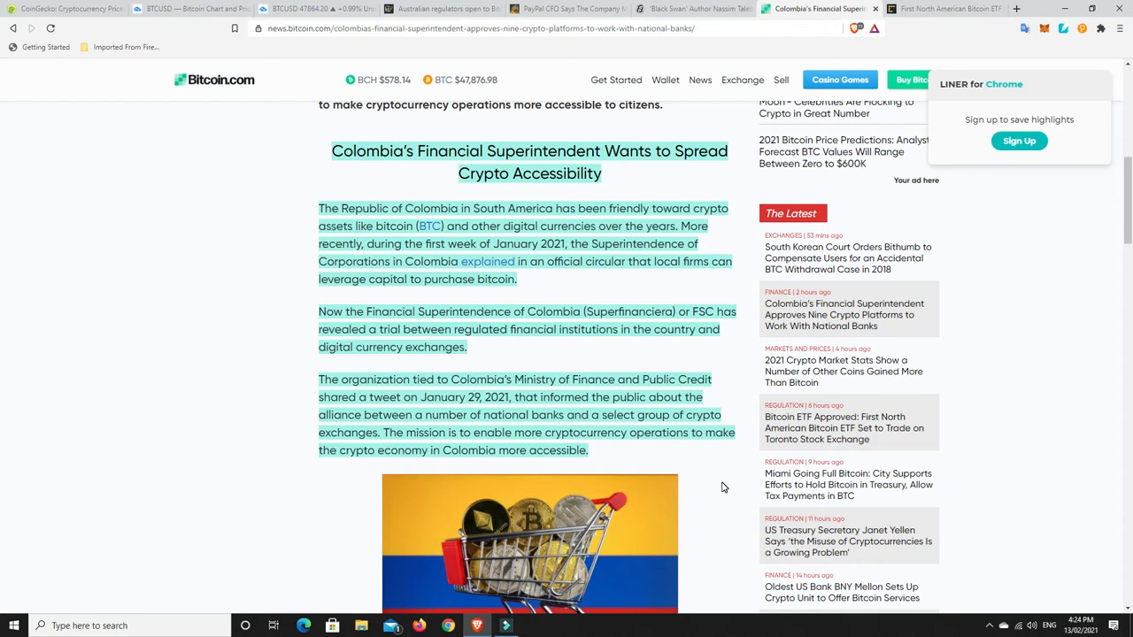
pyautogui.moveTo(718, 492)
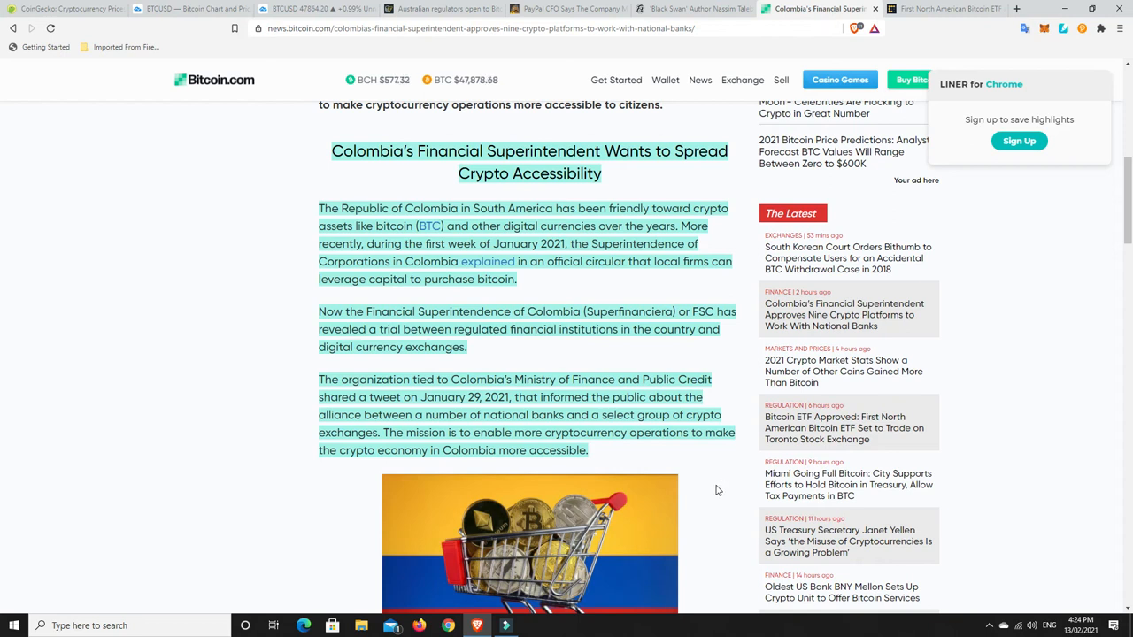
pyautogui.moveTo(706, 492)
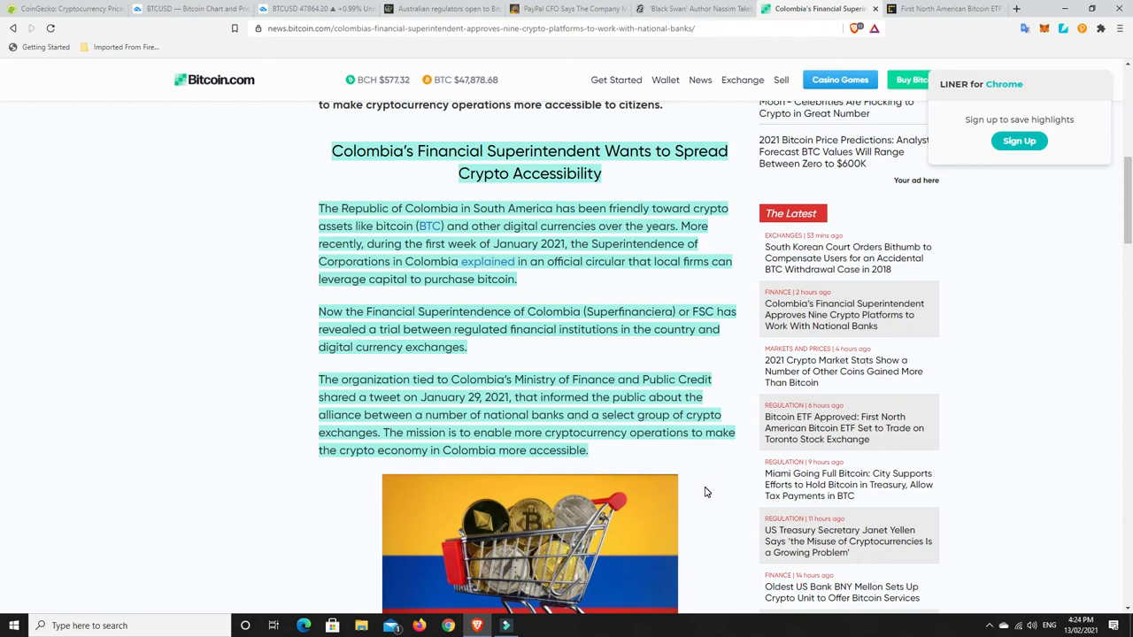
pyautogui.moveTo(688, 476)
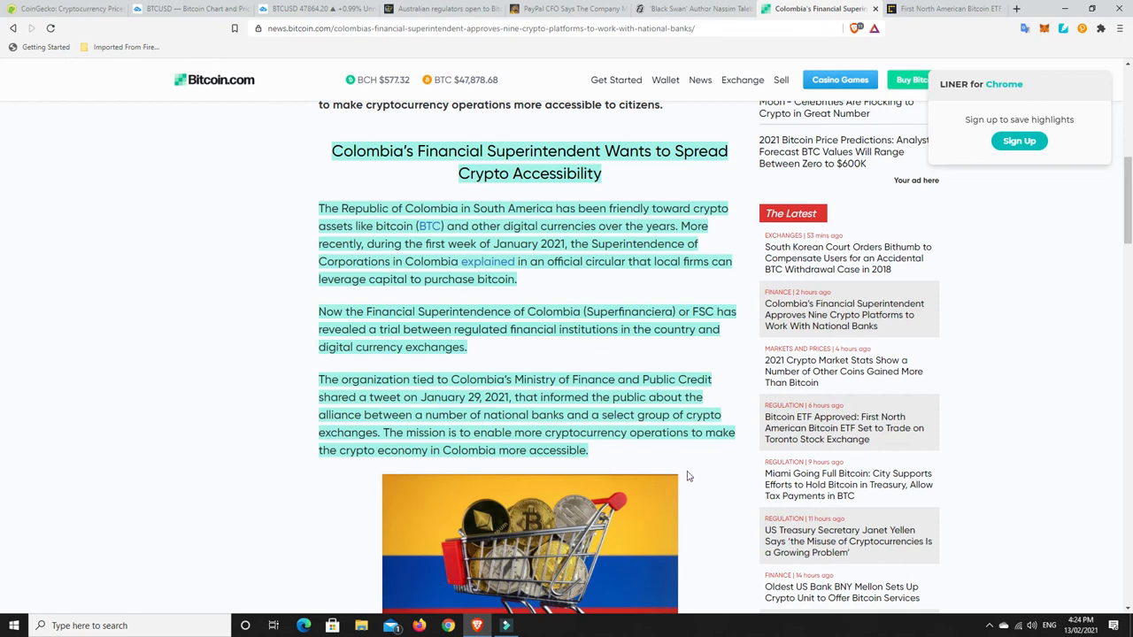
pyautogui.moveTo(699, 474)
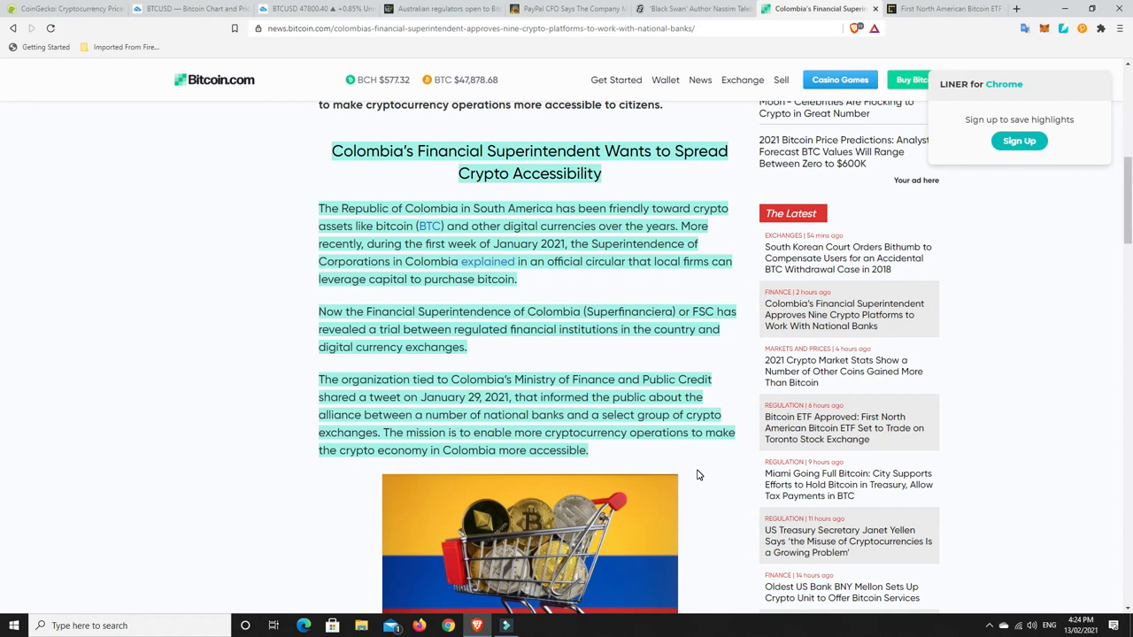
pyautogui.moveTo(633, 426)
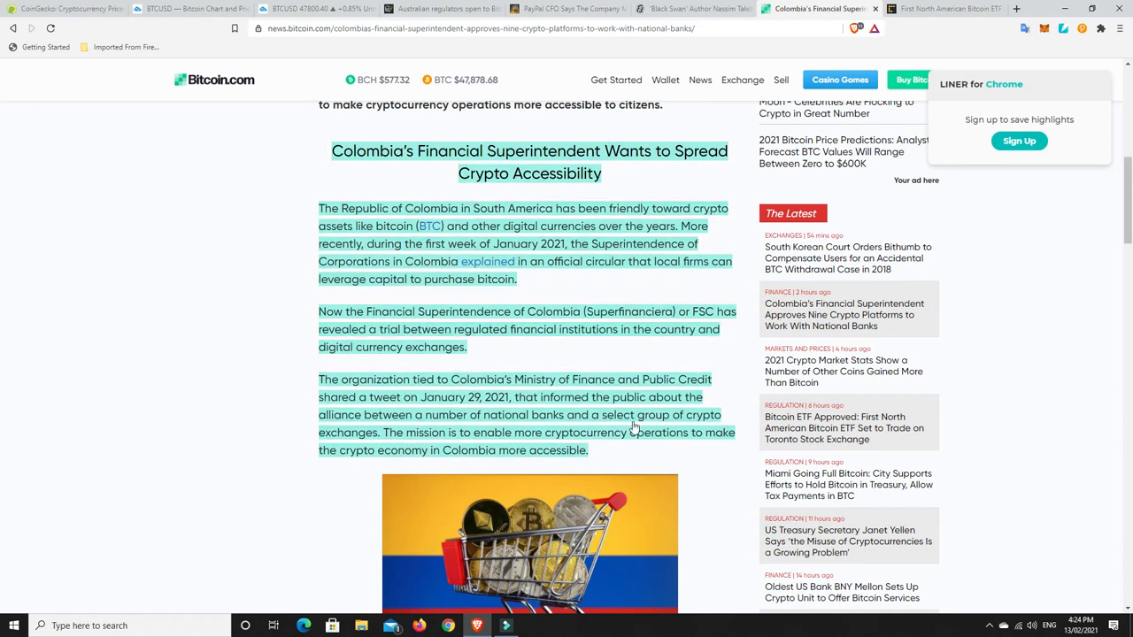
# - Scroll the Colombia article past the photo to the passage on nine approved exchanges including Movii and Panda
pyautogui.scroll(-3)
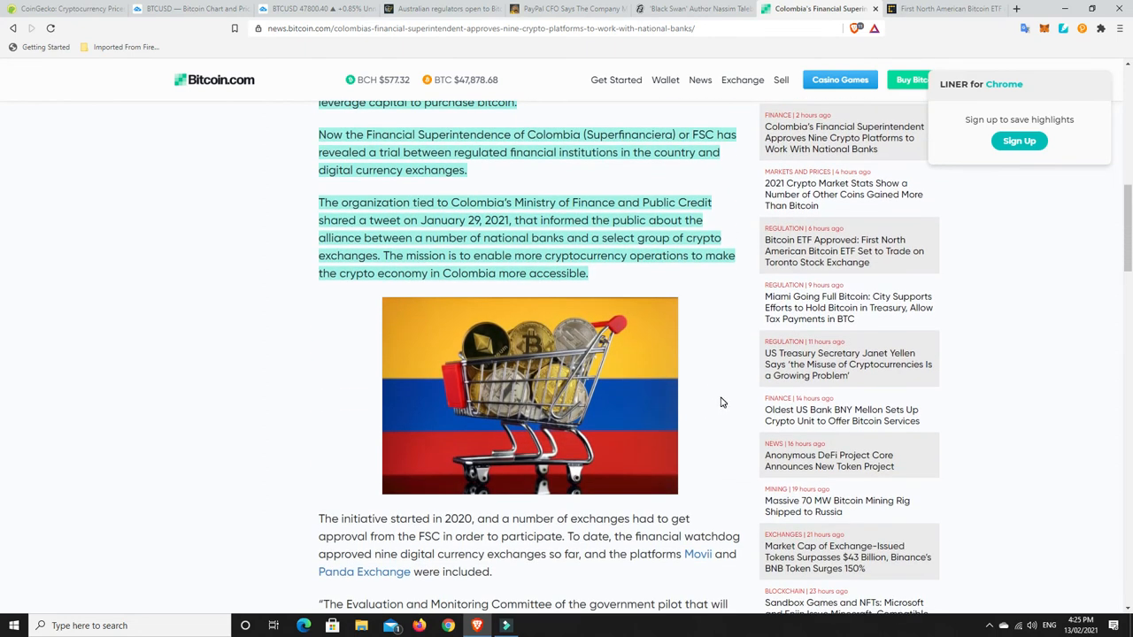
pyautogui.scroll(-3)
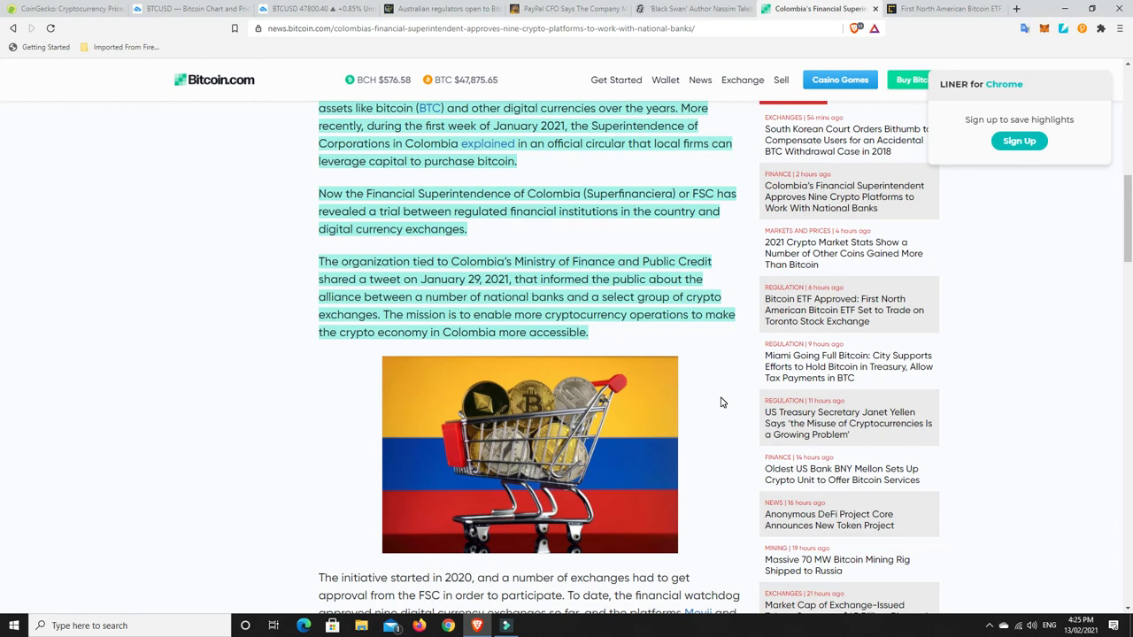
pyautogui.moveTo(706, 396)
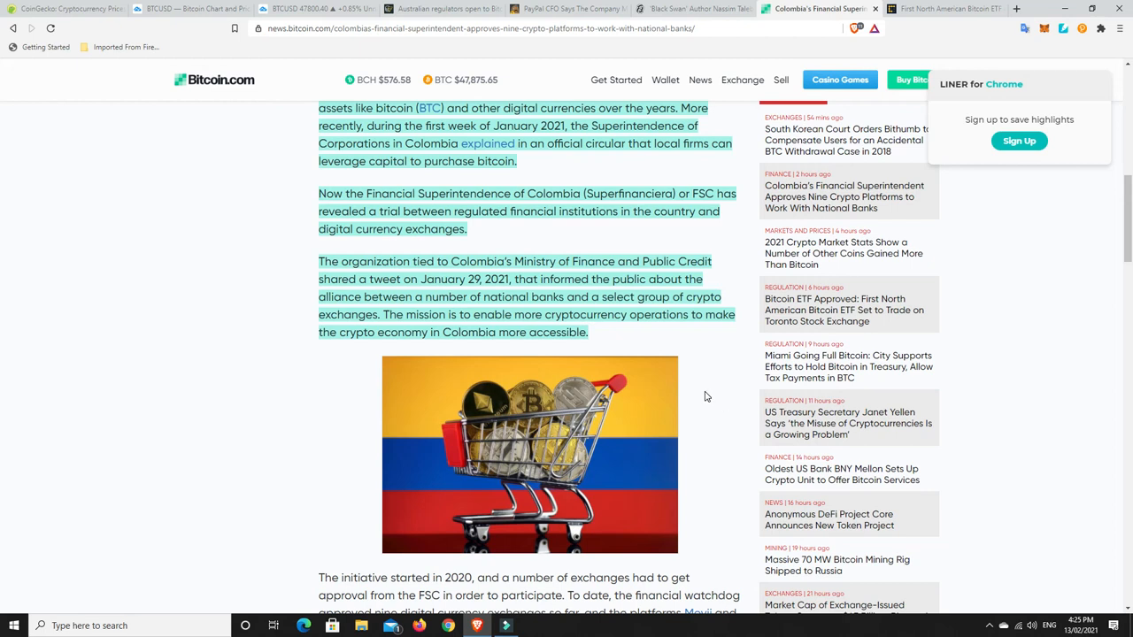
pyautogui.moveTo(701, 366)
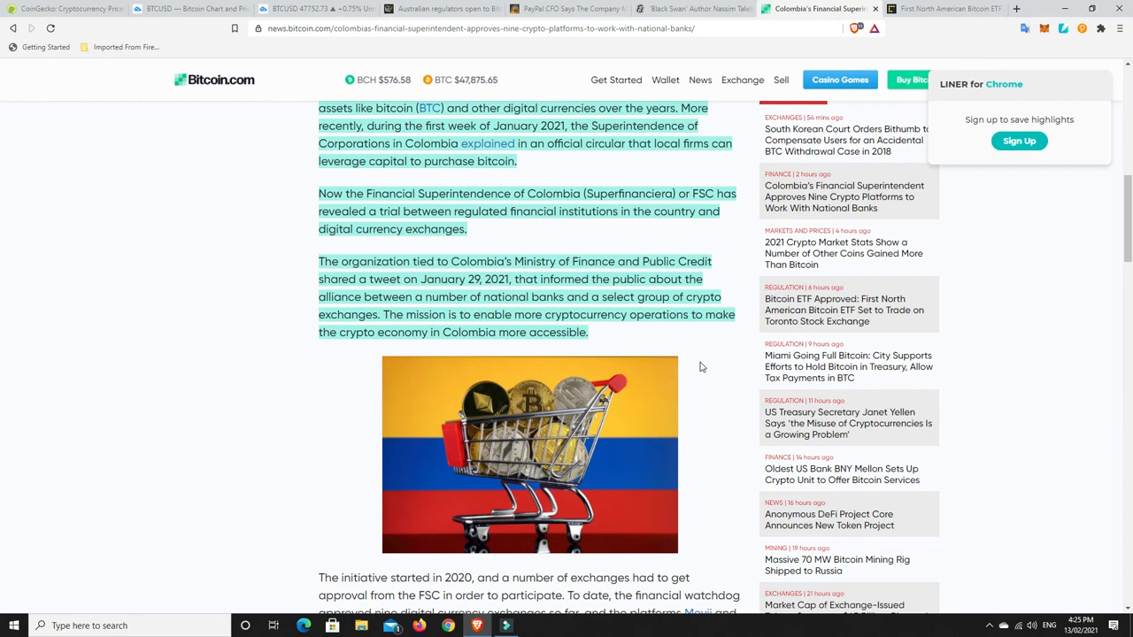
pyautogui.moveTo(704, 354)
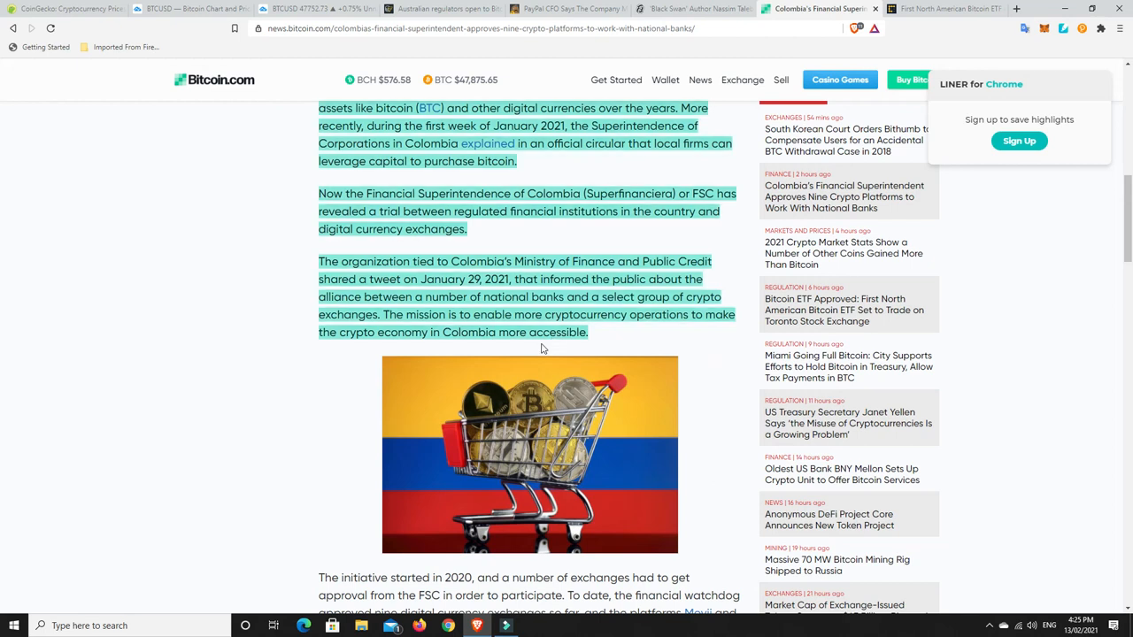
pyautogui.moveTo(652, 403)
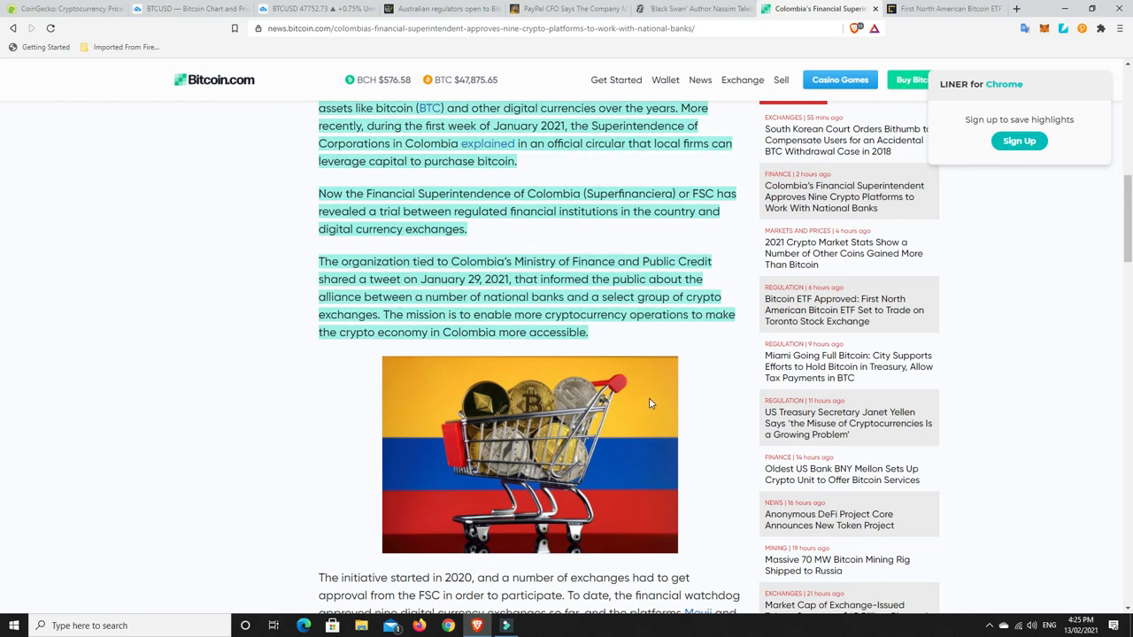
pyautogui.moveTo(652, 404)
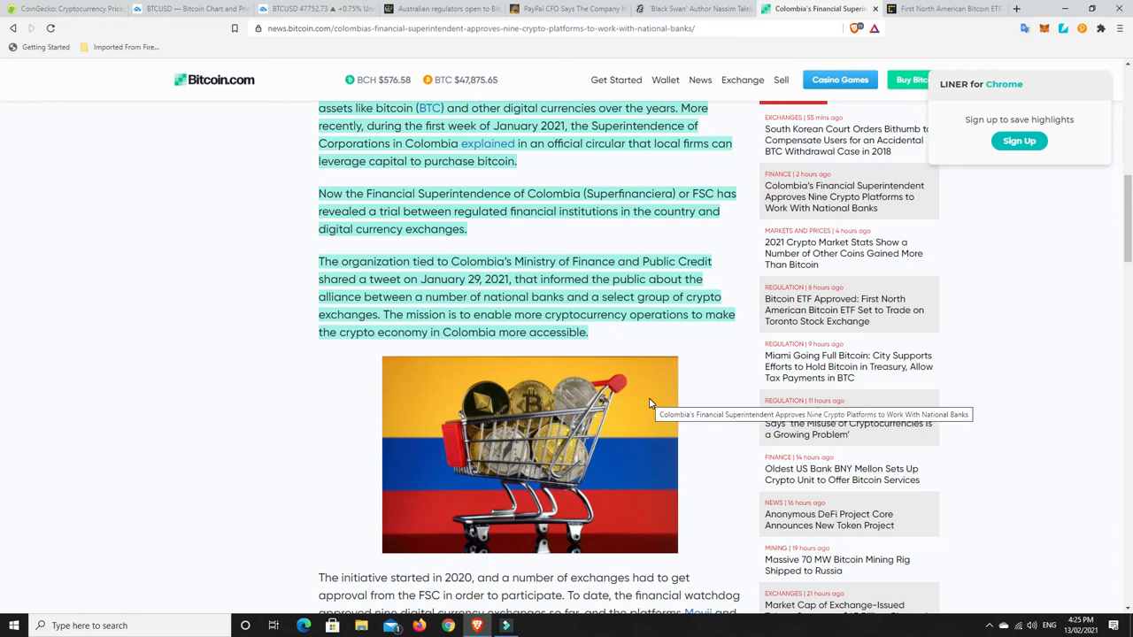
pyautogui.moveTo(704, 392)
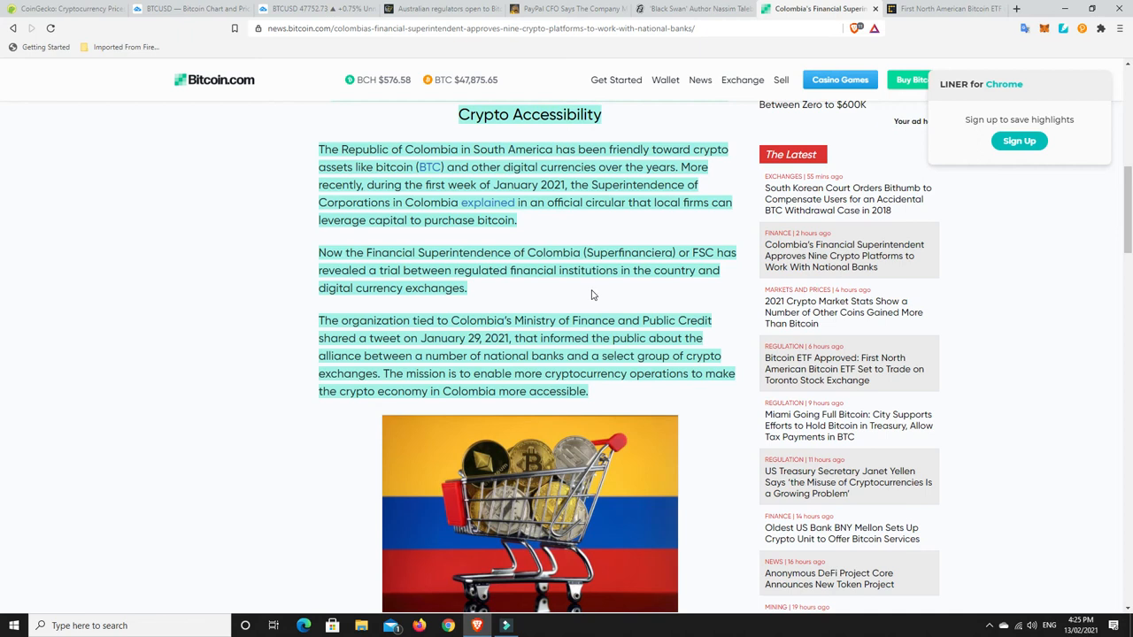
pyautogui.moveTo(588, 297)
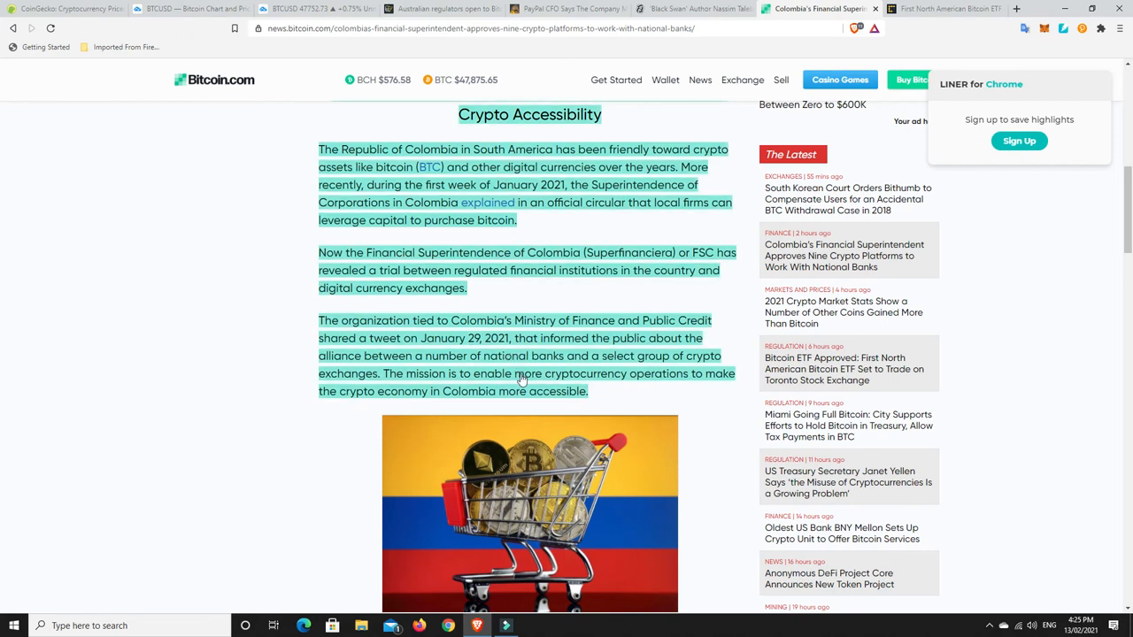
pyautogui.moveTo(563, 357)
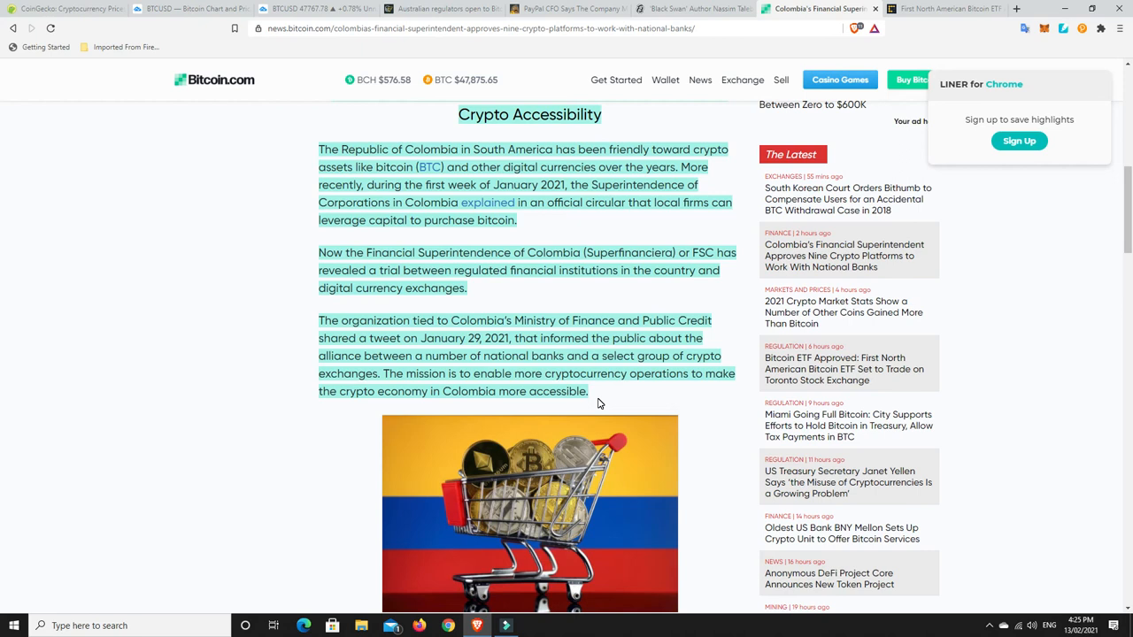
pyautogui.moveTo(601, 402)
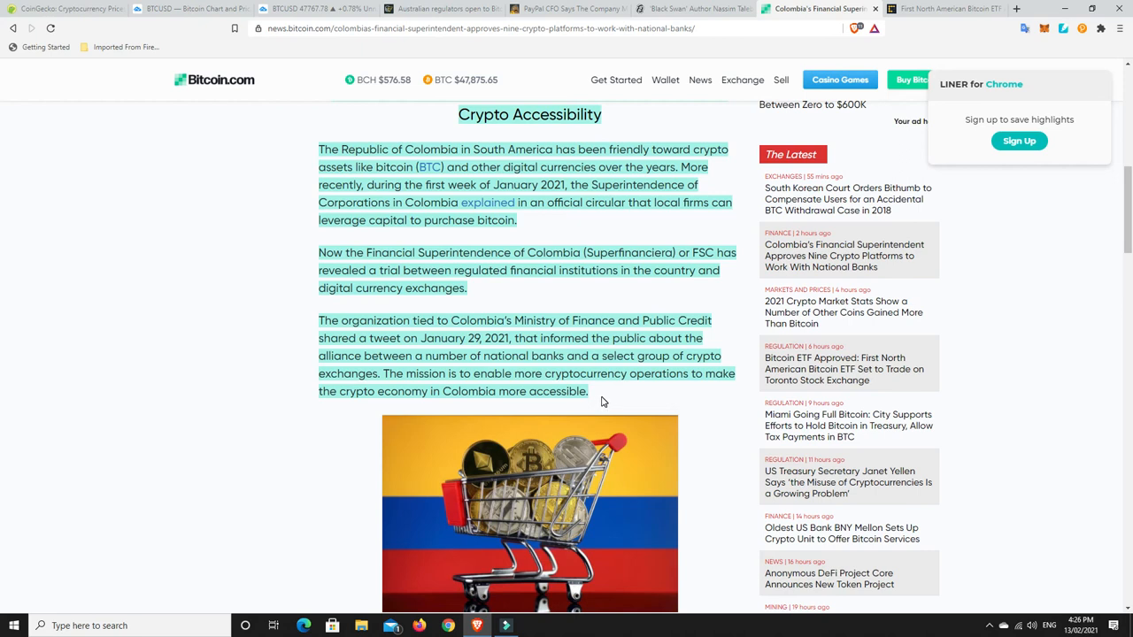
pyautogui.moveTo(618, 399)
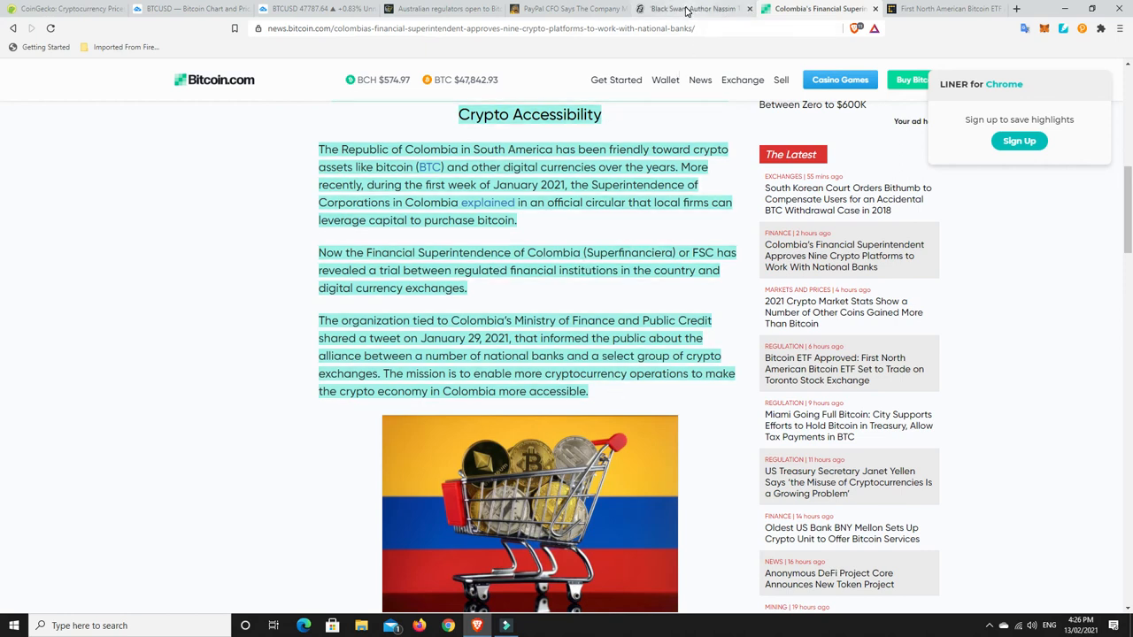
# - Bring up Decrypt's 'Black Swan Author Nassim Taleb Dumps Bitcoin' article from its headline and photo
pyautogui.click(694, 9)
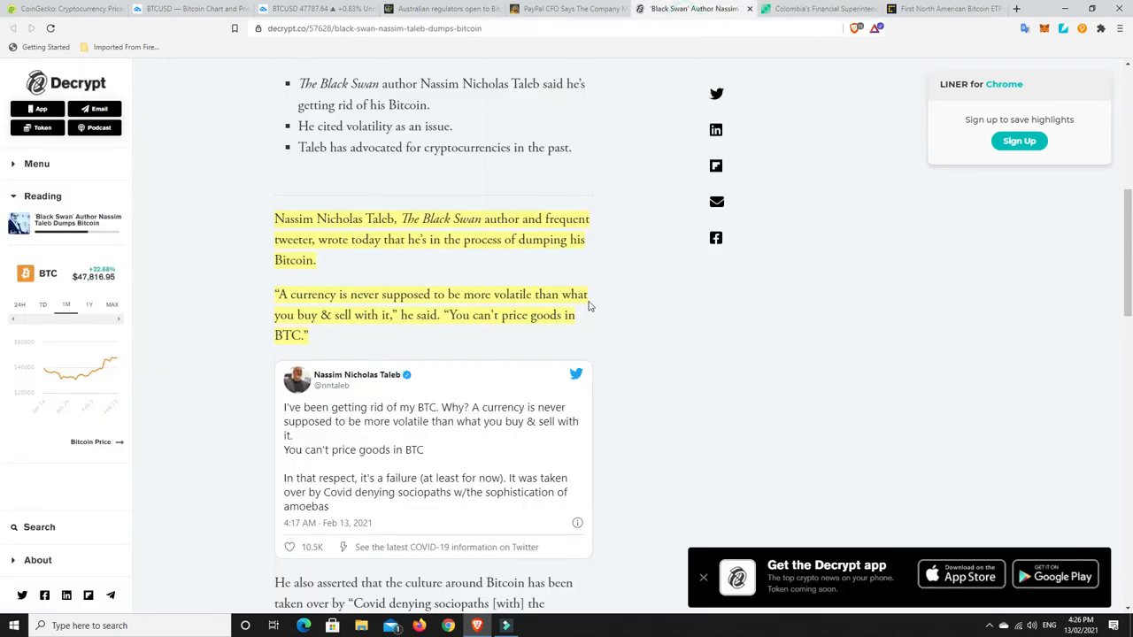
pyautogui.scroll(3)
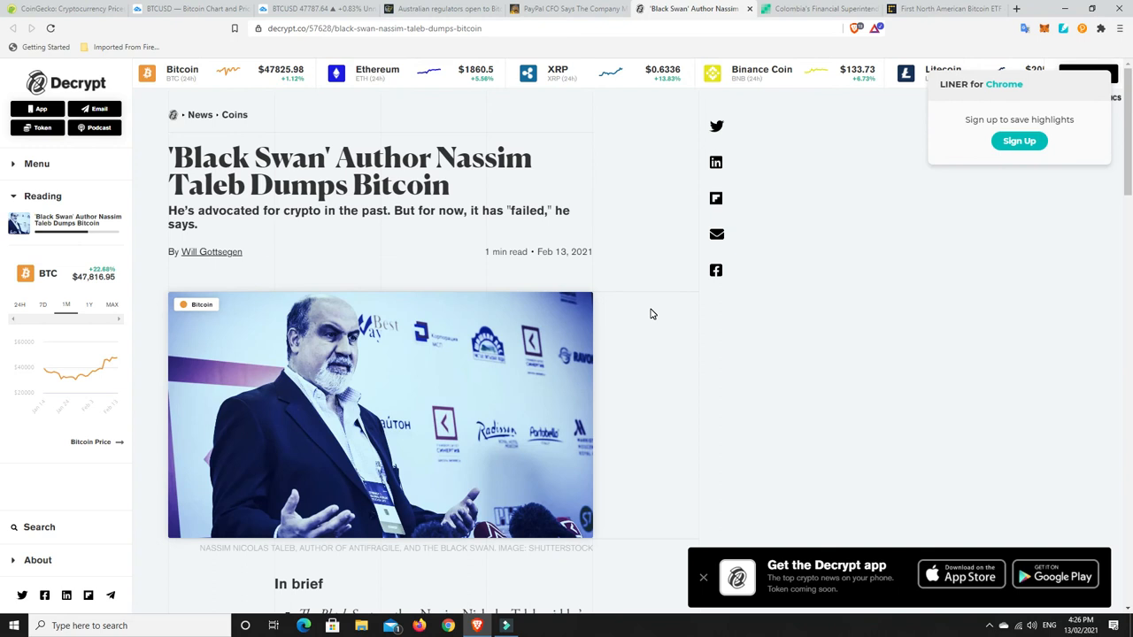
pyautogui.moveTo(588, 265)
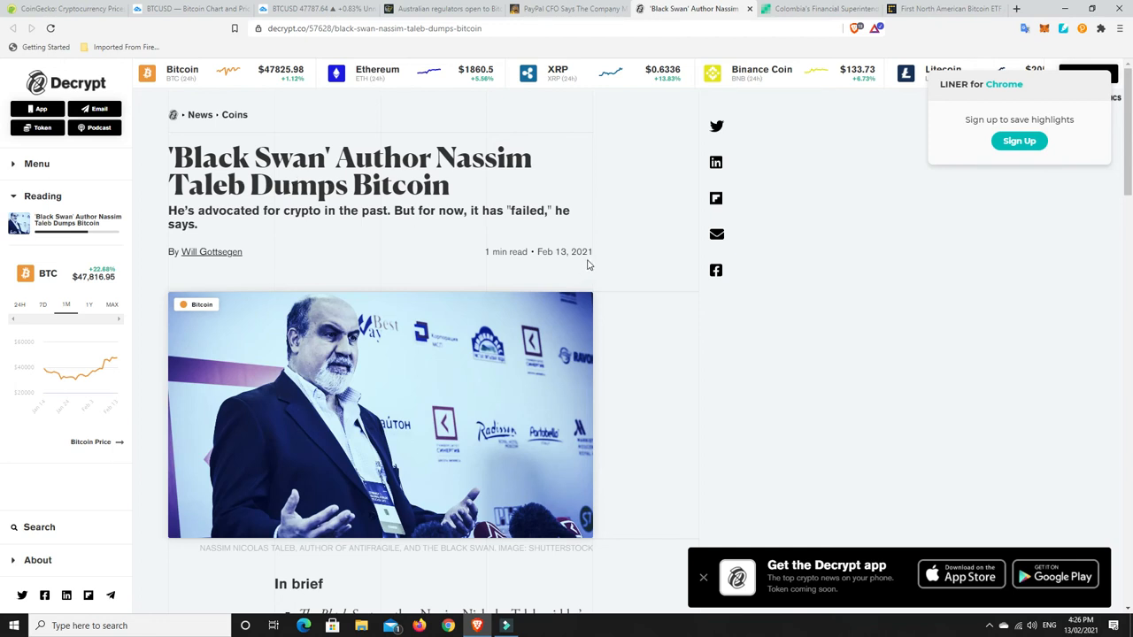
pyautogui.scroll(-3)
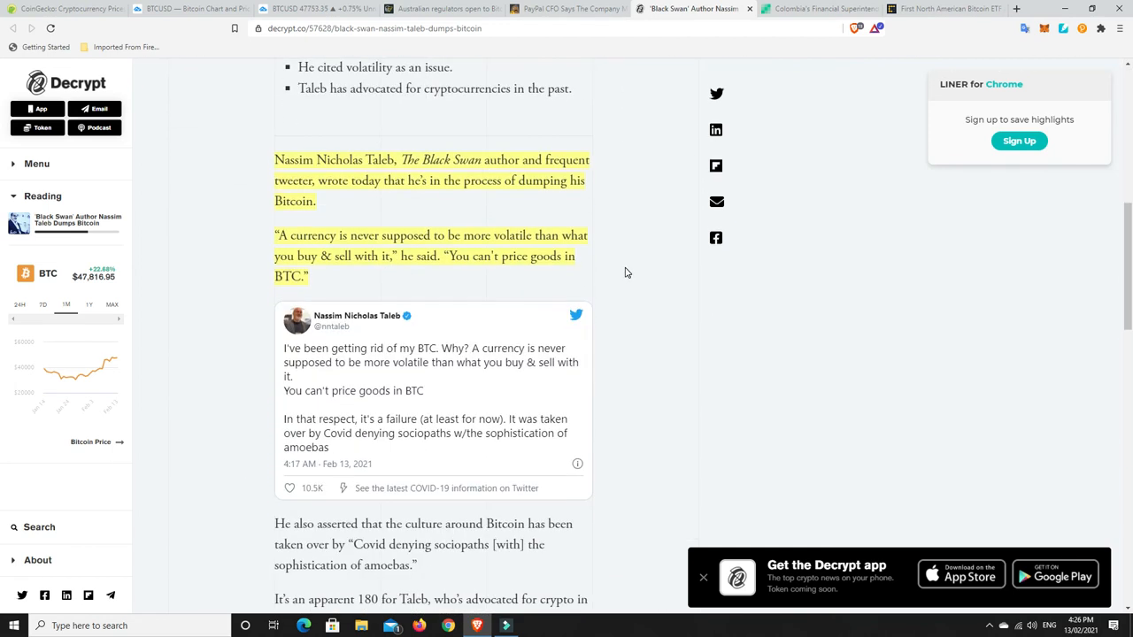
pyautogui.moveTo(646, 263)
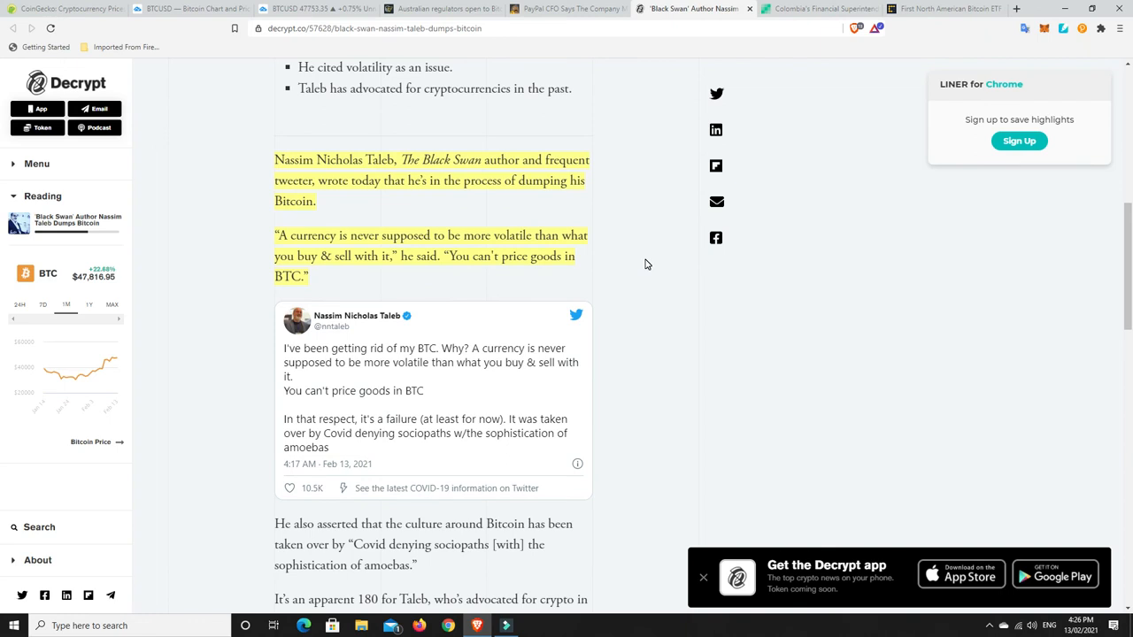
pyautogui.moveTo(395, 213)
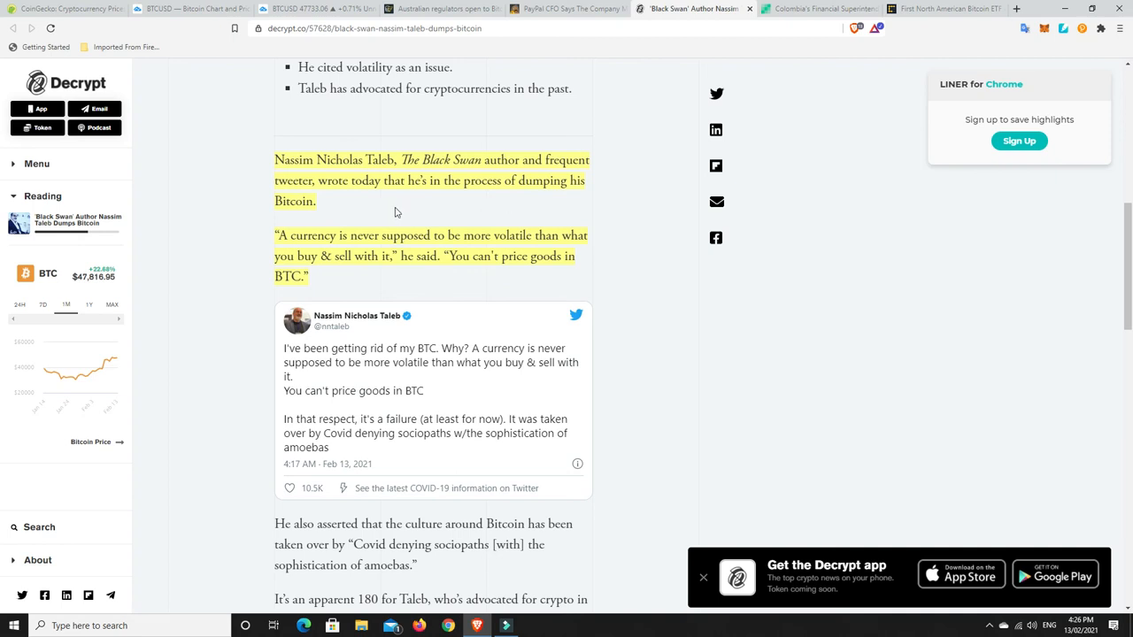
pyautogui.moveTo(407, 226)
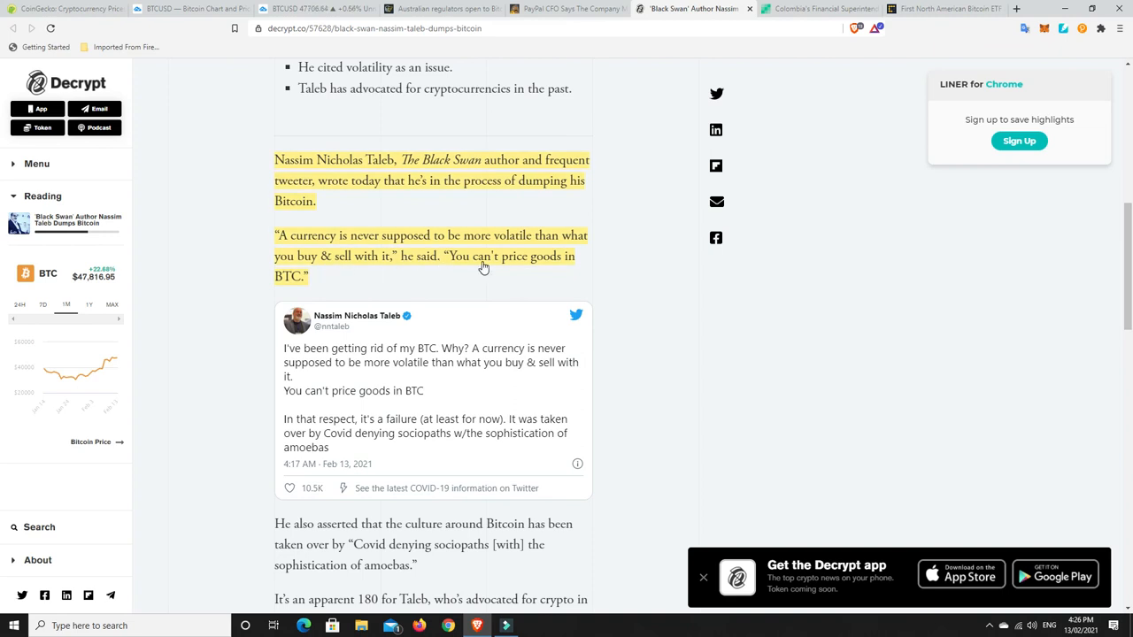
pyautogui.moveTo(651, 272)
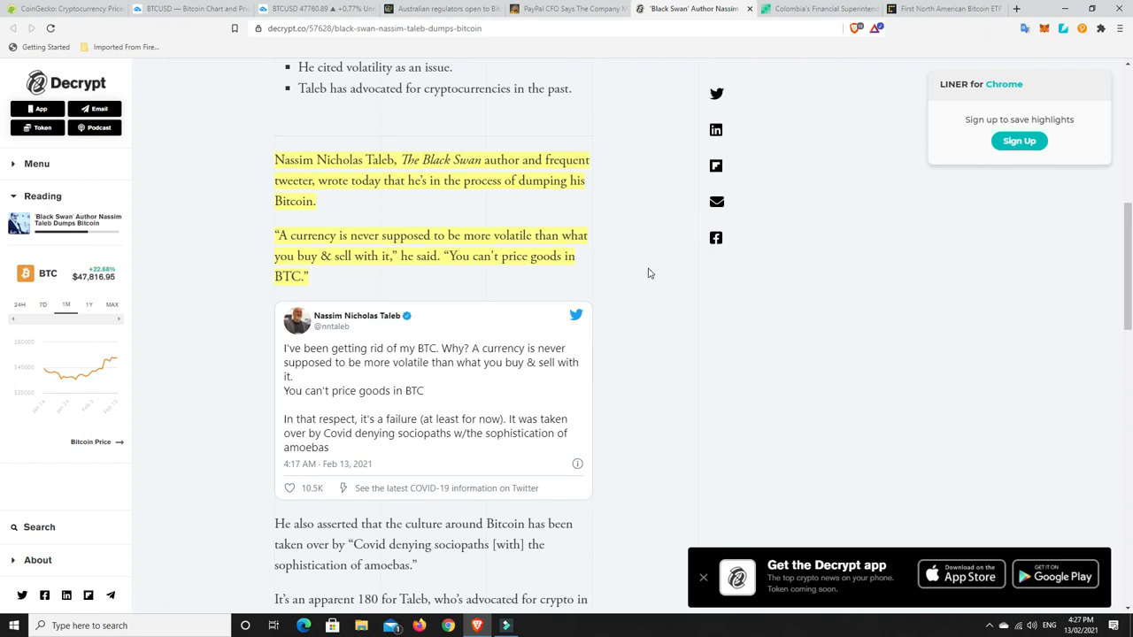
pyautogui.moveTo(609, 326)
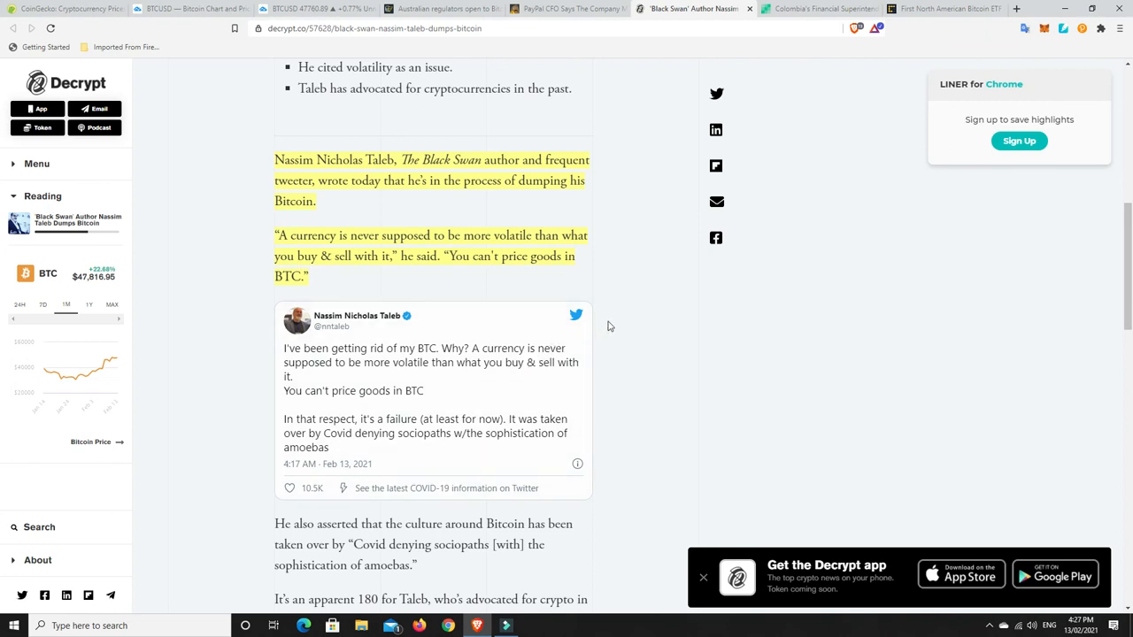
pyautogui.moveTo(616, 291)
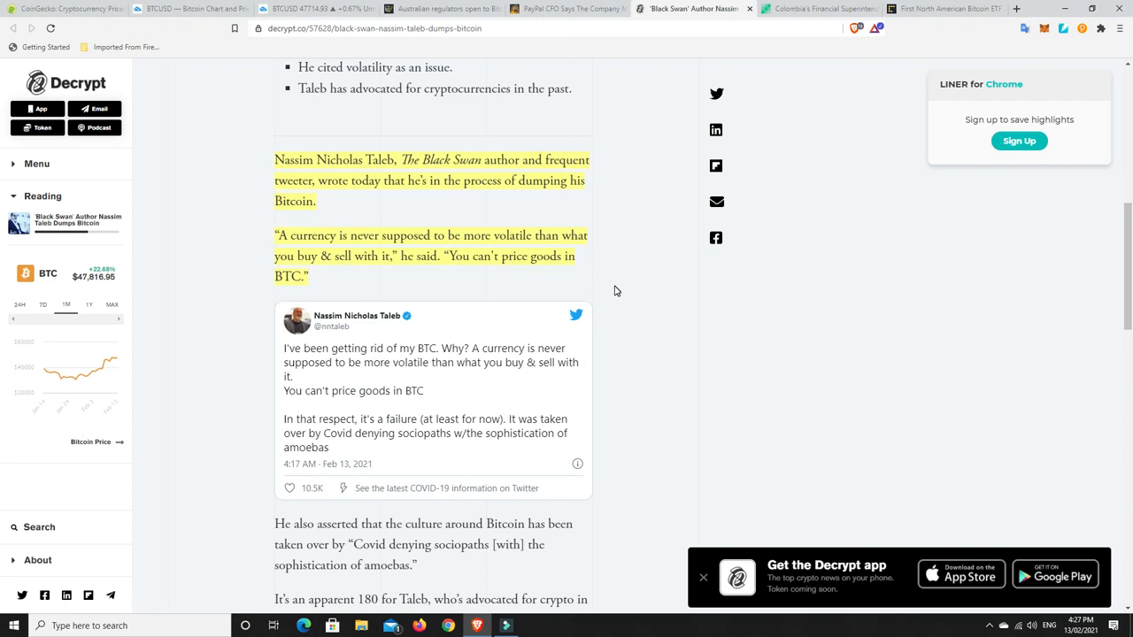
pyautogui.moveTo(524, 280)
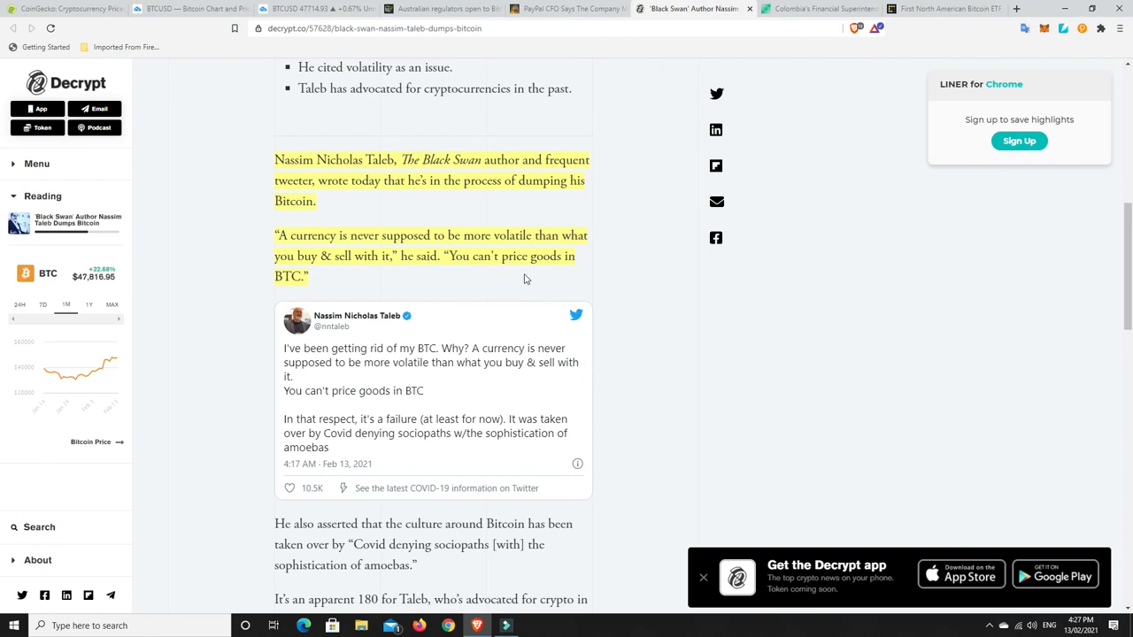
pyautogui.moveTo(565, 293)
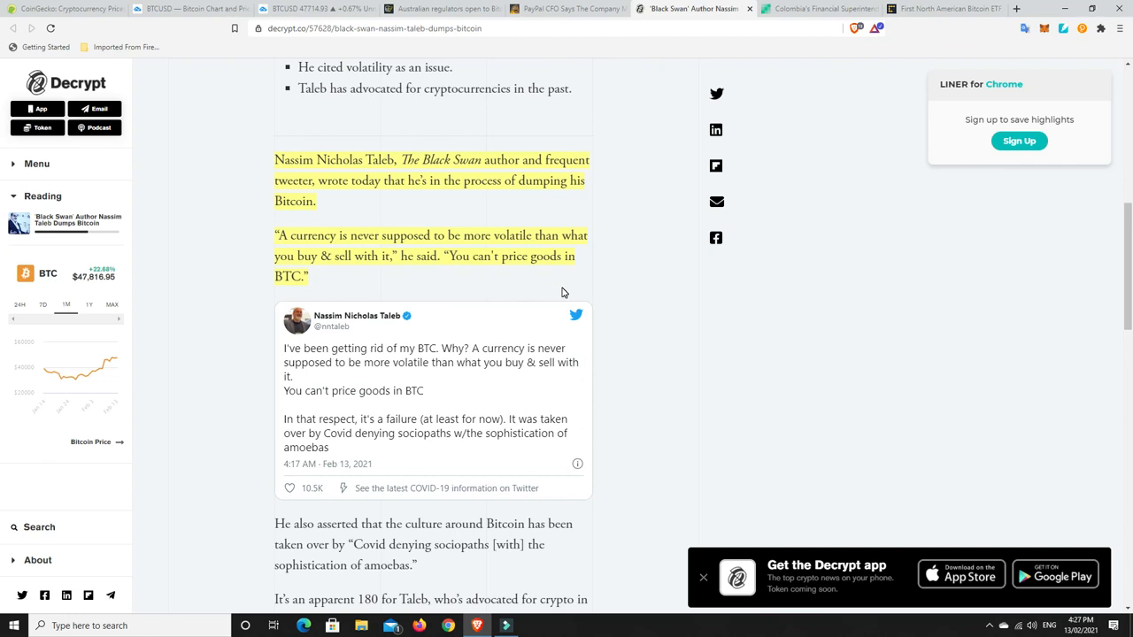
pyautogui.moveTo(605, 287)
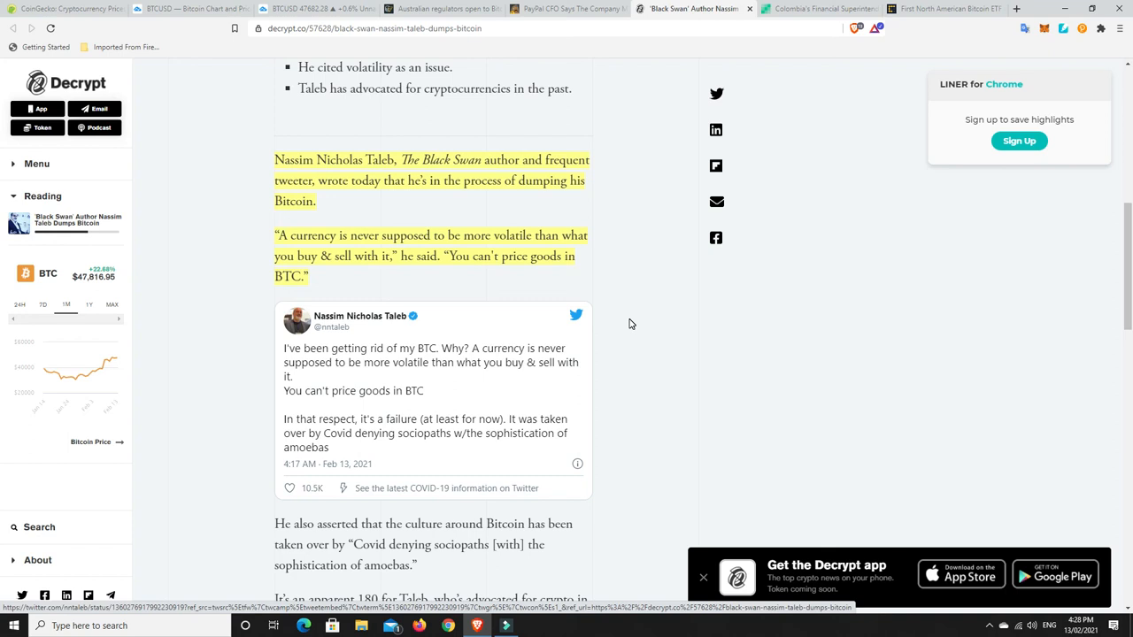
pyautogui.moveTo(627, 336)
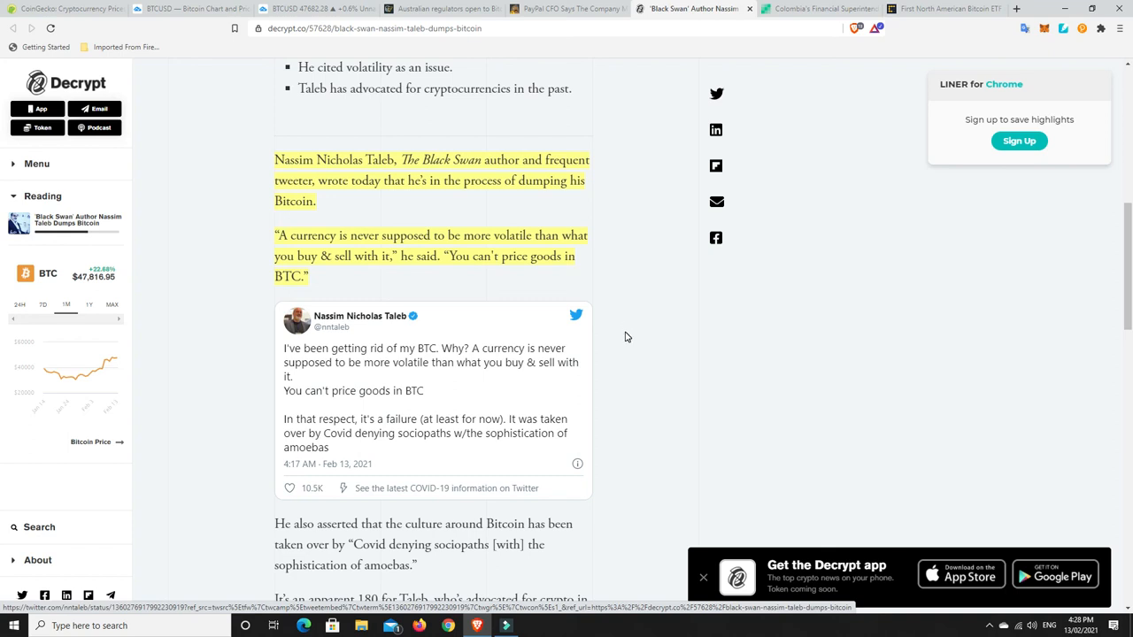